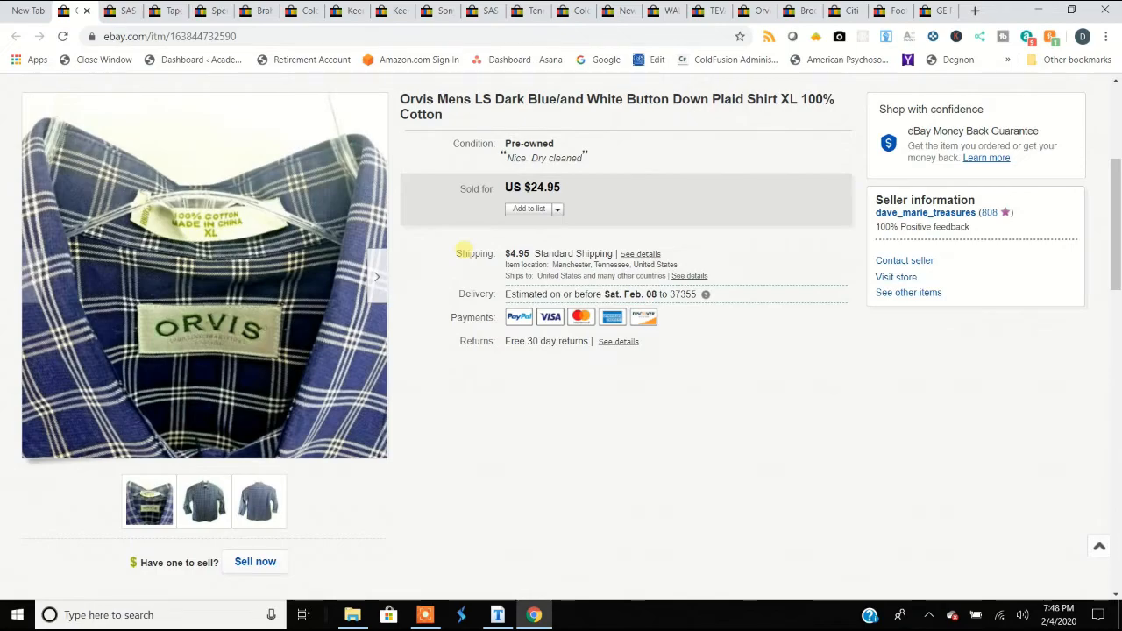
pyautogui.moveTo(217, 296)
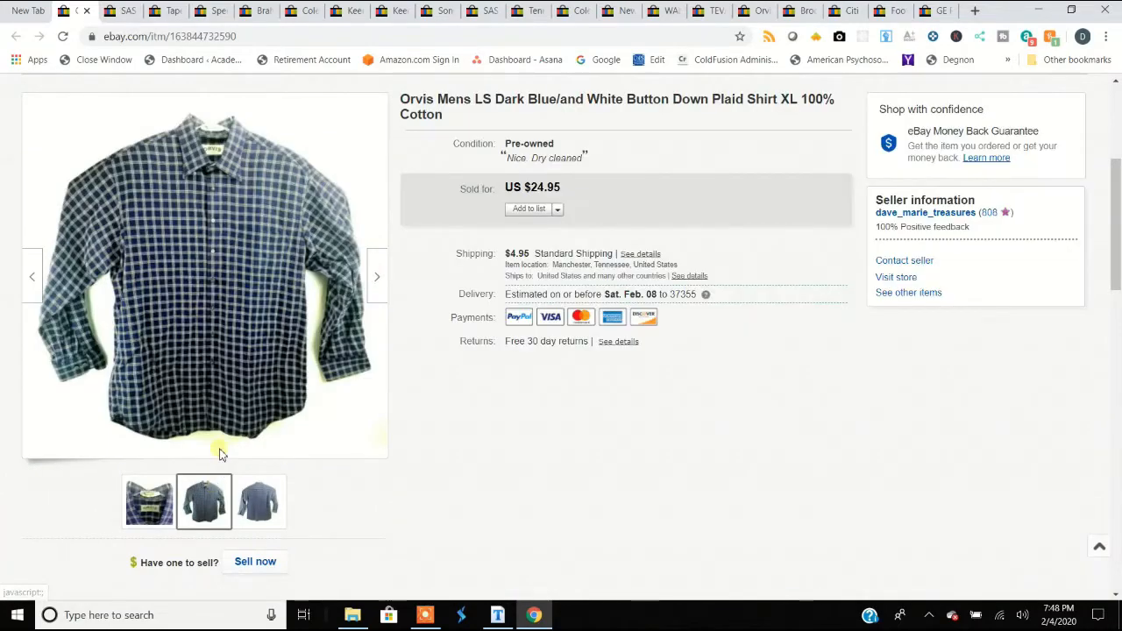
pyautogui.moveTo(220, 186)
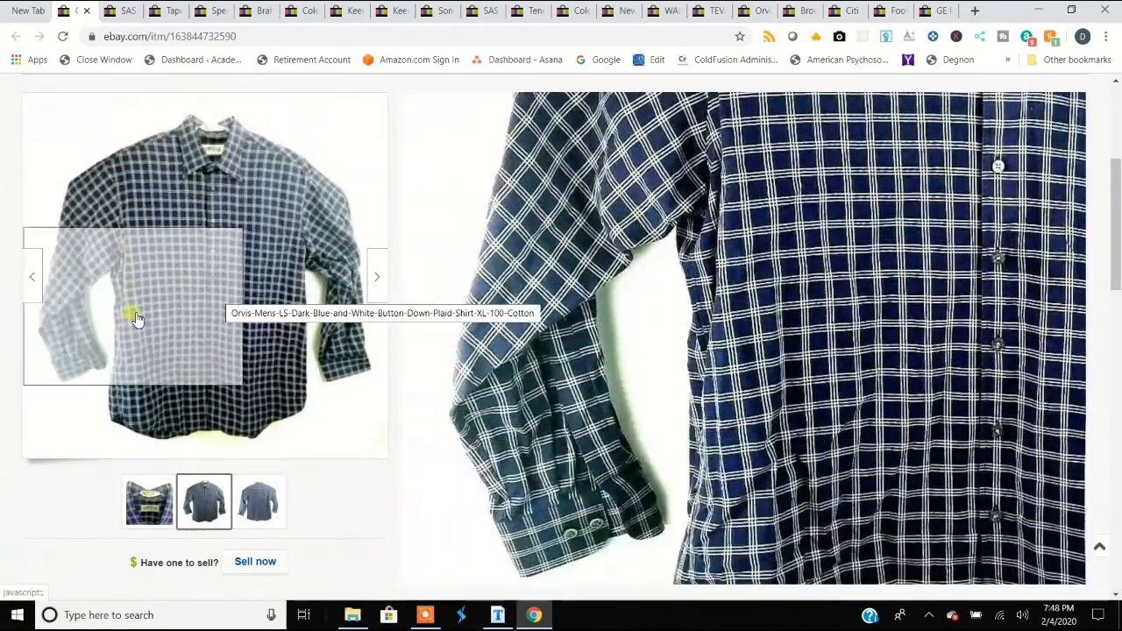
# Show the photo of the Orvis plaid shirt's back
pyautogui.click(260, 502)
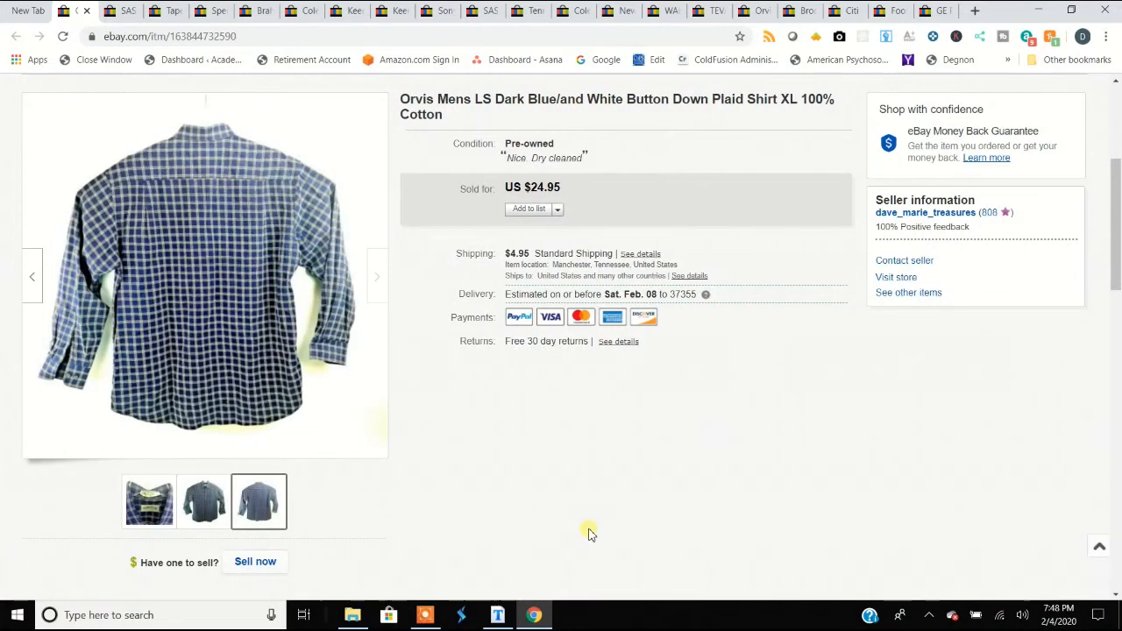
pyautogui.moveTo(470, 242)
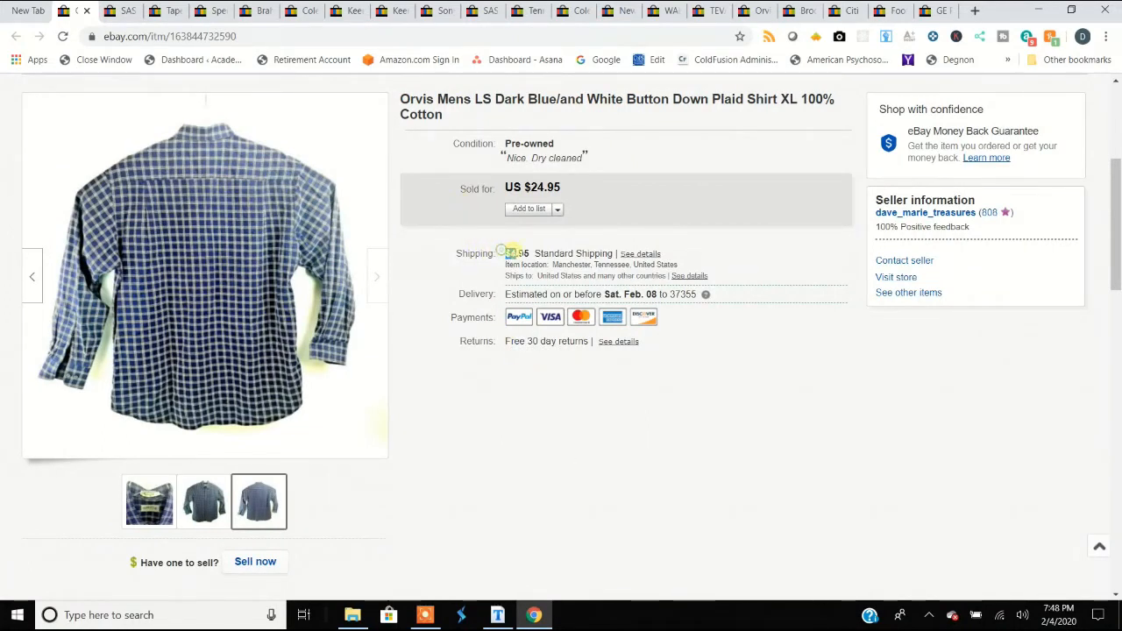
pyautogui.moveTo(314, 185)
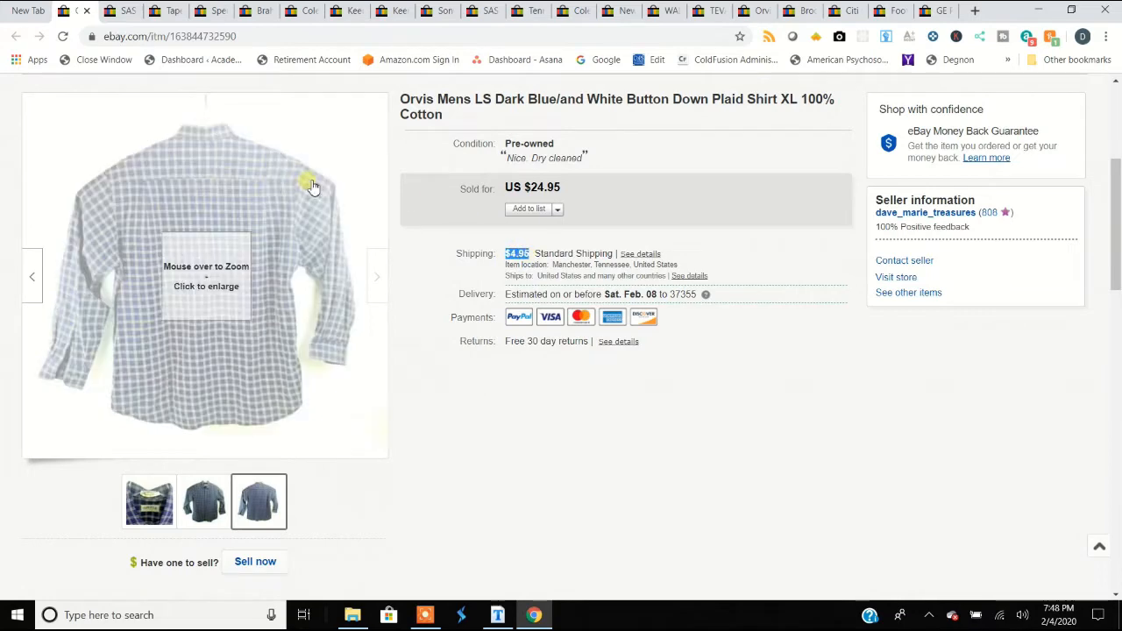
pyautogui.moveTo(401, 360)
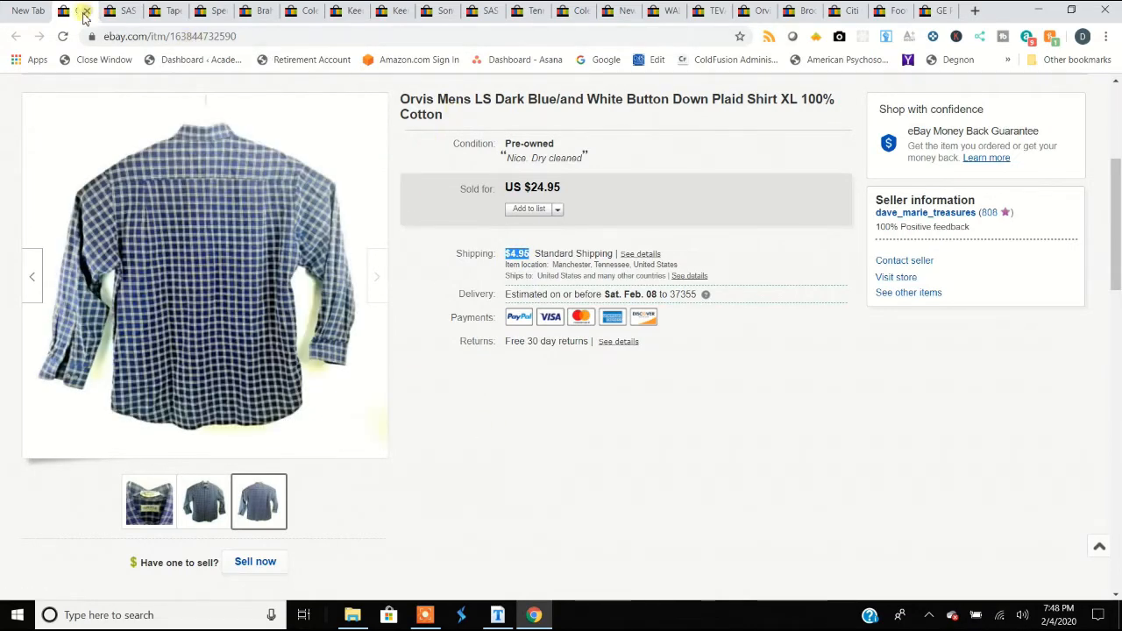
pyautogui.moveTo(127, 10)
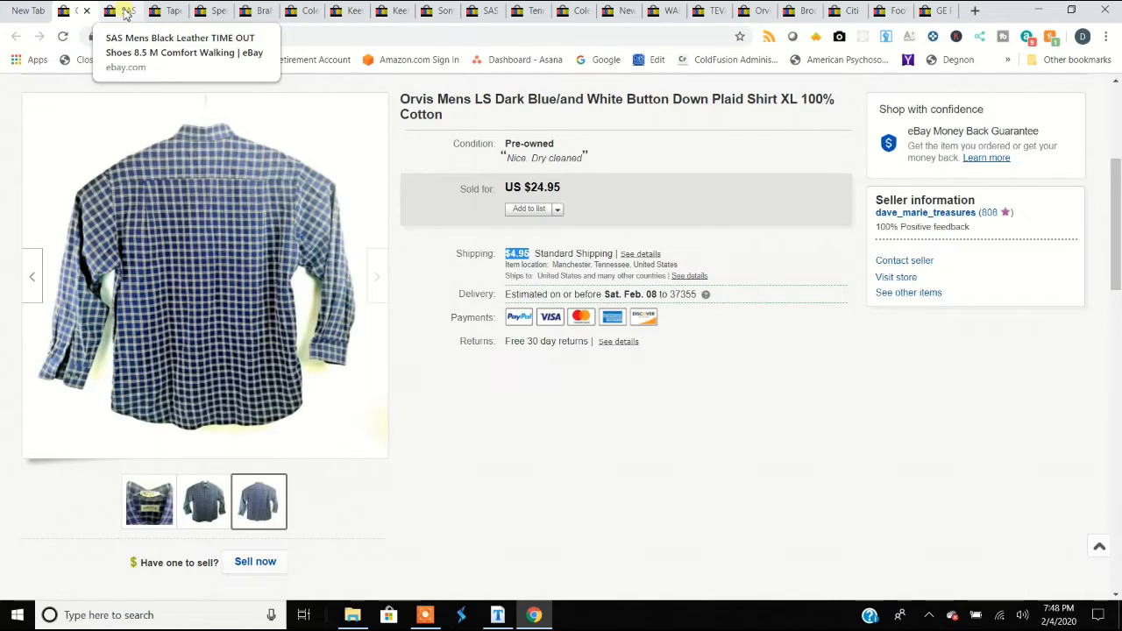
# Switch to the SAS black leather shoes listing and browse its side photos, ending on the front view
pyautogui.click(123, 11)
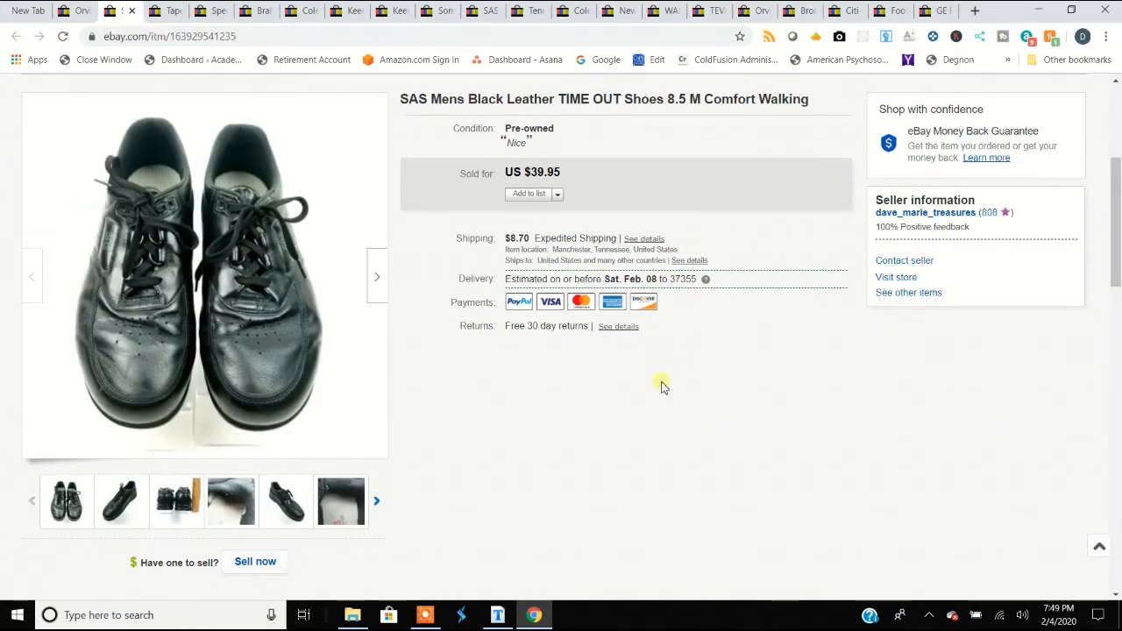
pyautogui.moveTo(66, 501)
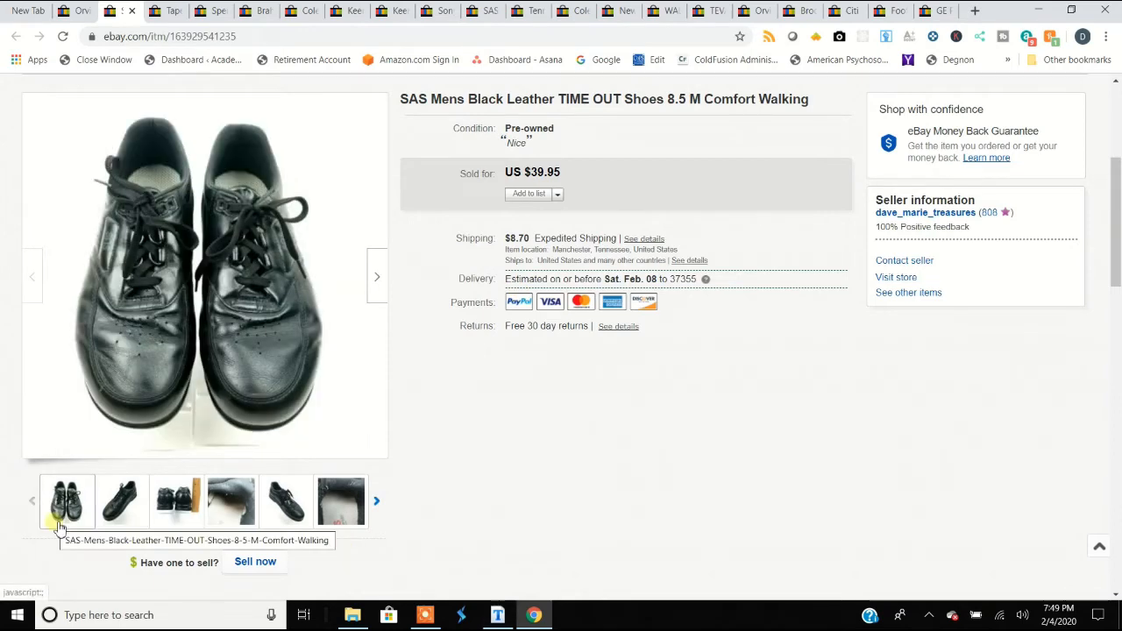
pyautogui.click(123, 501)
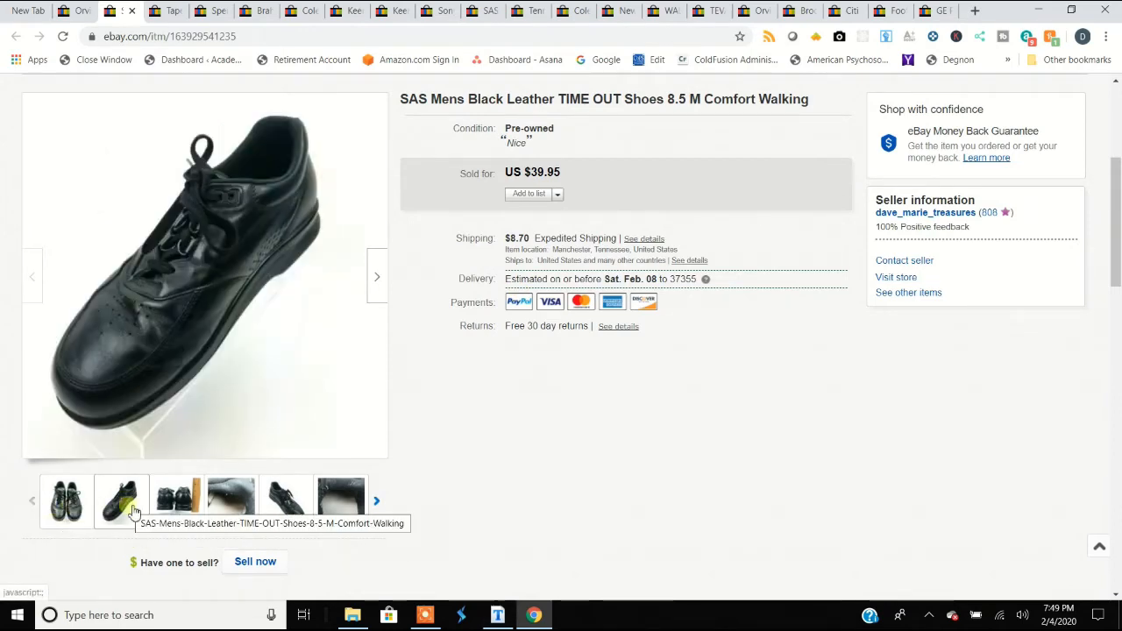
pyautogui.click(176, 501)
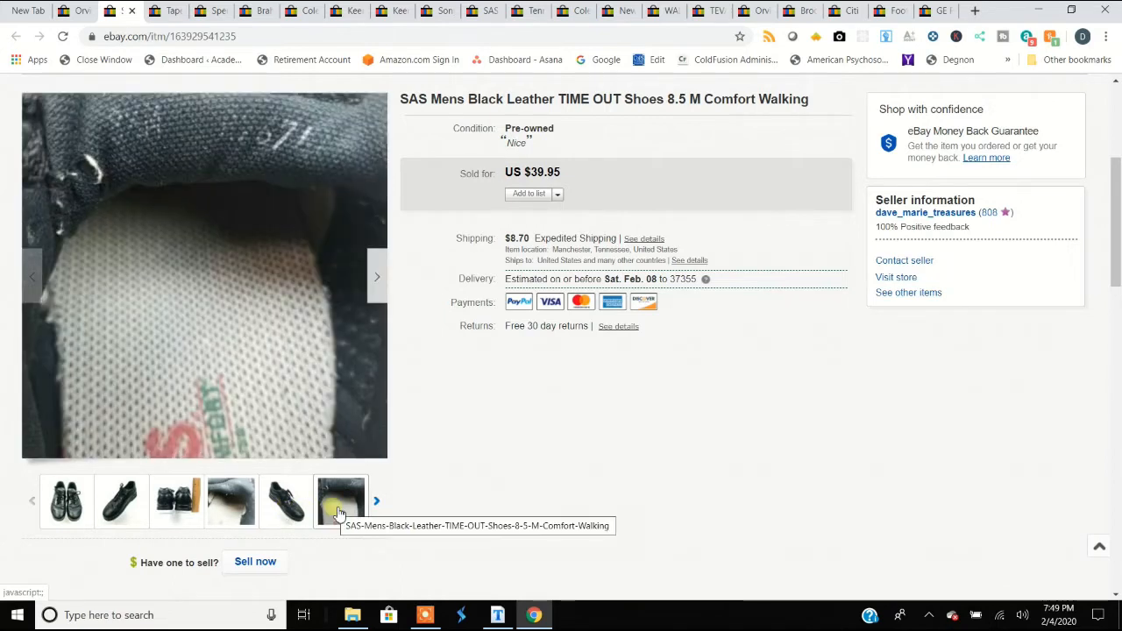
pyautogui.click(377, 500)
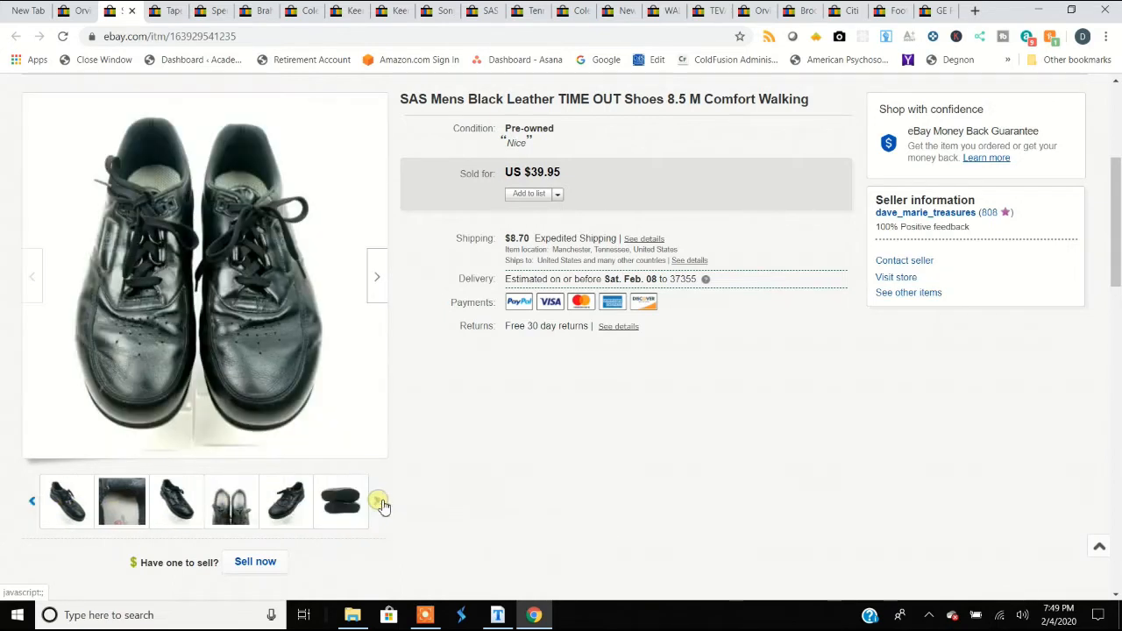
pyautogui.click(288, 501)
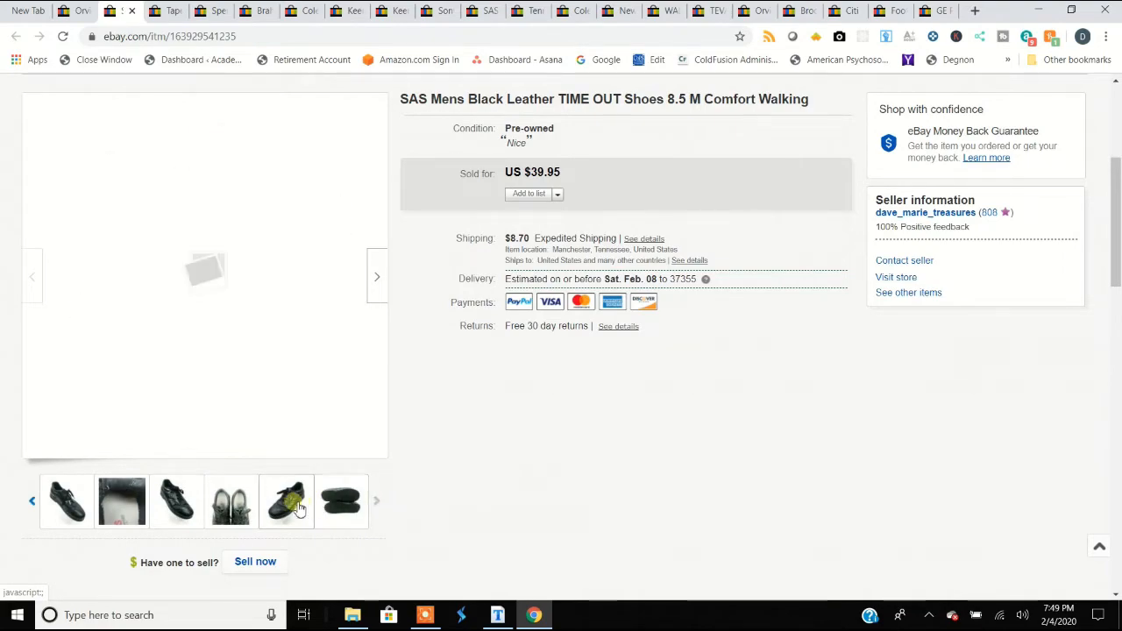
pyautogui.moveTo(286, 502)
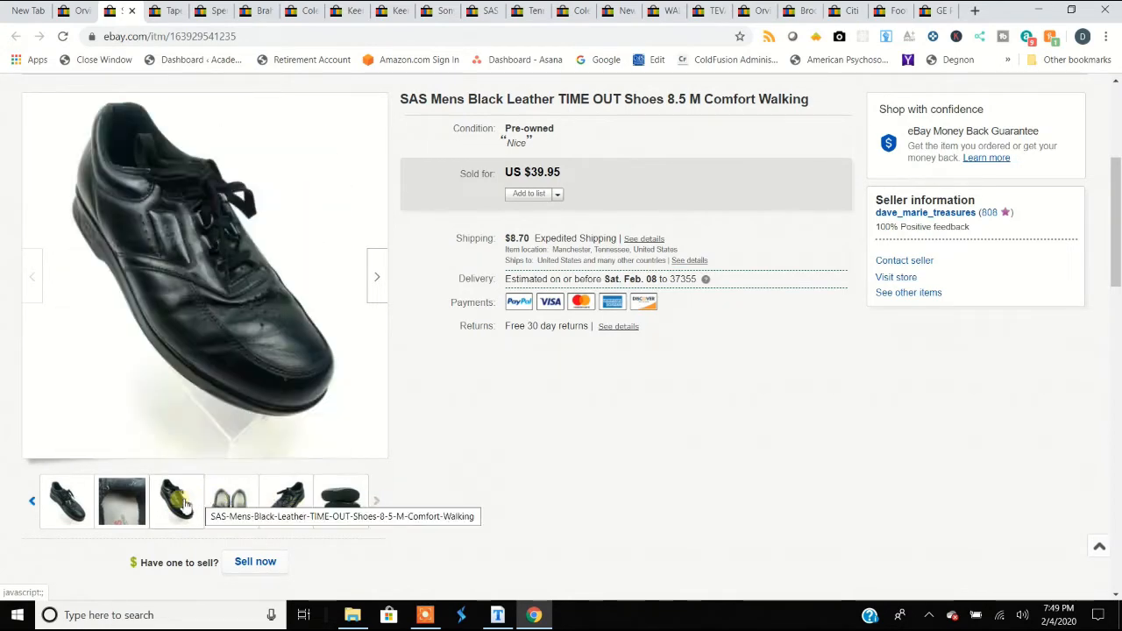
pyautogui.click(66, 500)
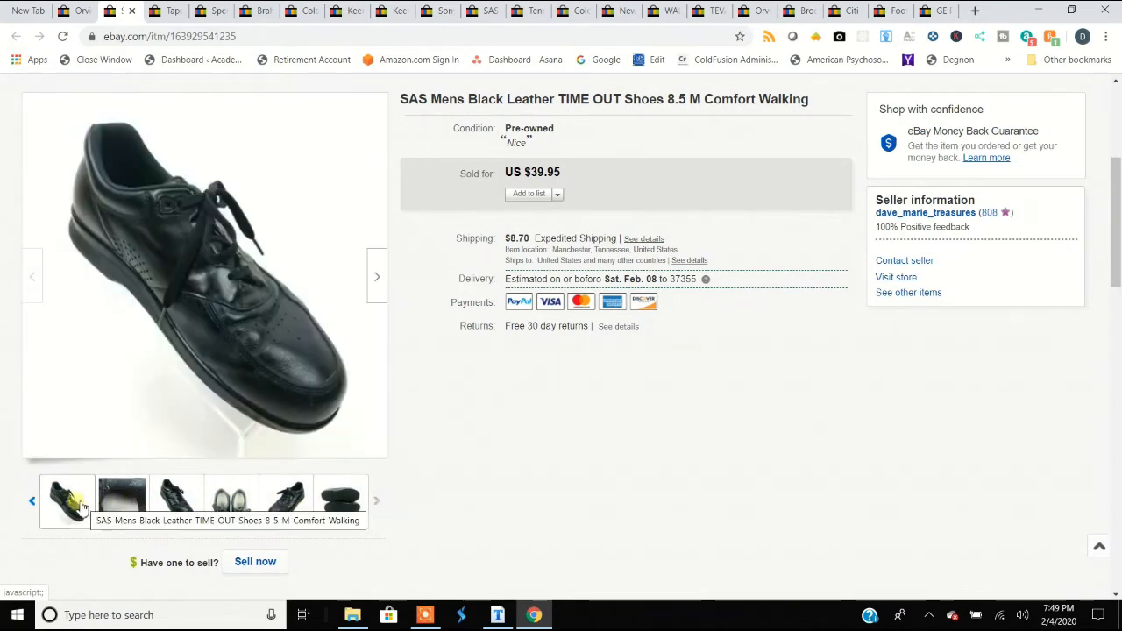
pyautogui.click(123, 500)
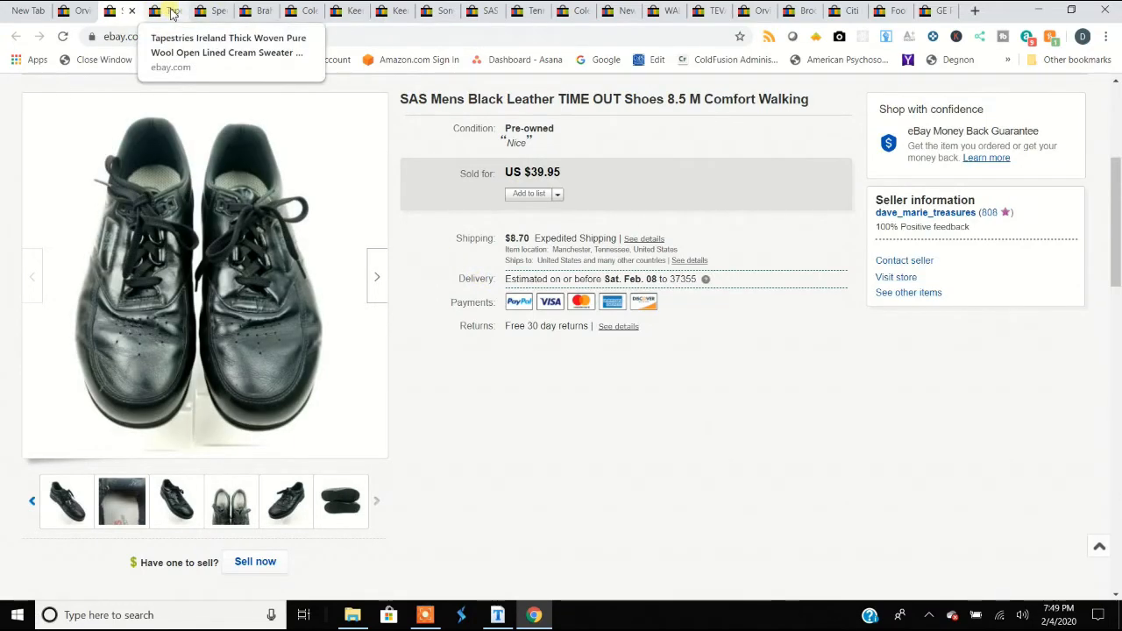
# Switch to the Tapestries Ireland sweater coat listing and view its cuff close-up and label photos
pyautogui.click(171, 11)
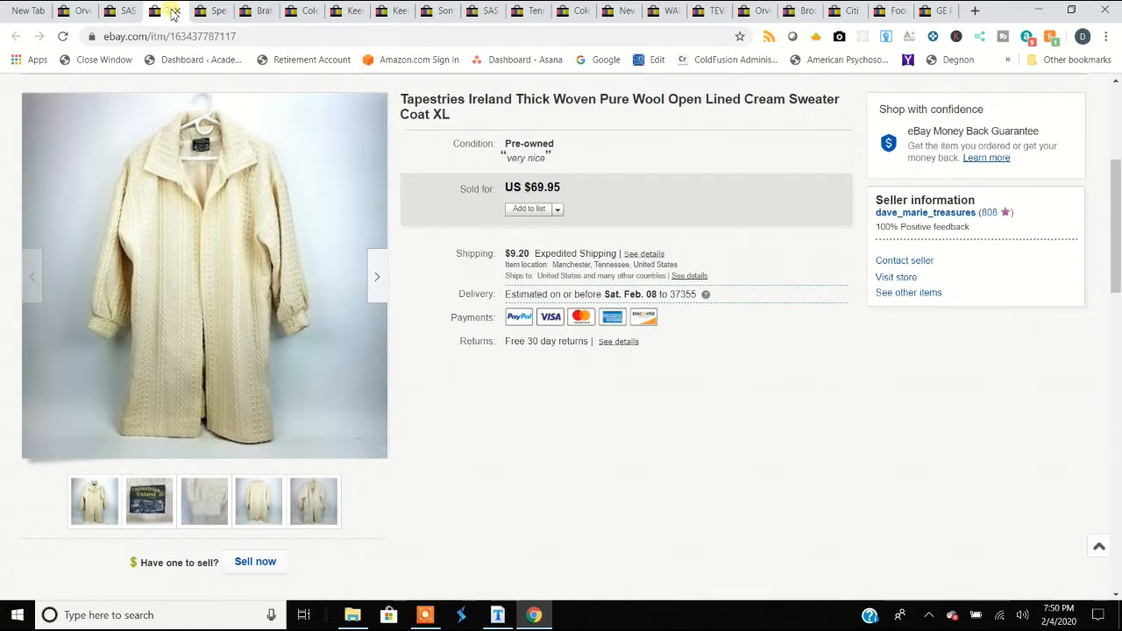
pyautogui.moveTo(600, 219)
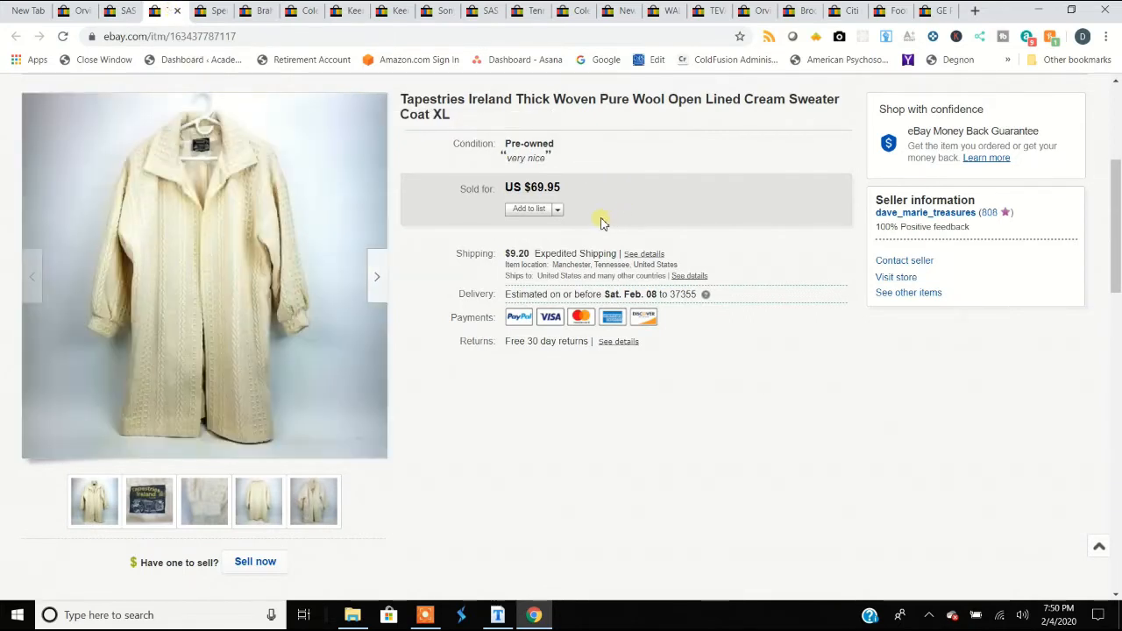
pyautogui.moveTo(575, 252)
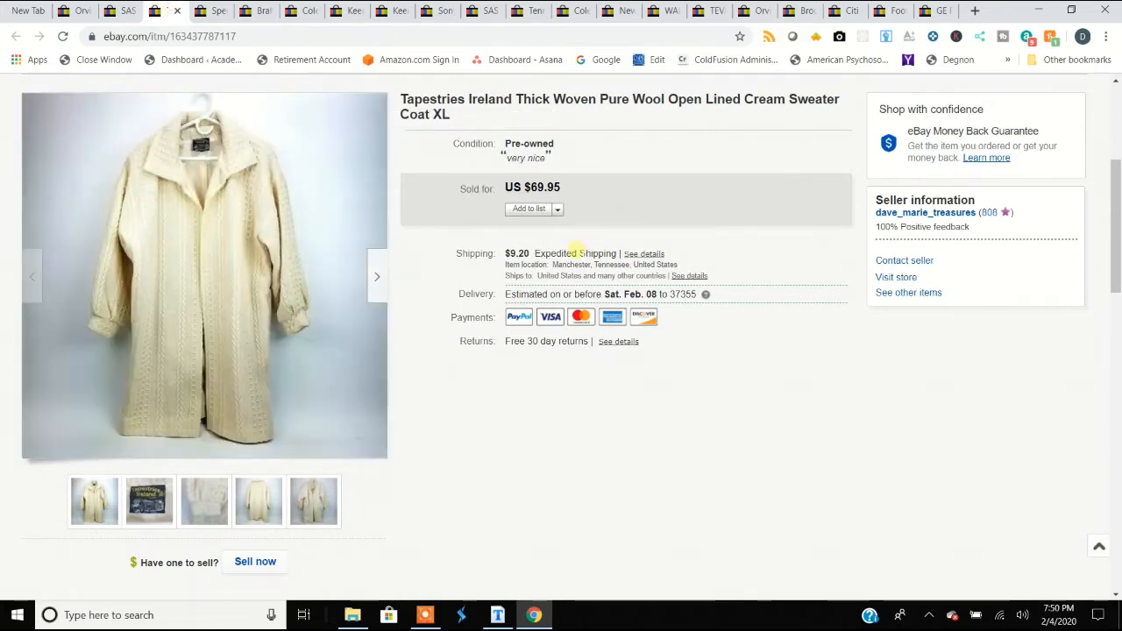
pyautogui.click(258, 501)
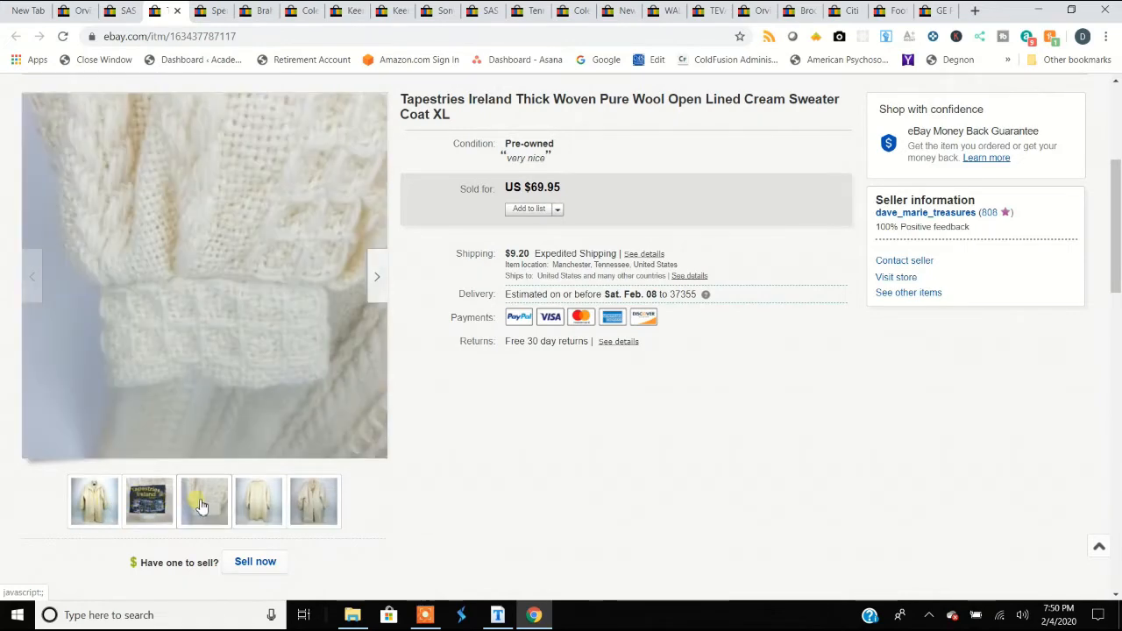
pyautogui.click(258, 501)
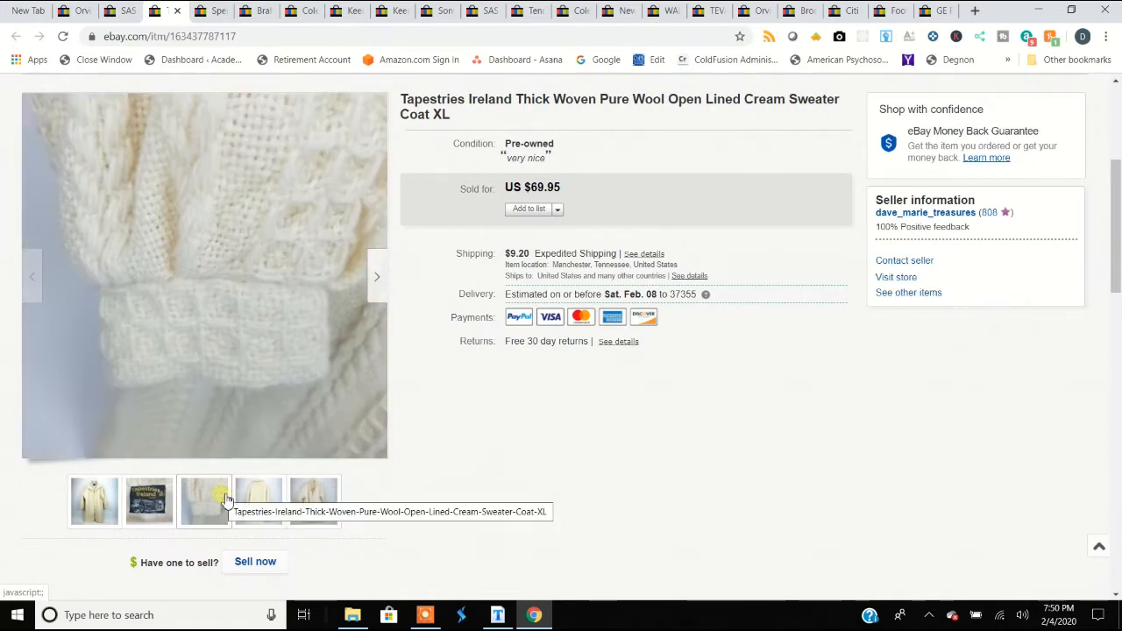
pyautogui.moveTo(203, 498)
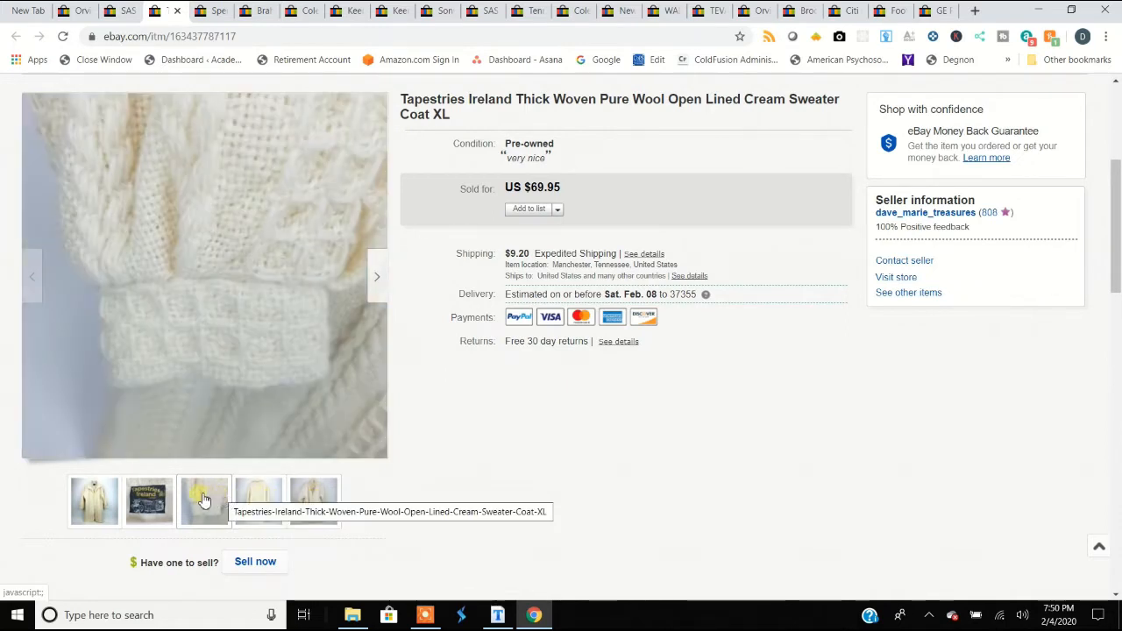
pyautogui.click(149, 502)
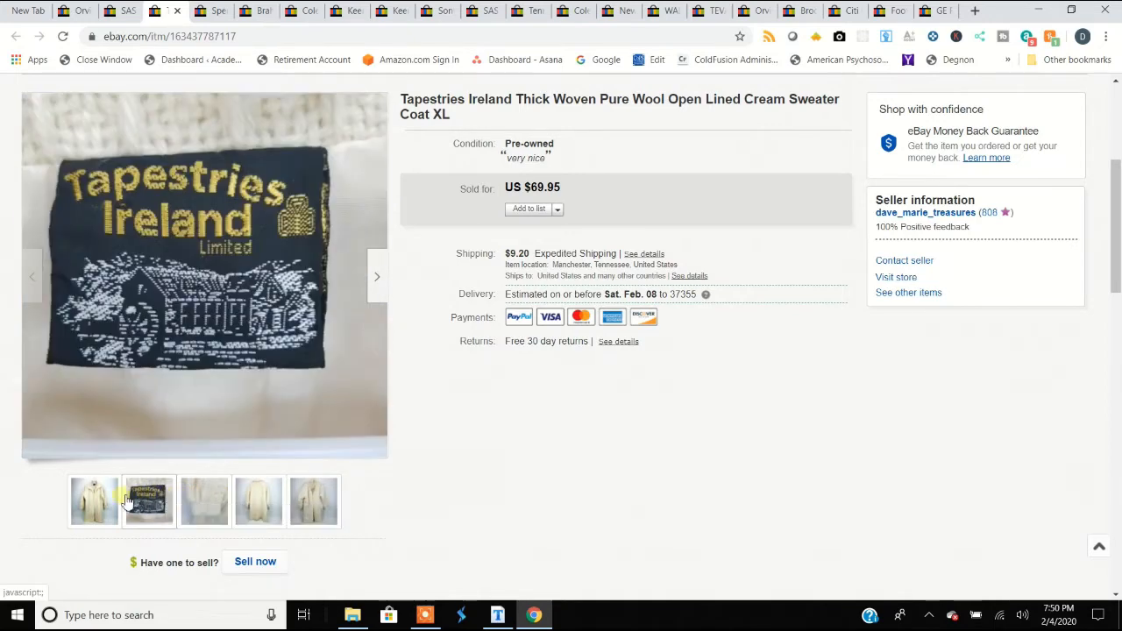
pyautogui.click(93, 502)
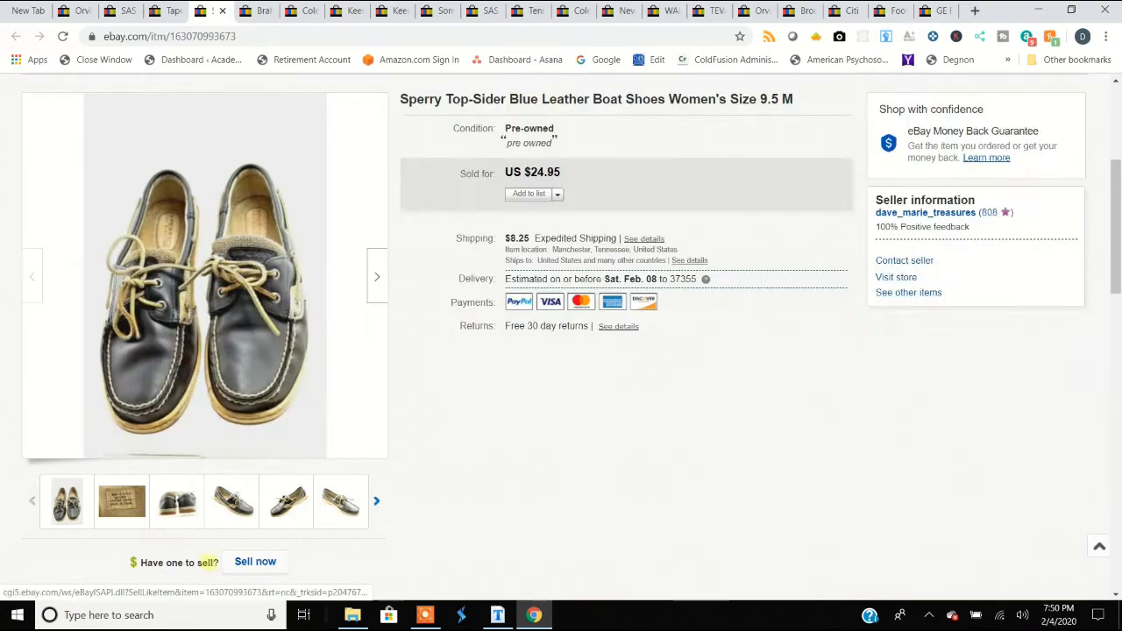
# Browse the Sperry Top-Sider boat shoes photos, viewing both sides of the shoe
pyautogui.click(67, 502)
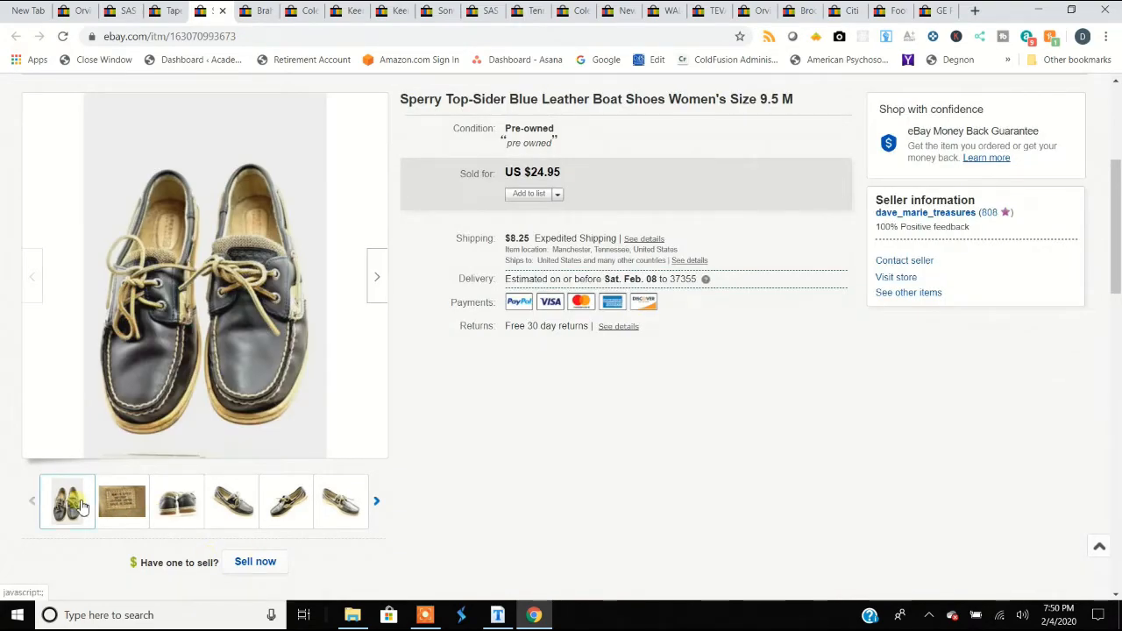
pyautogui.click(176, 502)
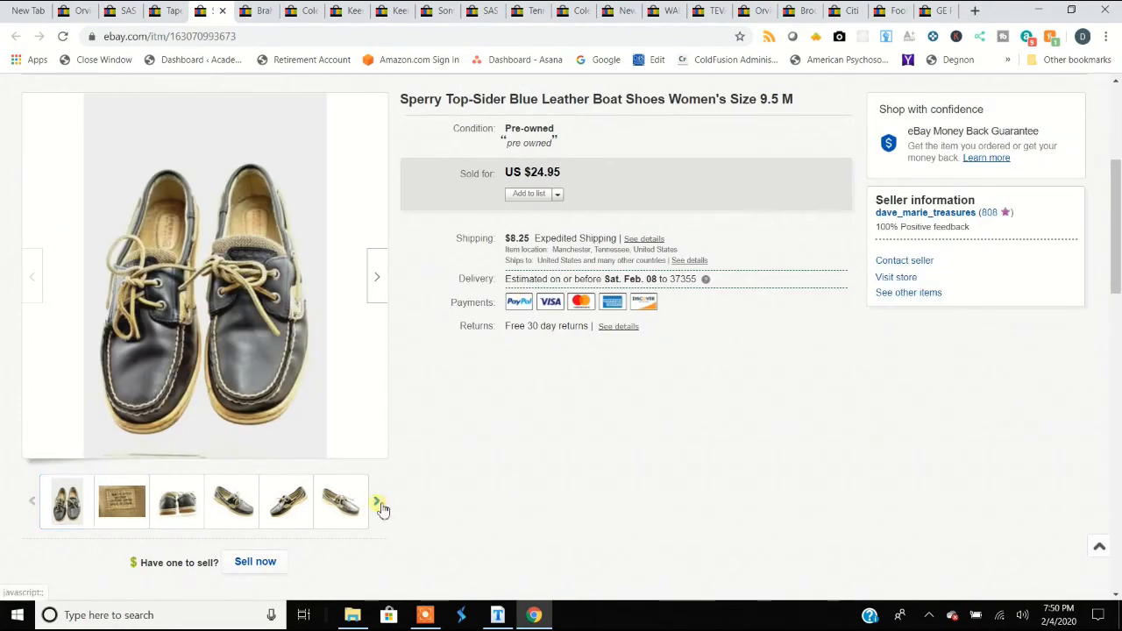
pyautogui.click(340, 501)
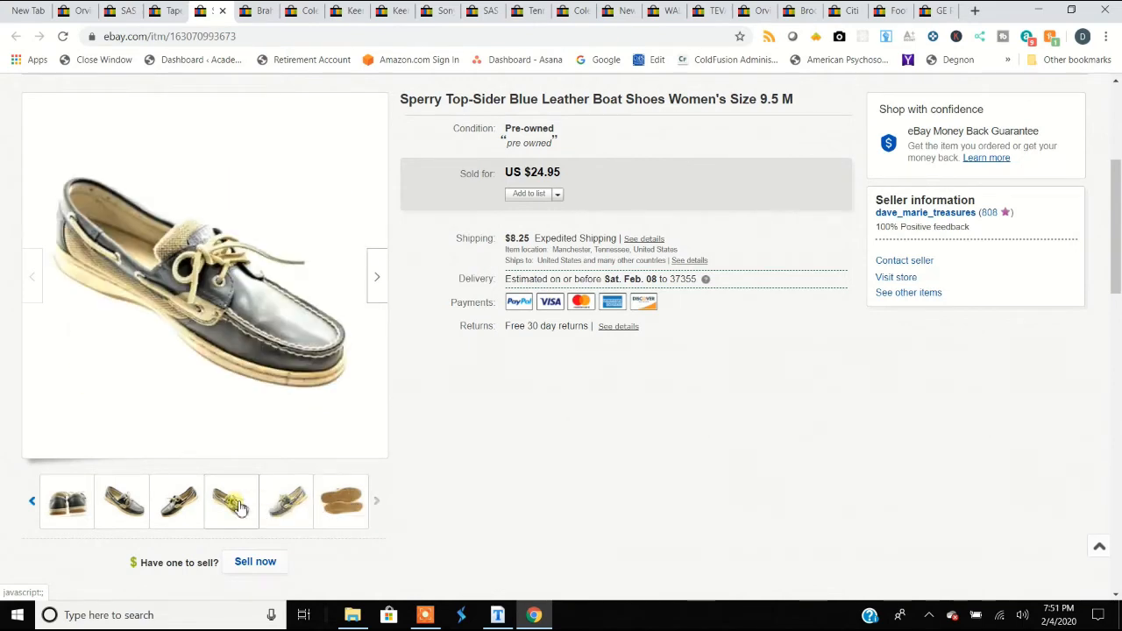
pyautogui.click(176, 501)
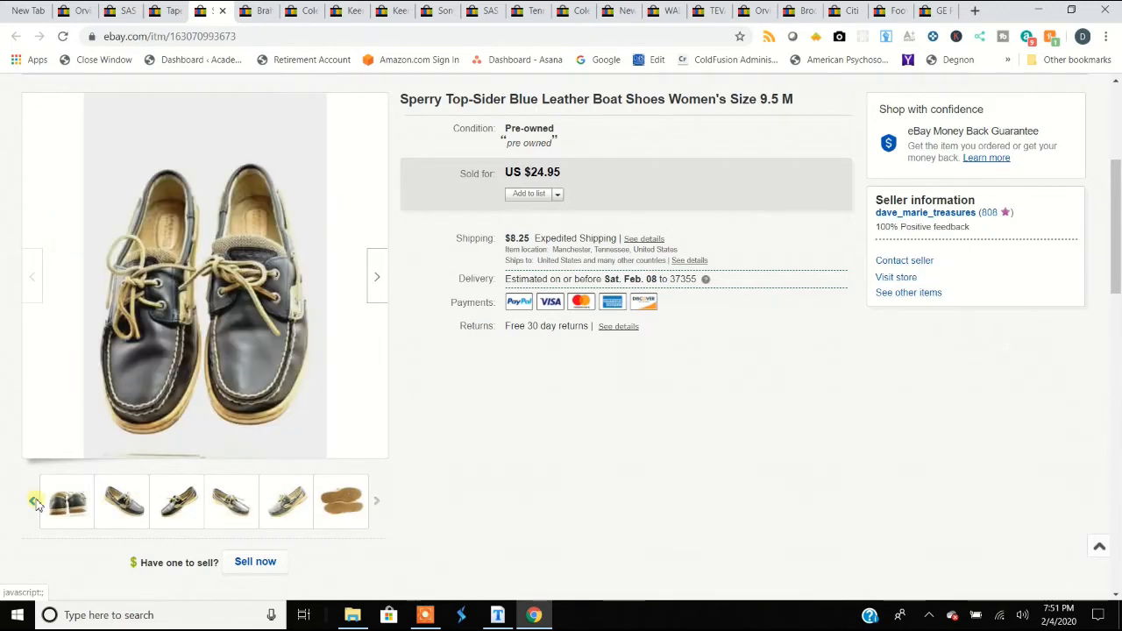
pyautogui.click(31, 505)
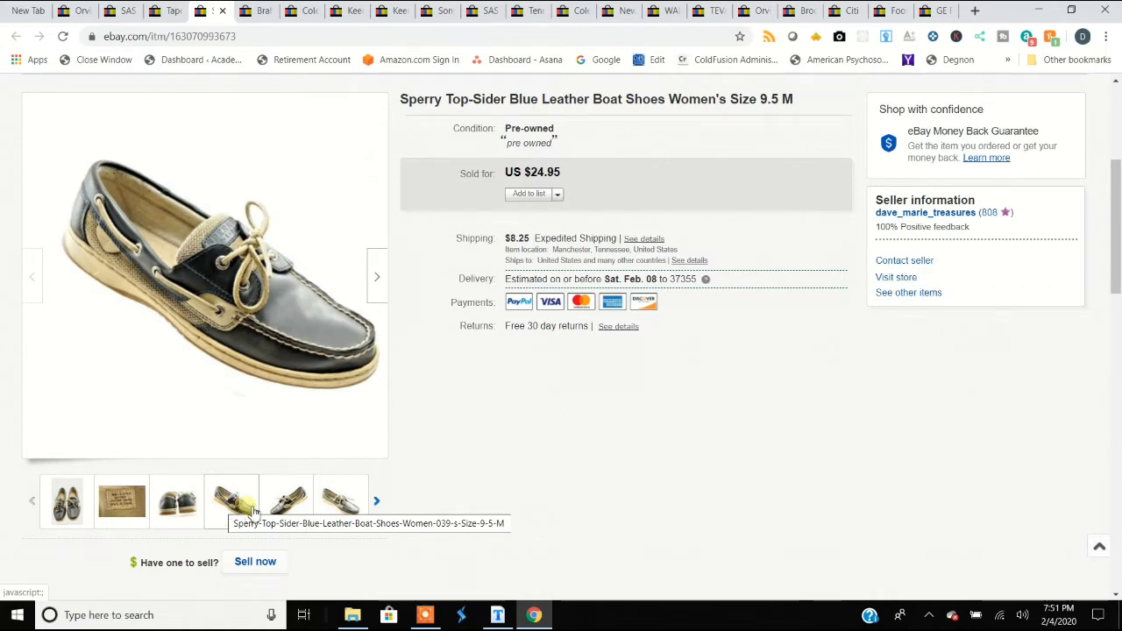
pyautogui.click(287, 501)
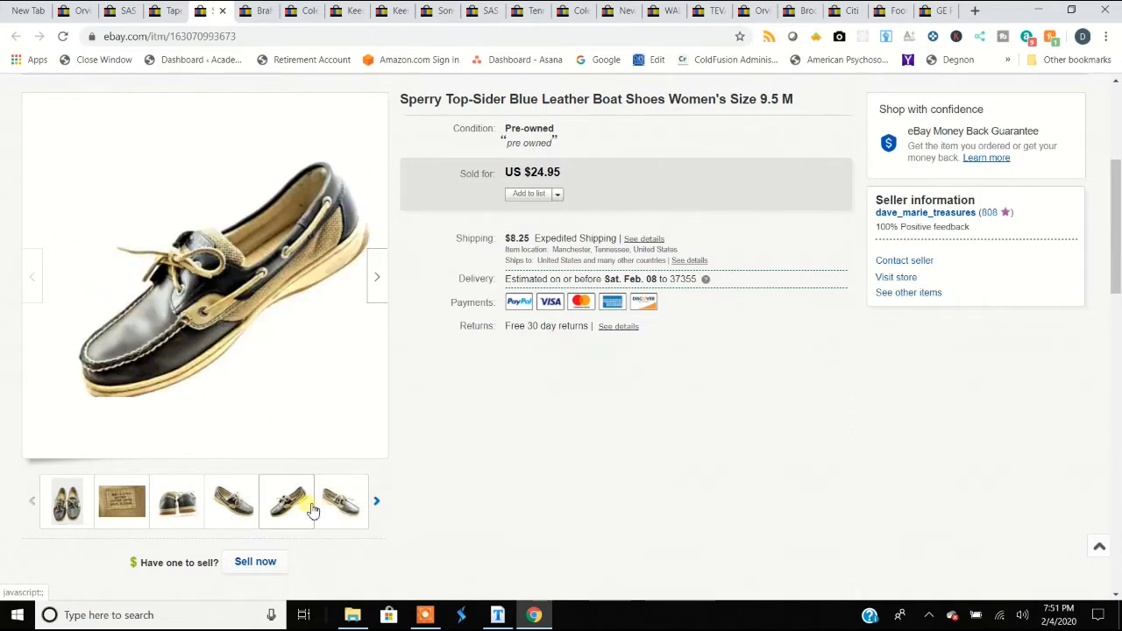
pyautogui.moveTo(287, 501)
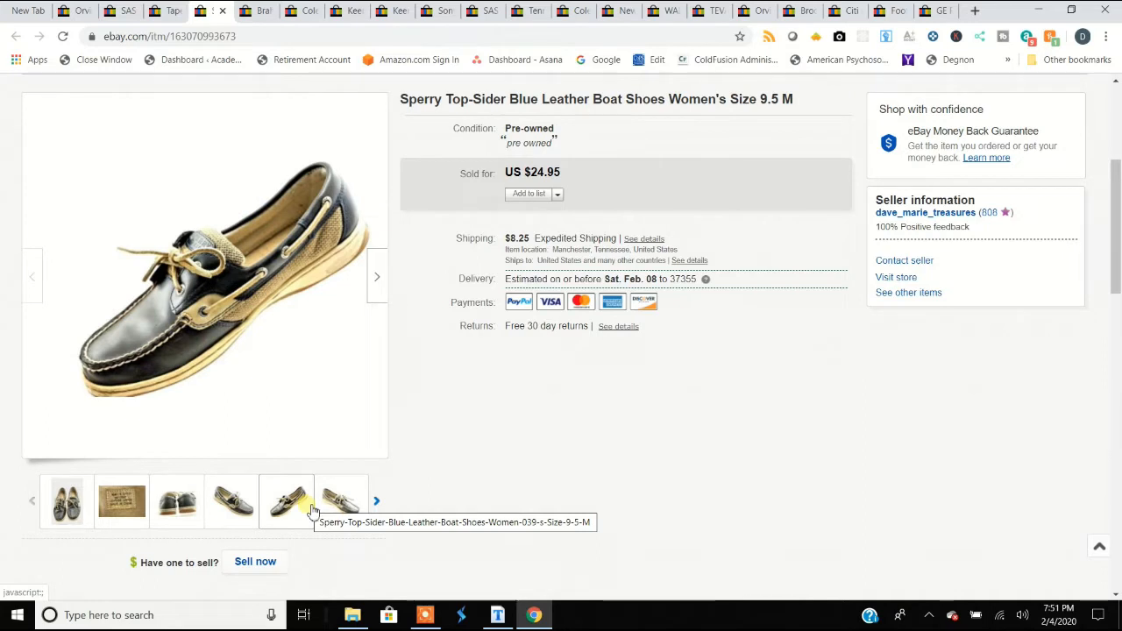
pyautogui.click(121, 501)
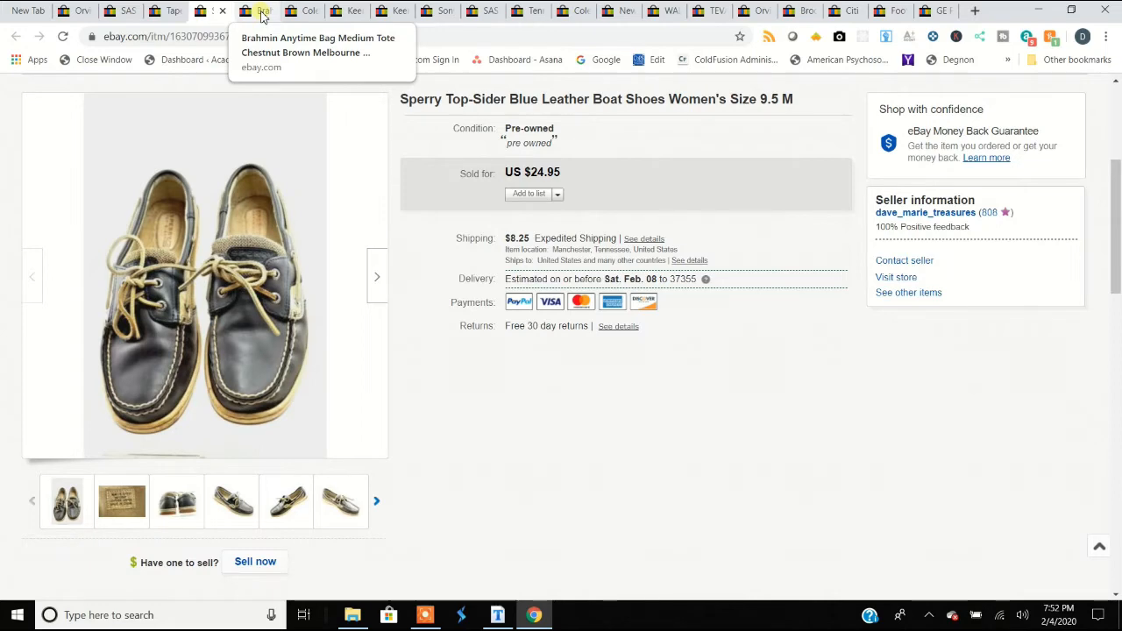
# Switch to the Brahmin Anytime Bag listing and view its underside, medallion and dust-cover photos
pyautogui.click(256, 11)
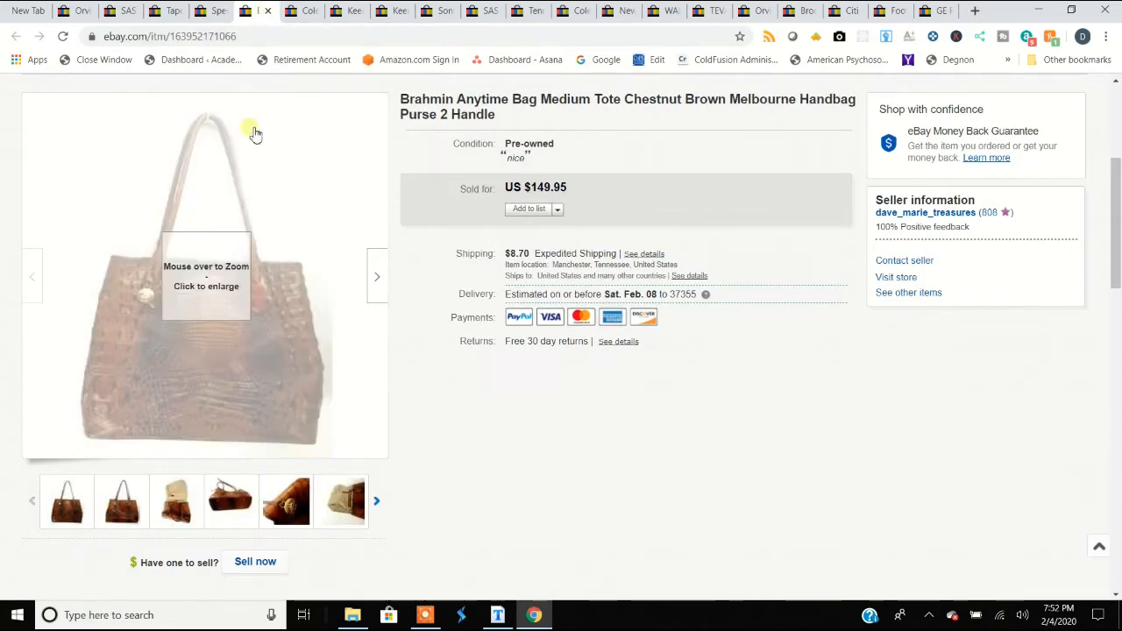
pyautogui.moveTo(236, 297)
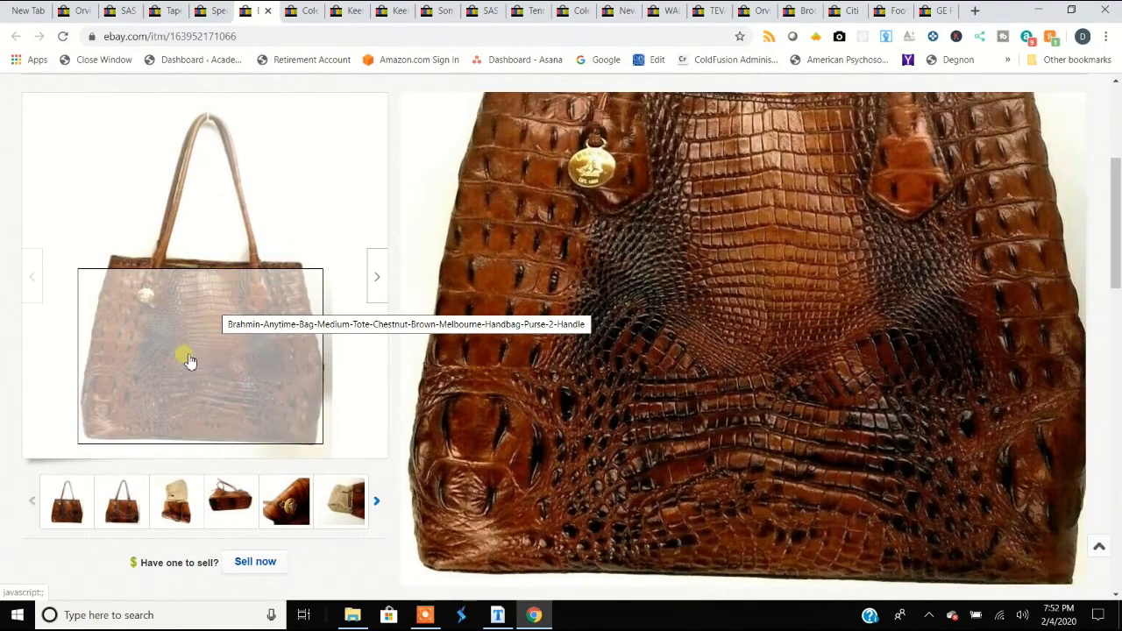
pyautogui.moveTo(211, 246)
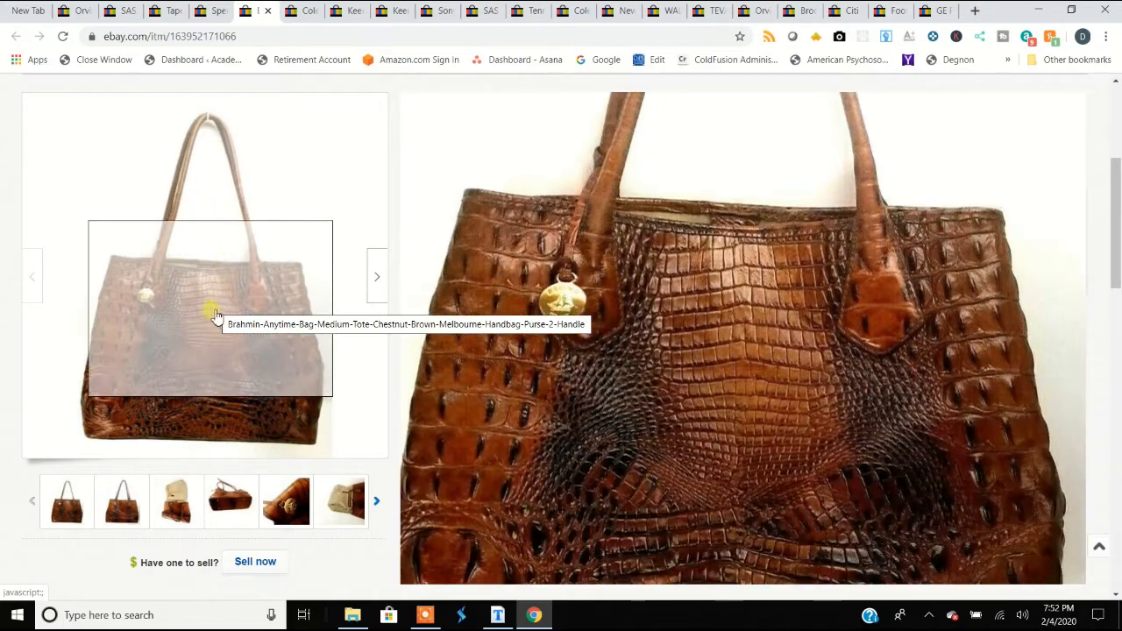
pyautogui.click(121, 502)
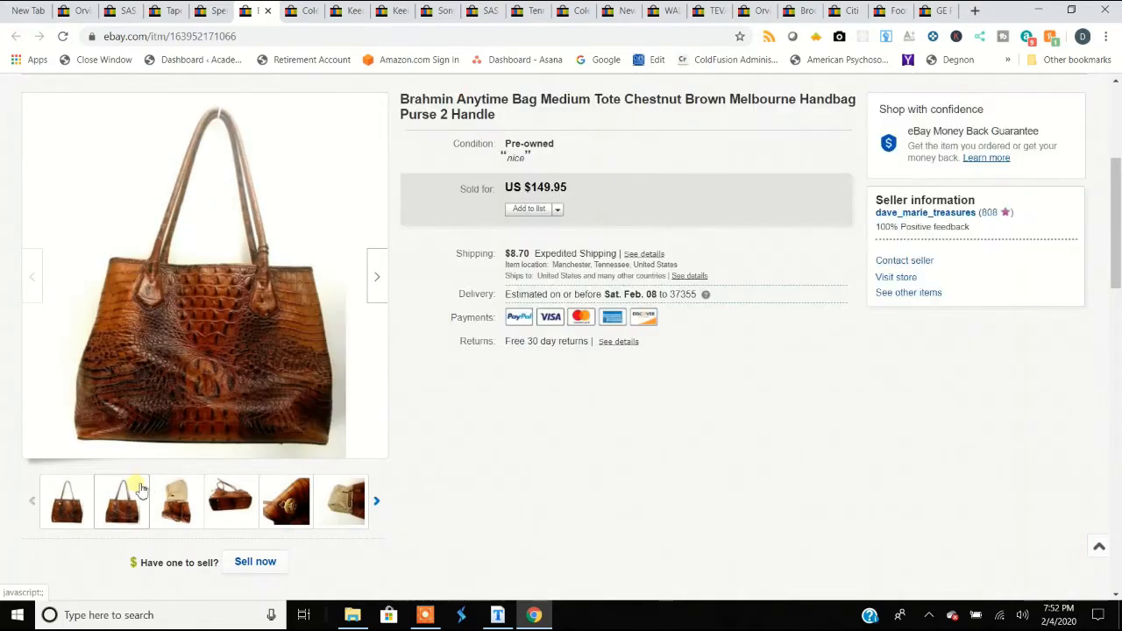
pyautogui.click(66, 501)
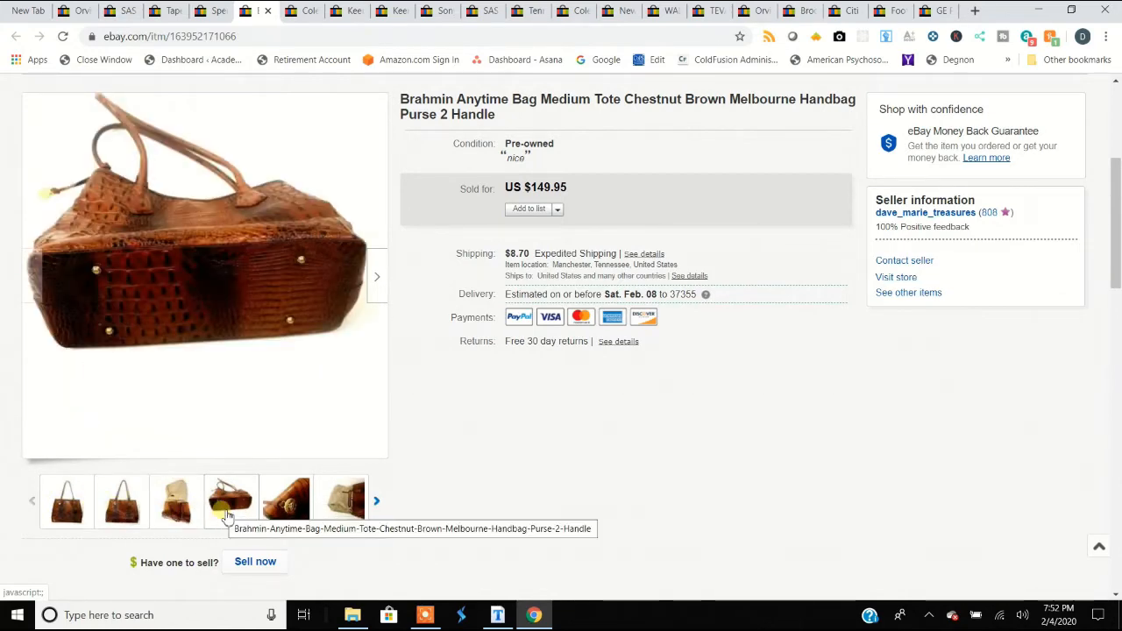
pyautogui.click(284, 502)
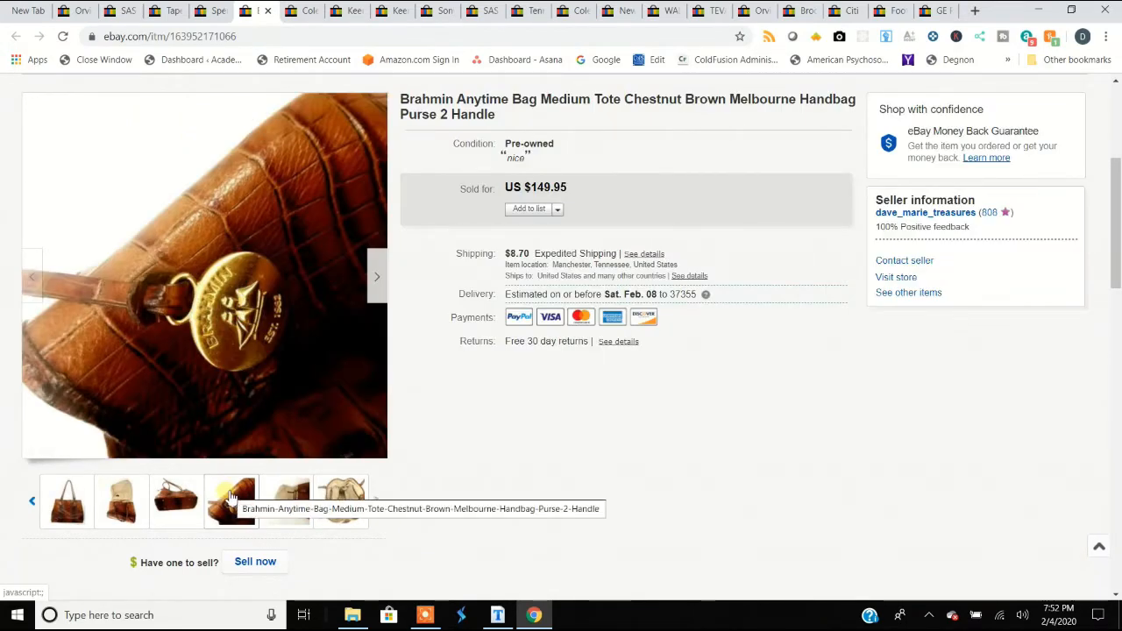
pyautogui.click(175, 501)
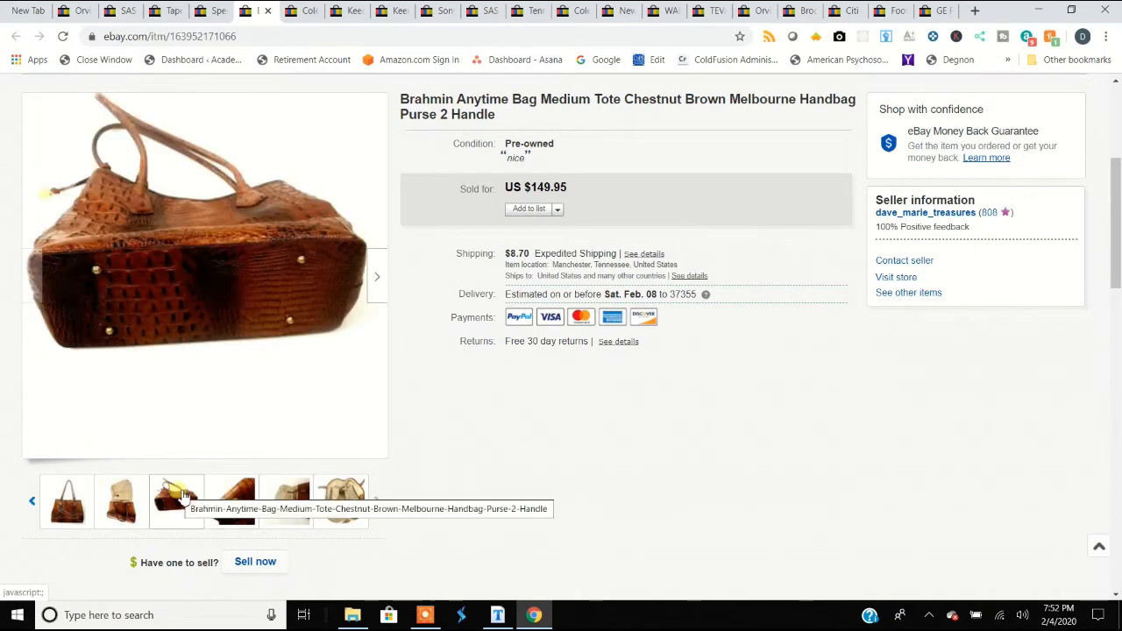
pyautogui.click(121, 501)
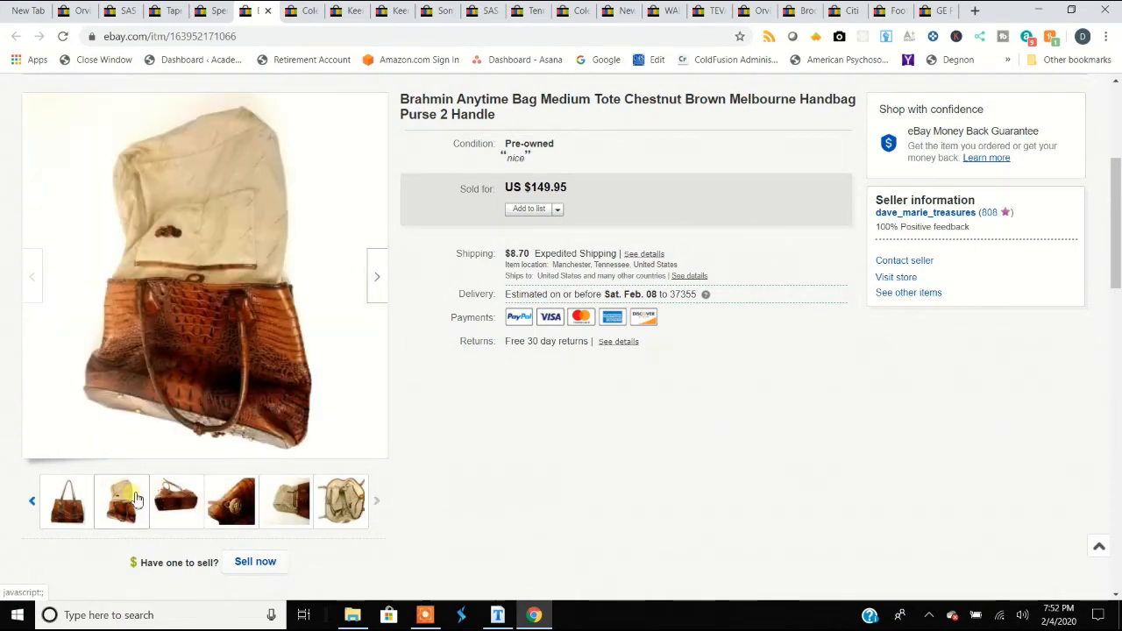
pyautogui.click(66, 502)
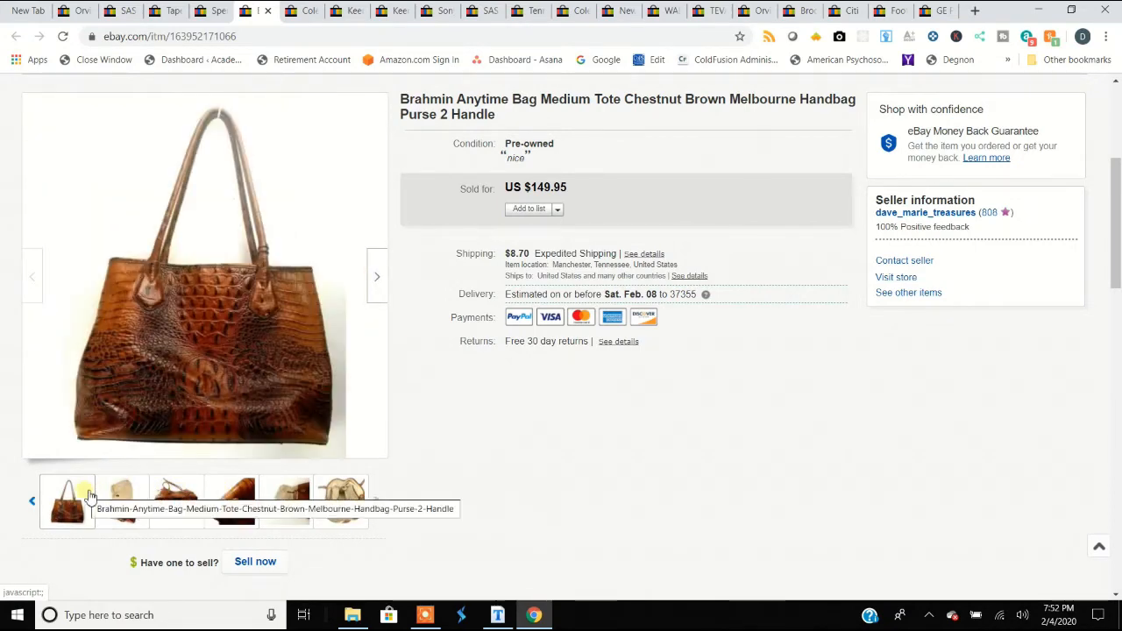
# Revisit the medallion close-up and leather texture, then return to the bag's main photo
pyautogui.click(32, 501)
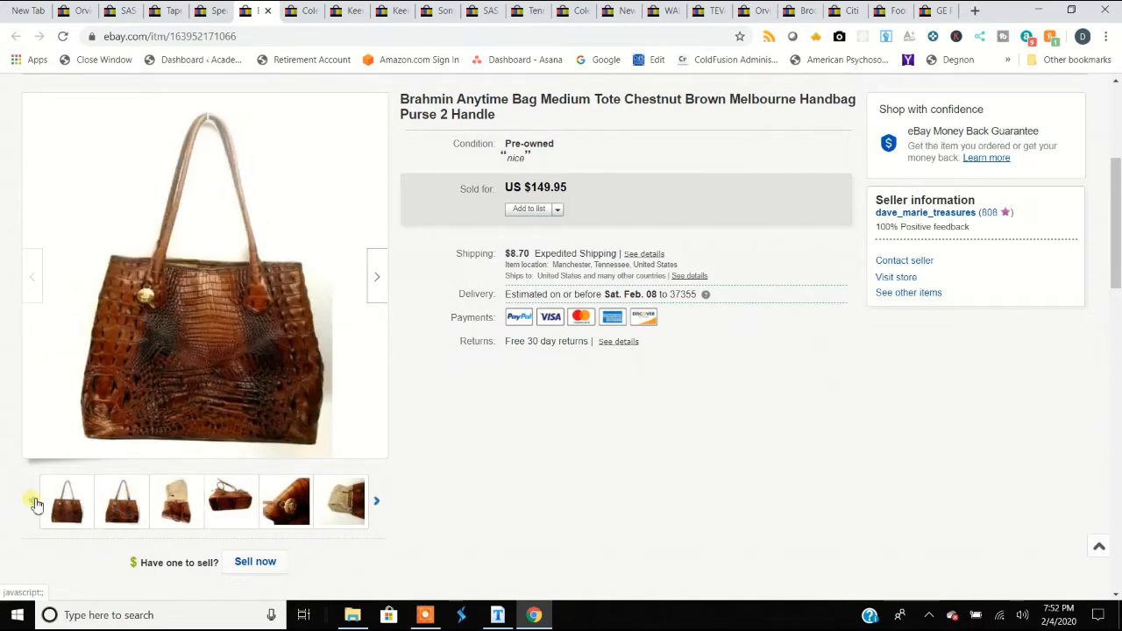
pyautogui.moveTo(66, 502)
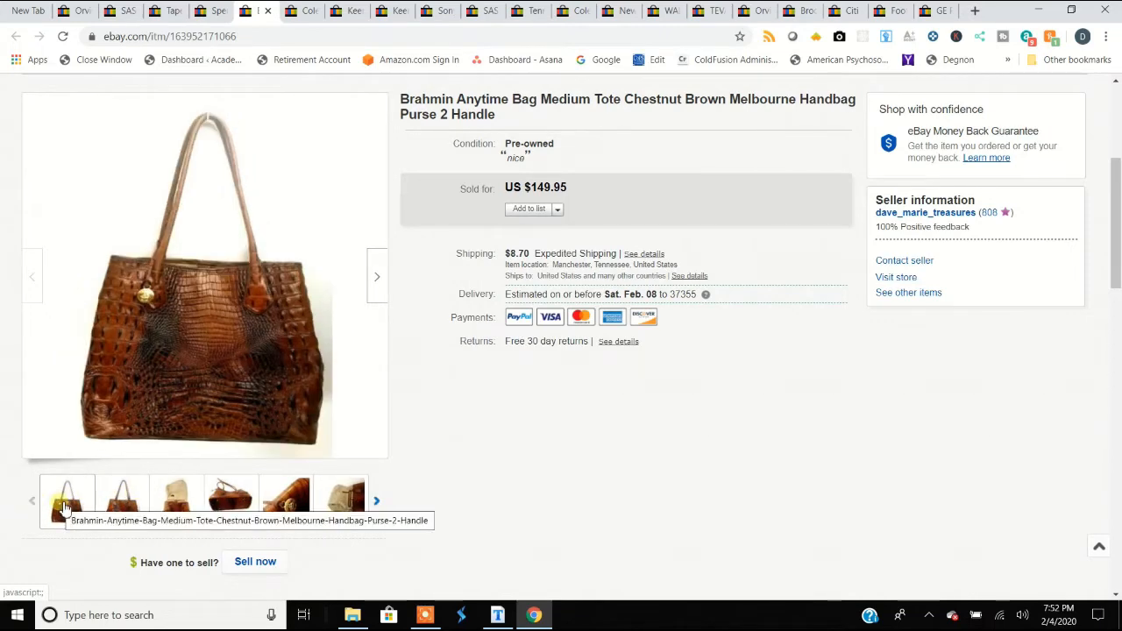
pyautogui.click(284, 502)
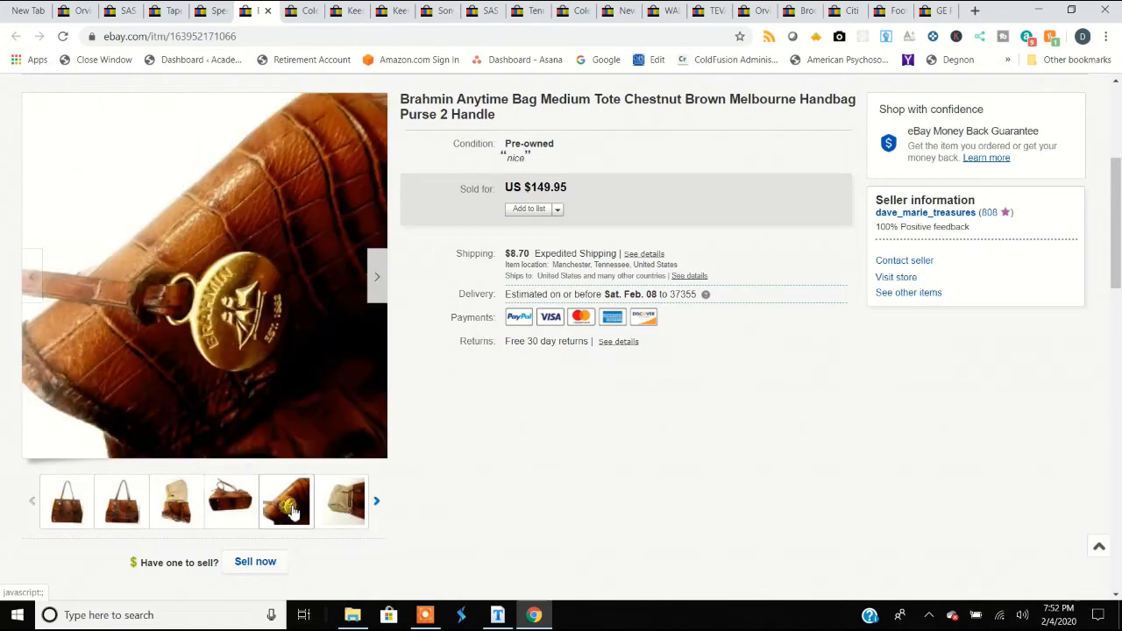
pyautogui.click(340, 502)
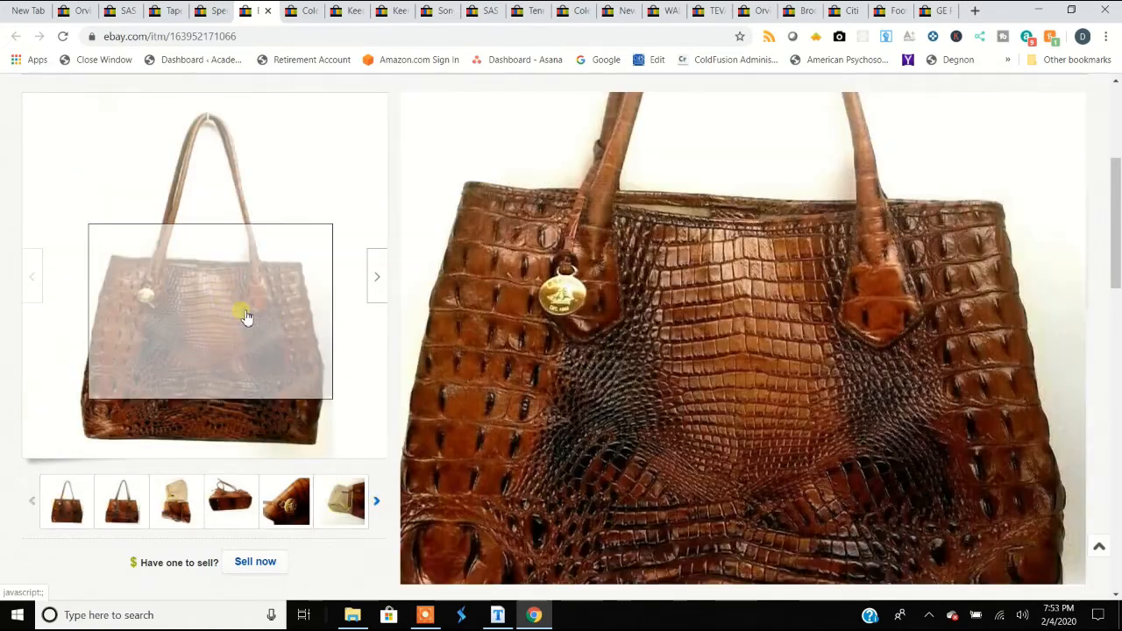
pyautogui.moveTo(228, 342)
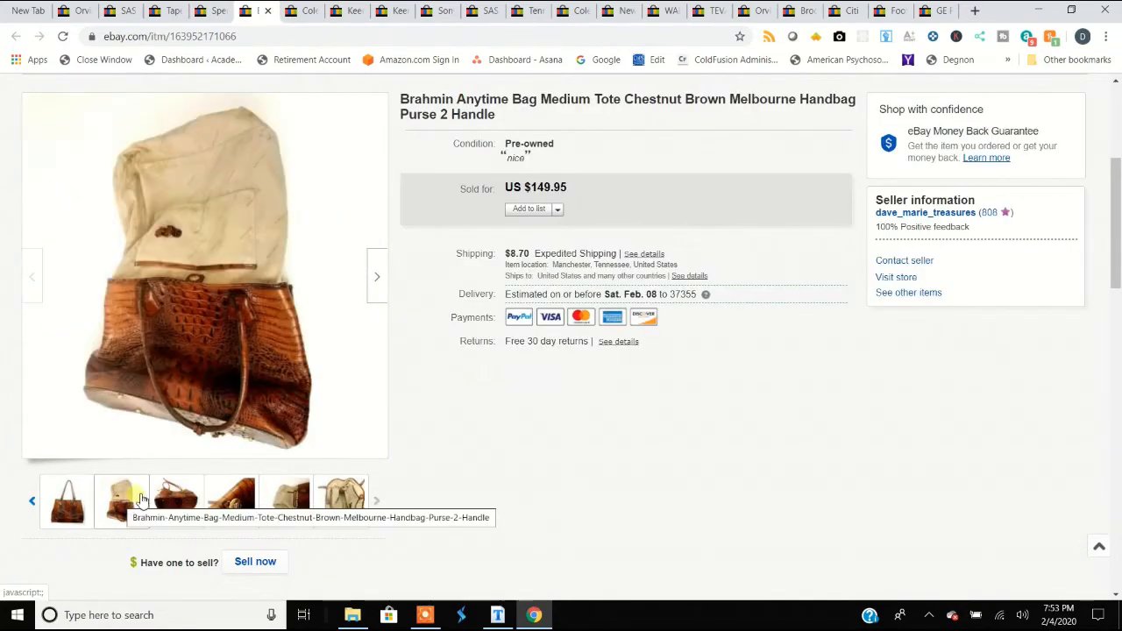
pyautogui.click(66, 502)
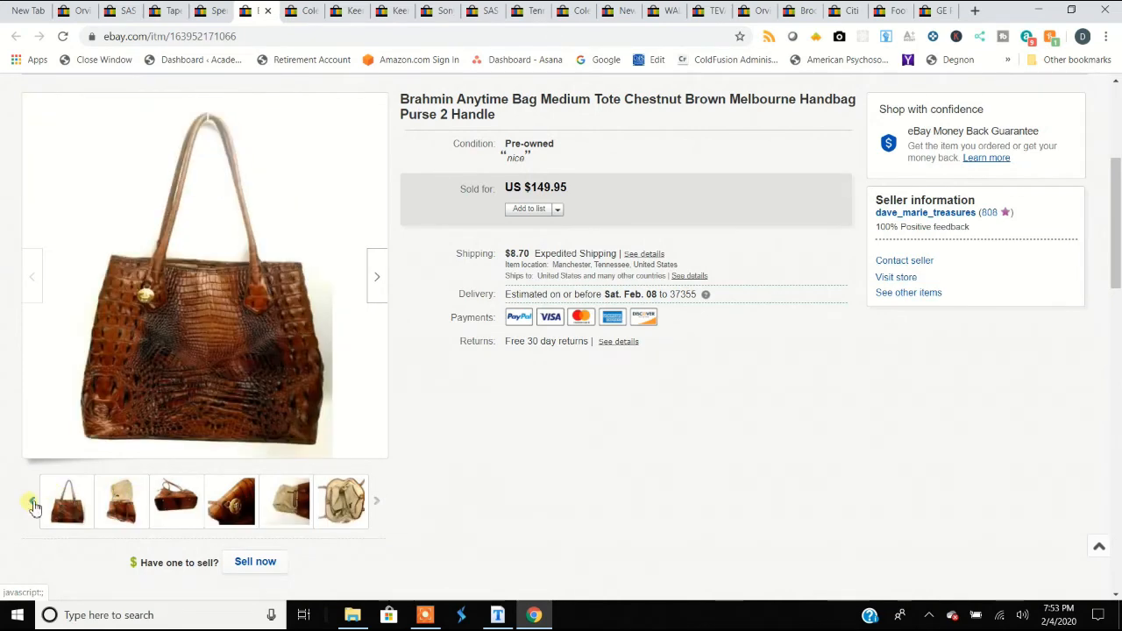
pyautogui.moveTo(66, 501)
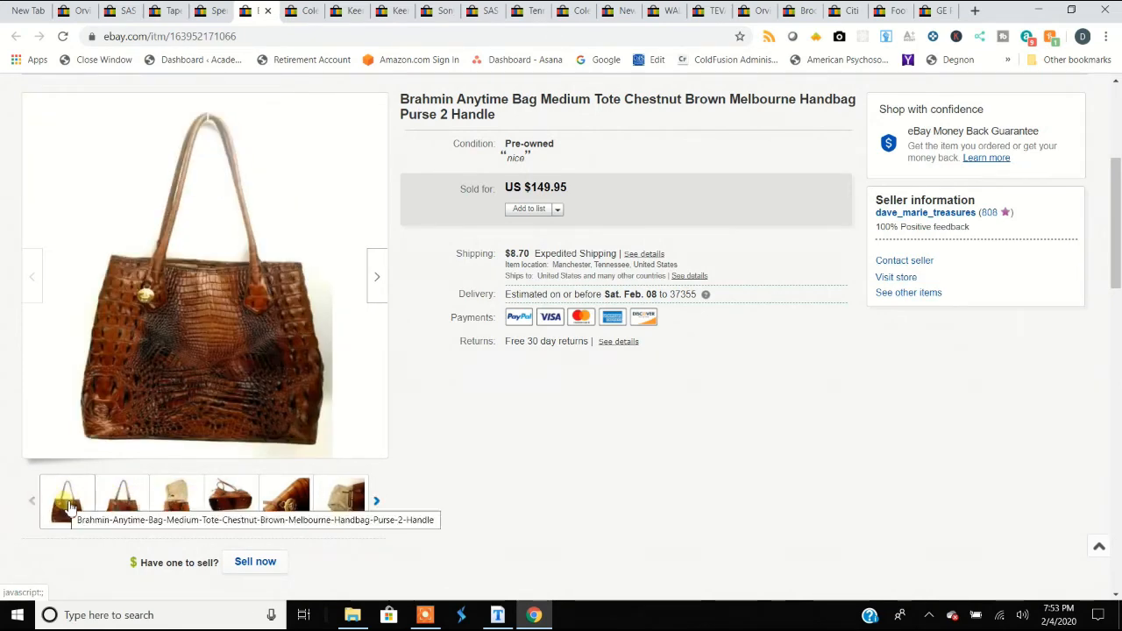
pyautogui.moveTo(263, 246)
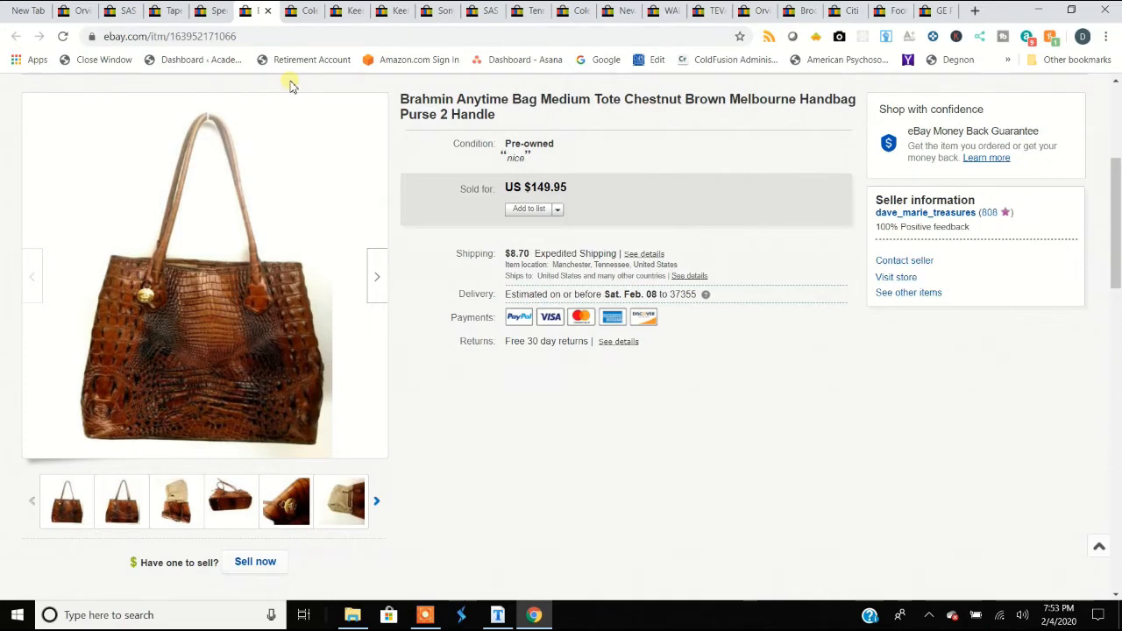
pyautogui.moveTo(305, 10)
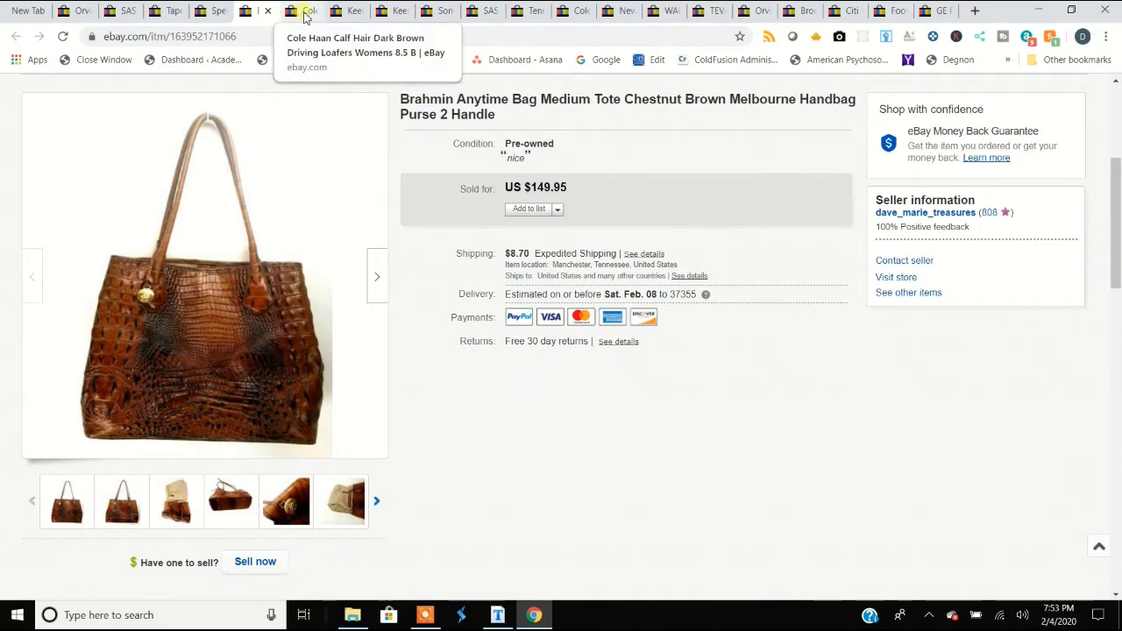
# Switch to the Cole Haan loafers listing and view the side, heel detail and size-marking photos
pyautogui.click(301, 10)
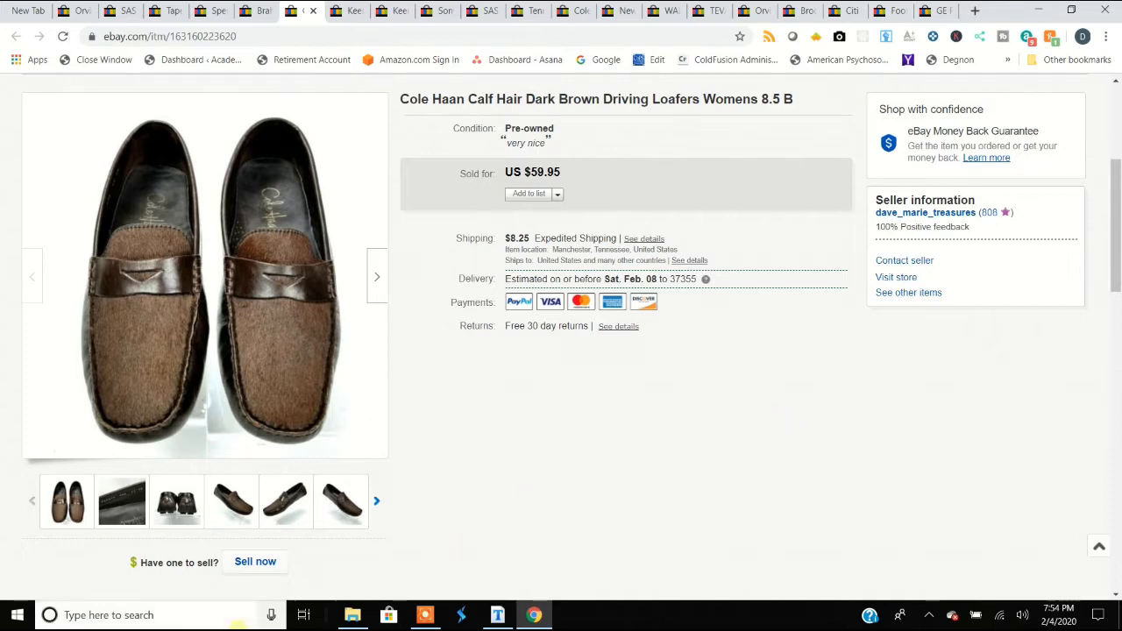
pyautogui.click(232, 501)
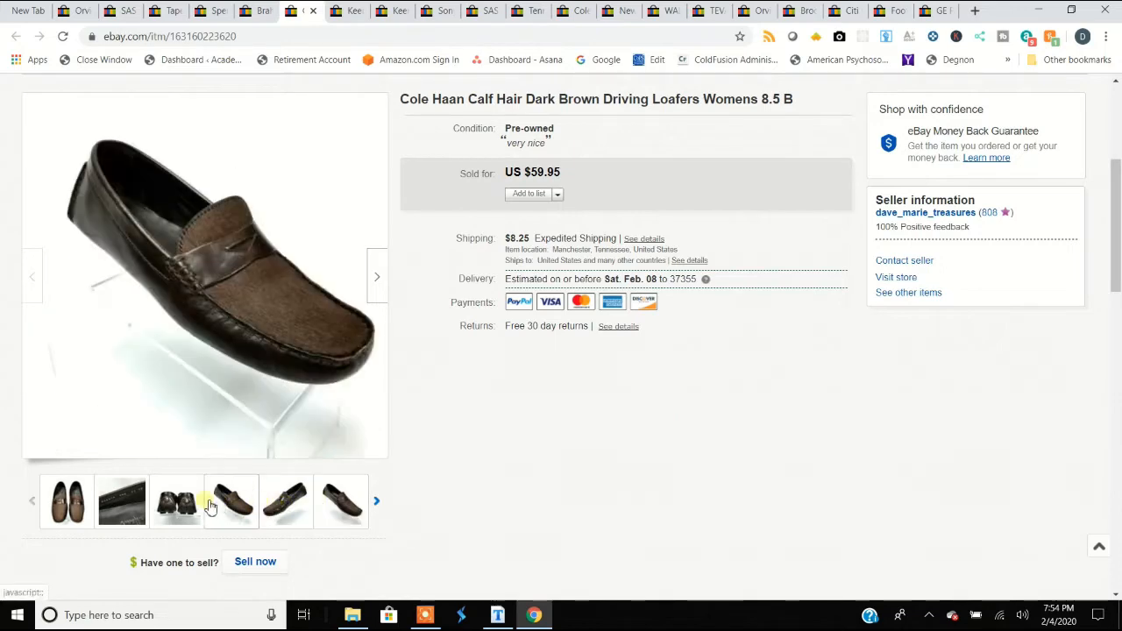
pyautogui.click(175, 501)
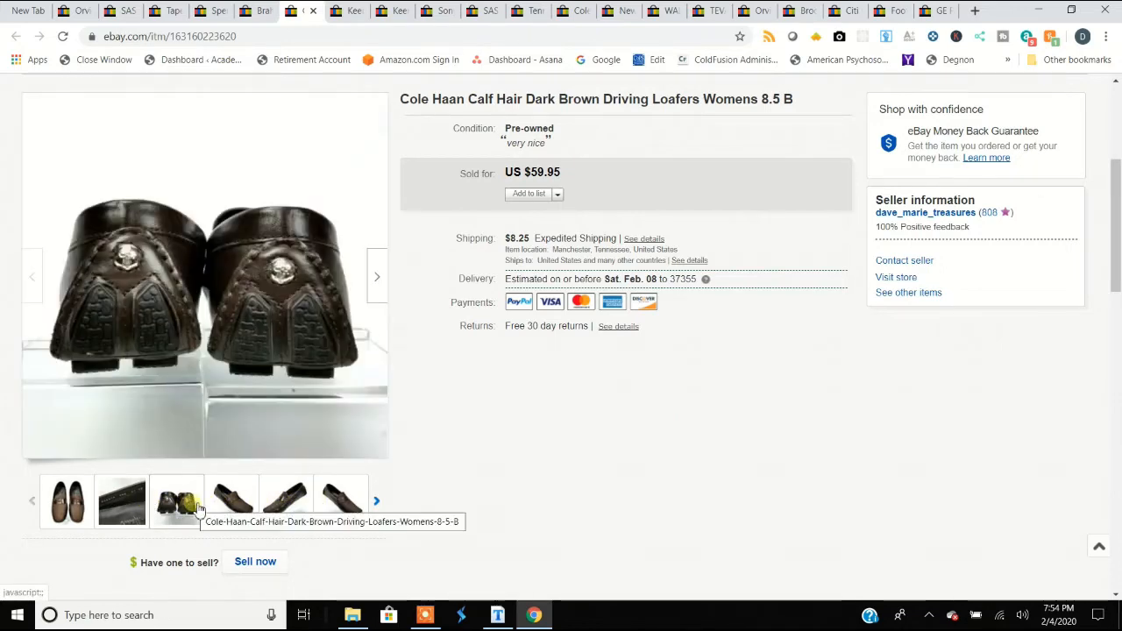
pyautogui.click(175, 501)
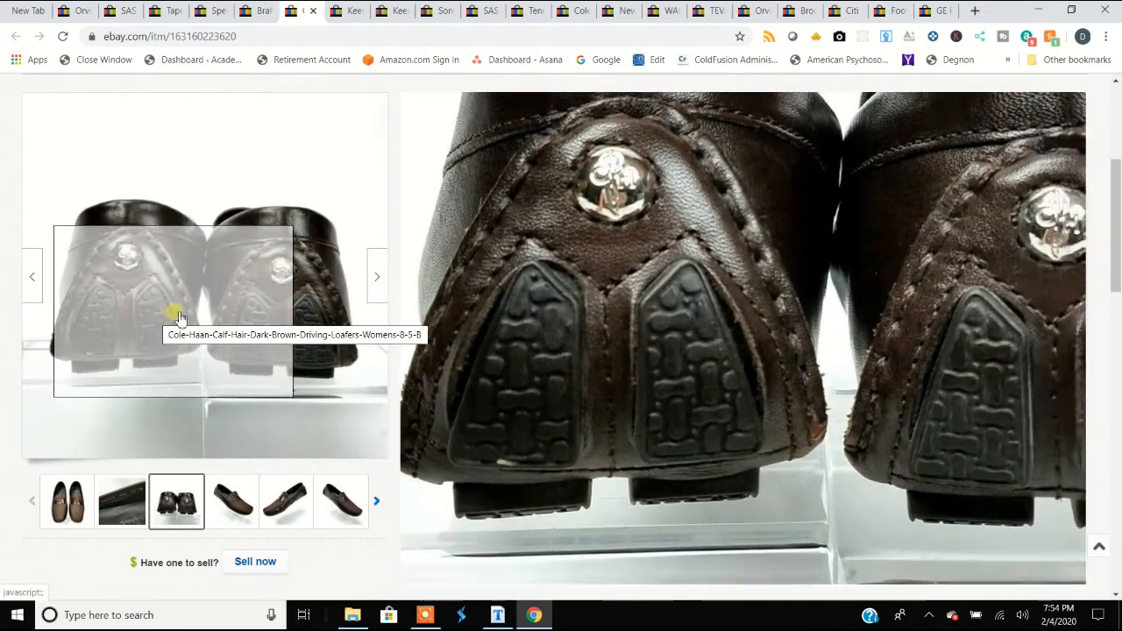
pyautogui.click(231, 502)
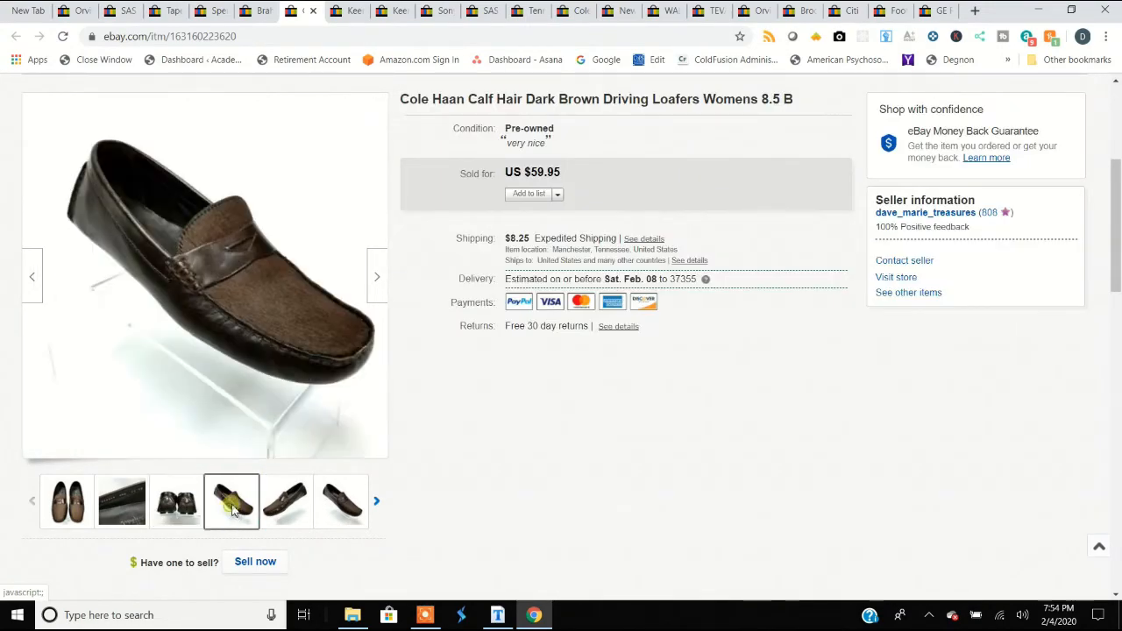
pyautogui.click(123, 501)
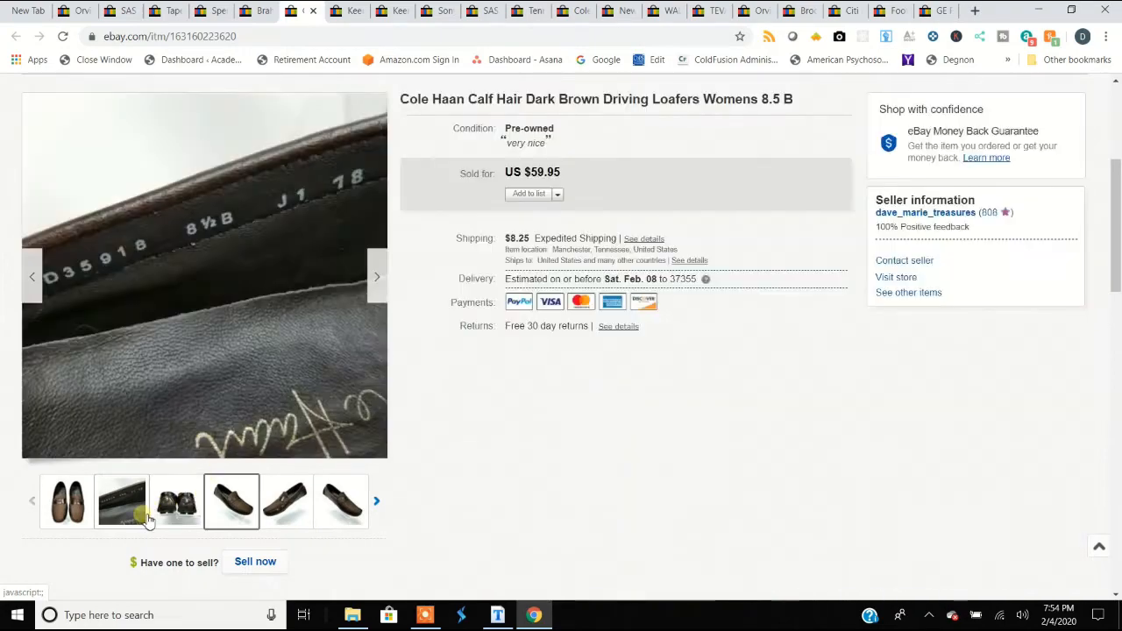
pyautogui.click(175, 501)
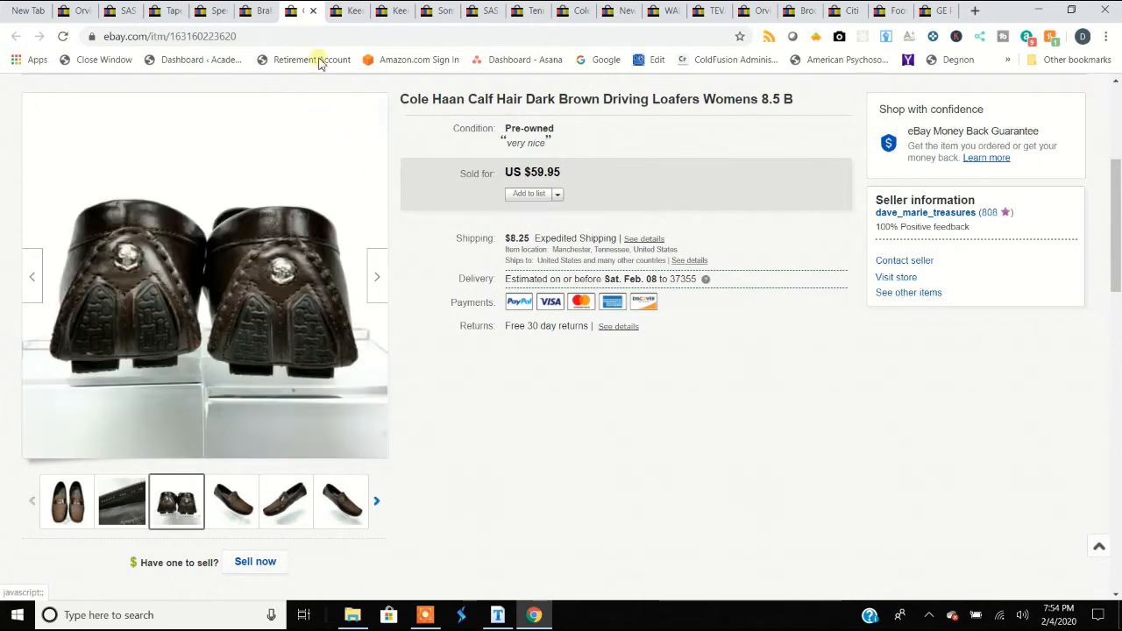
pyautogui.moveTo(354, 10)
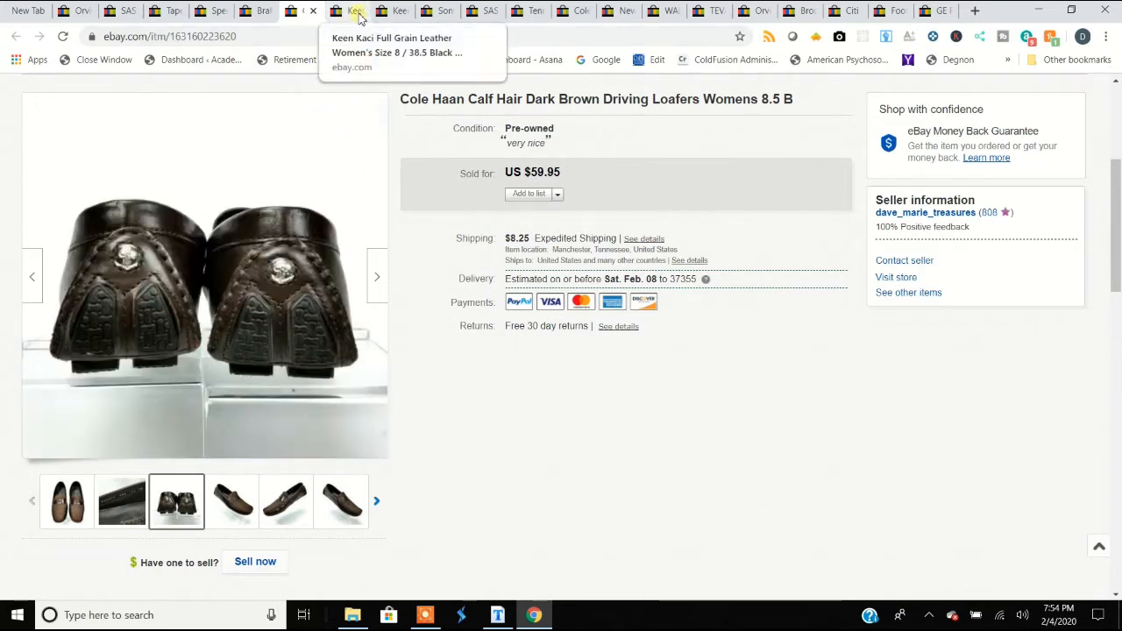
# Switch to the Keen Kaci clogs listing and view the inside and sole photos, returning to the front
pyautogui.click(357, 11)
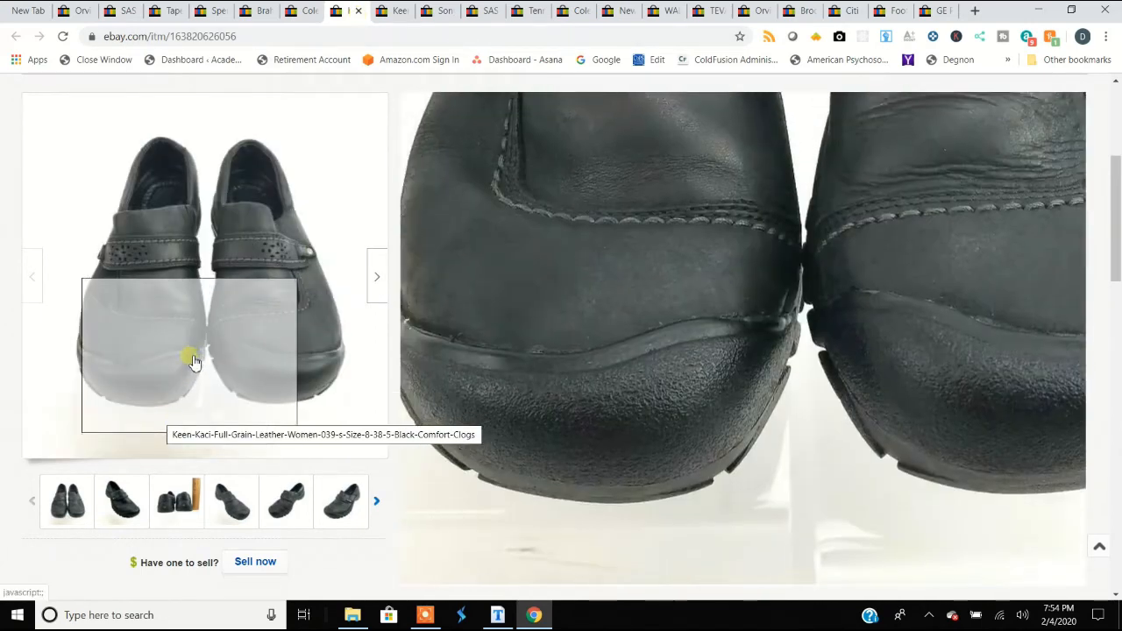
pyautogui.click(176, 501)
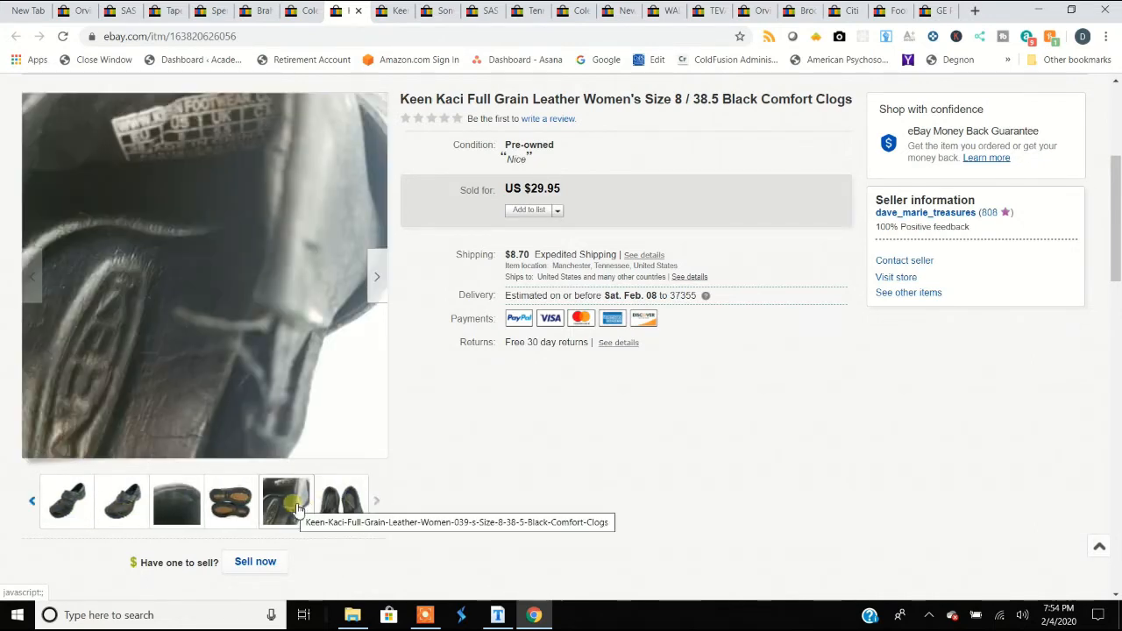
pyautogui.click(231, 502)
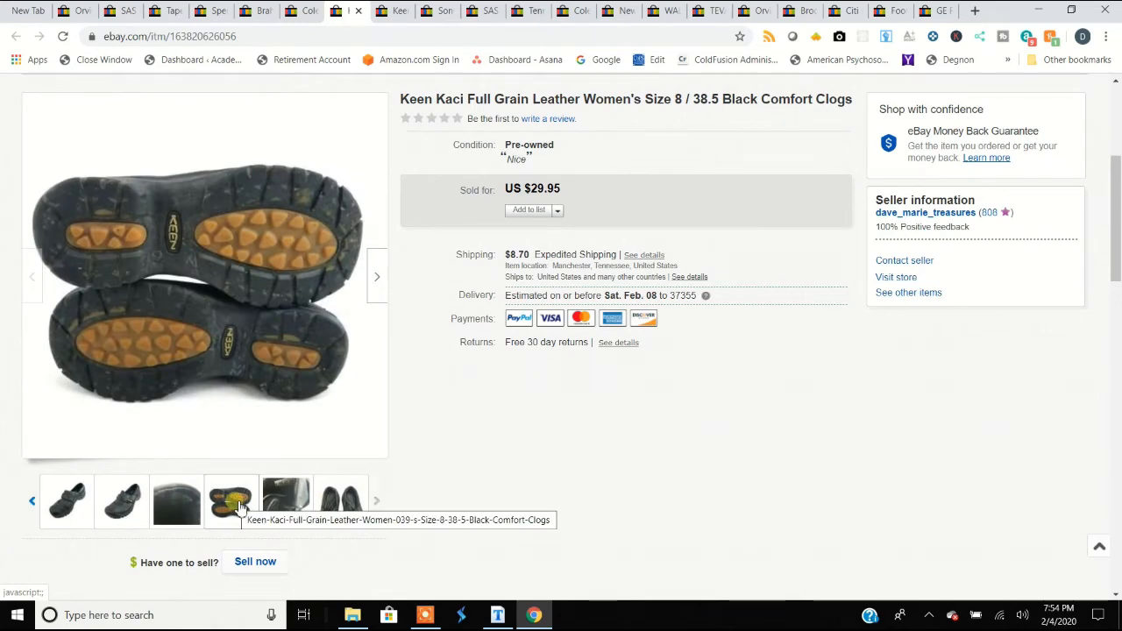
pyautogui.click(231, 500)
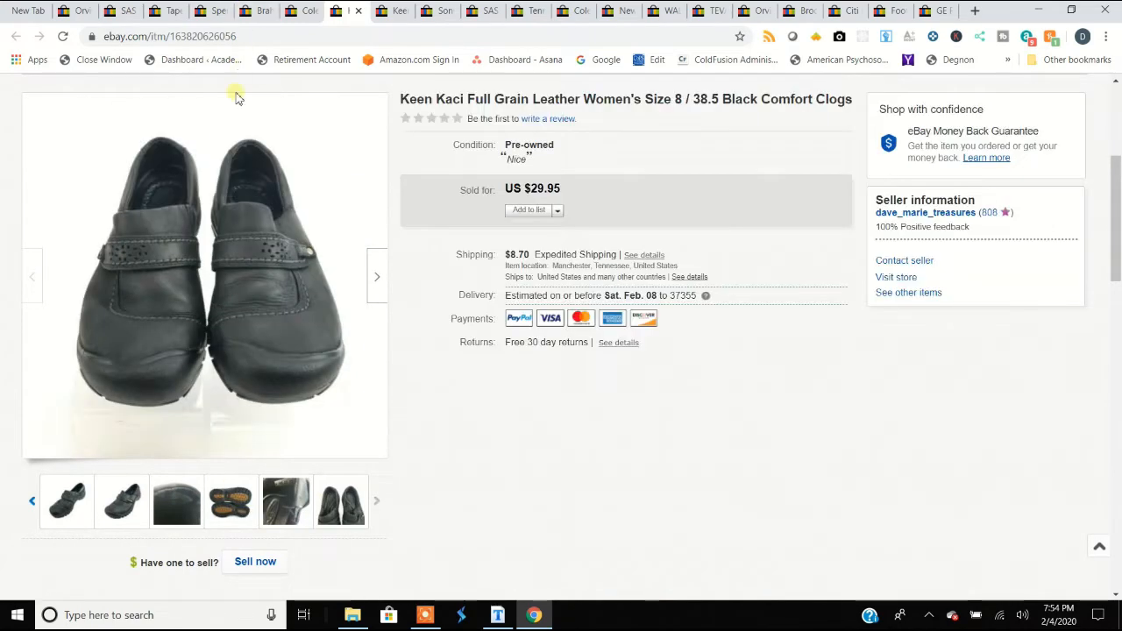
pyautogui.moveTo(400, 11)
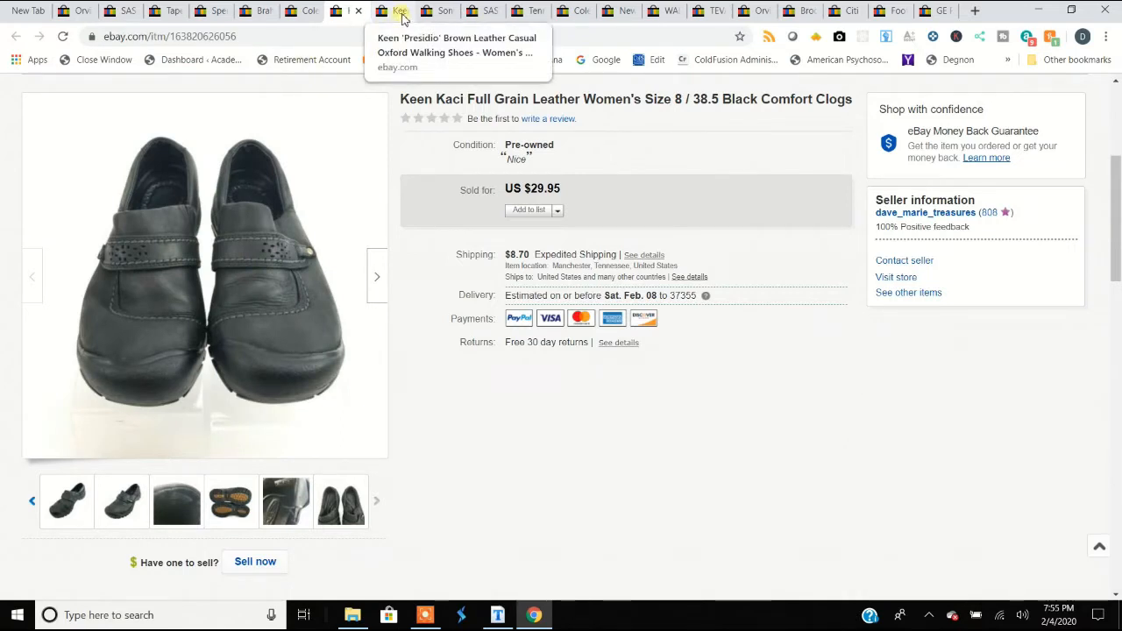
pyautogui.click(400, 10)
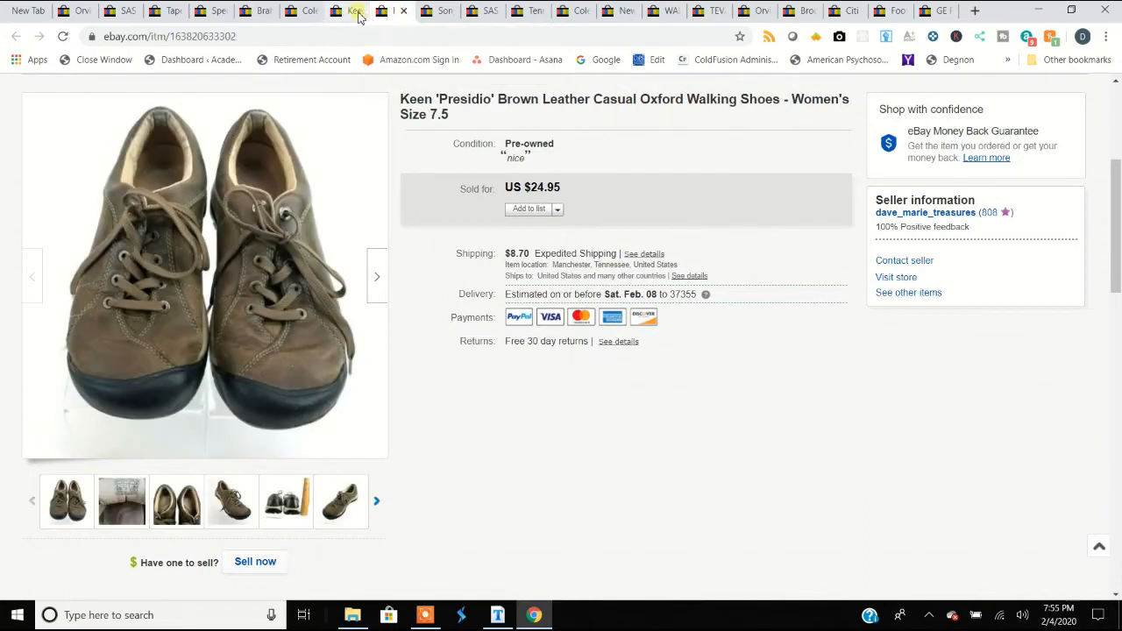
pyautogui.moveTo(389, 10)
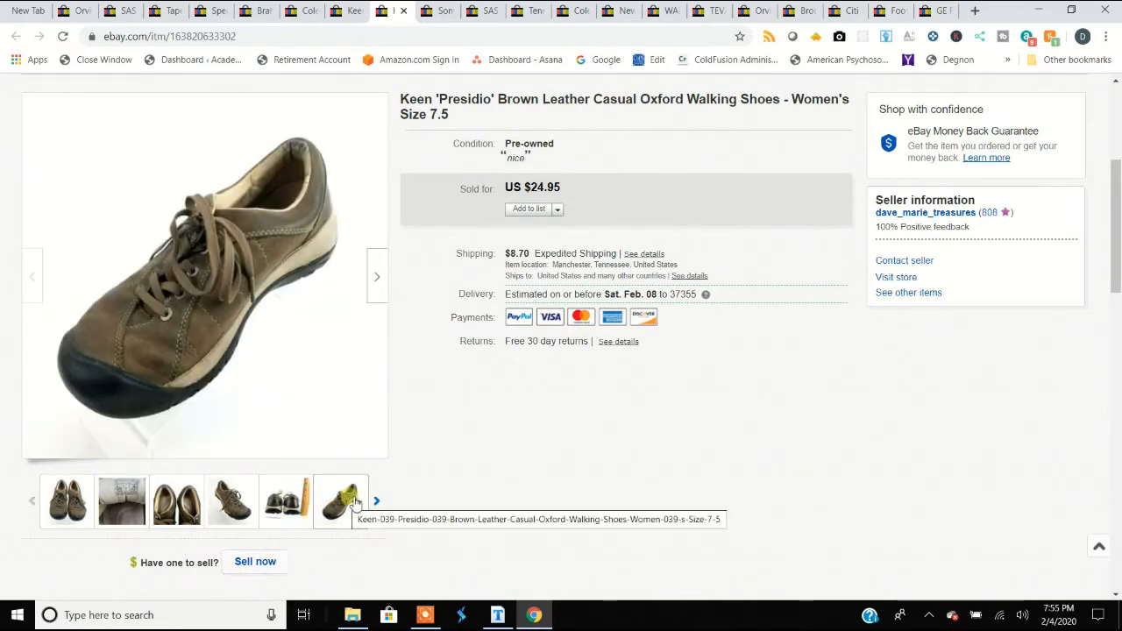
pyautogui.click(231, 502)
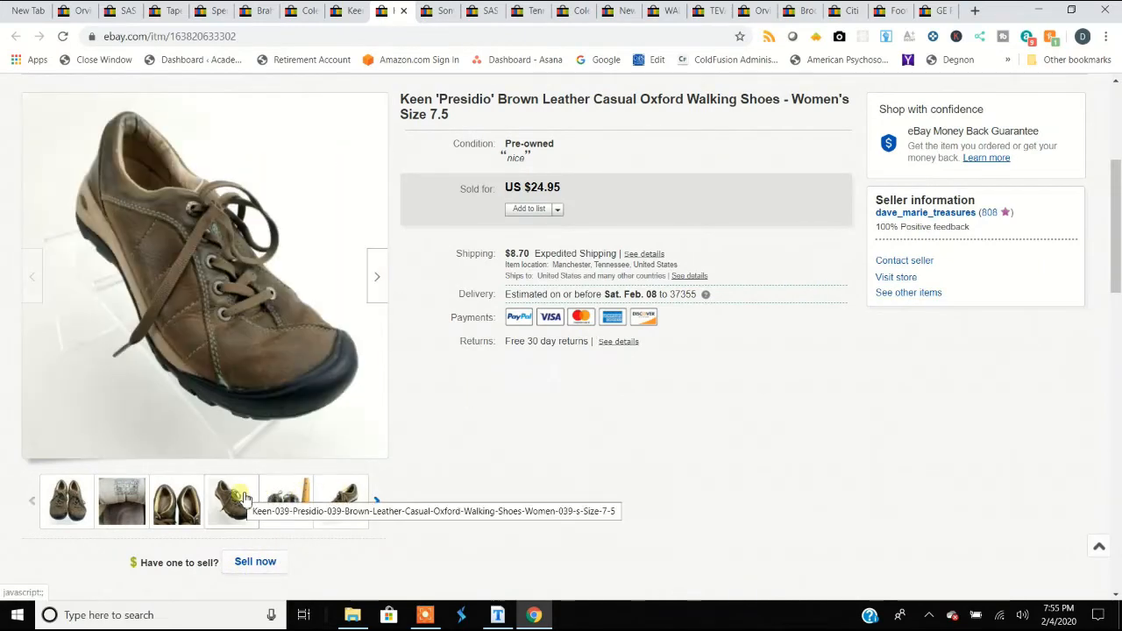
pyautogui.click(121, 501)
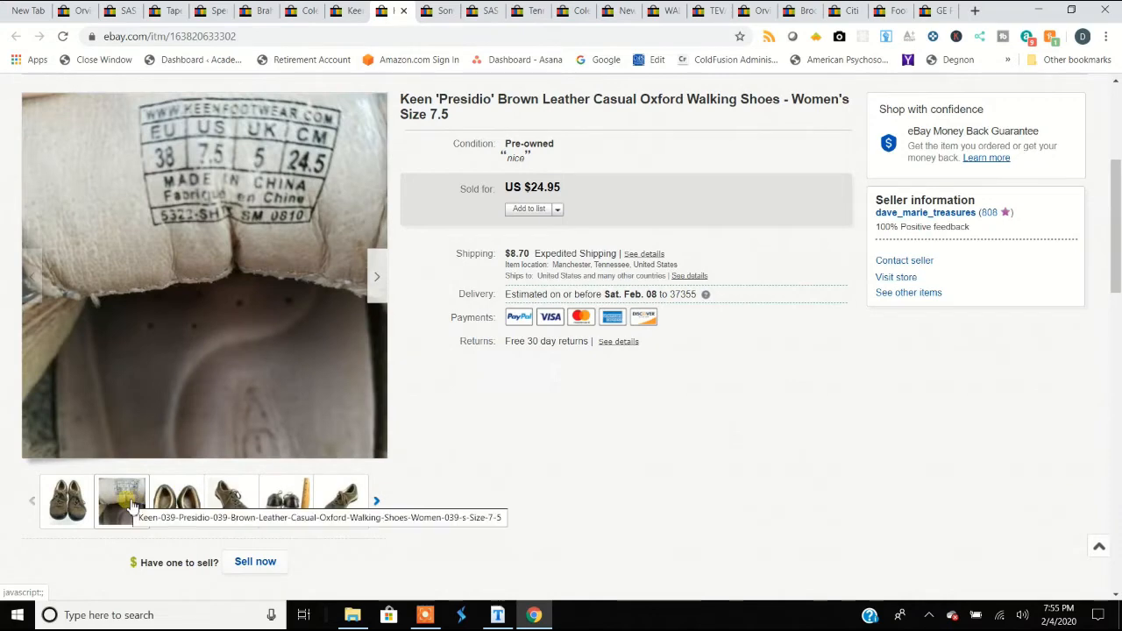
pyautogui.click(66, 501)
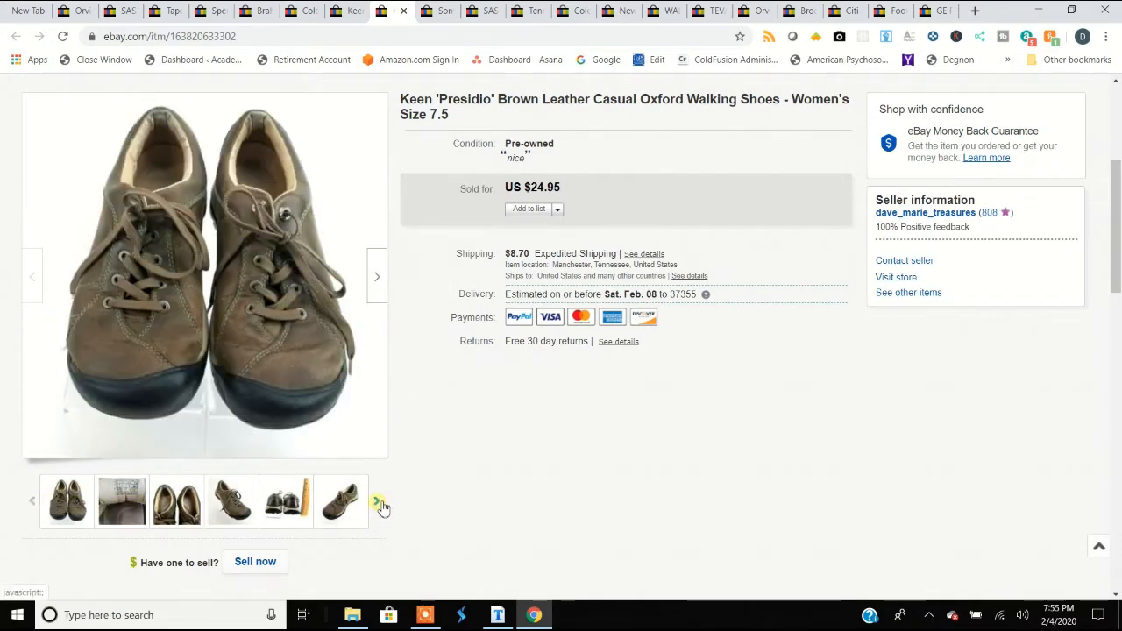
pyautogui.click(340, 502)
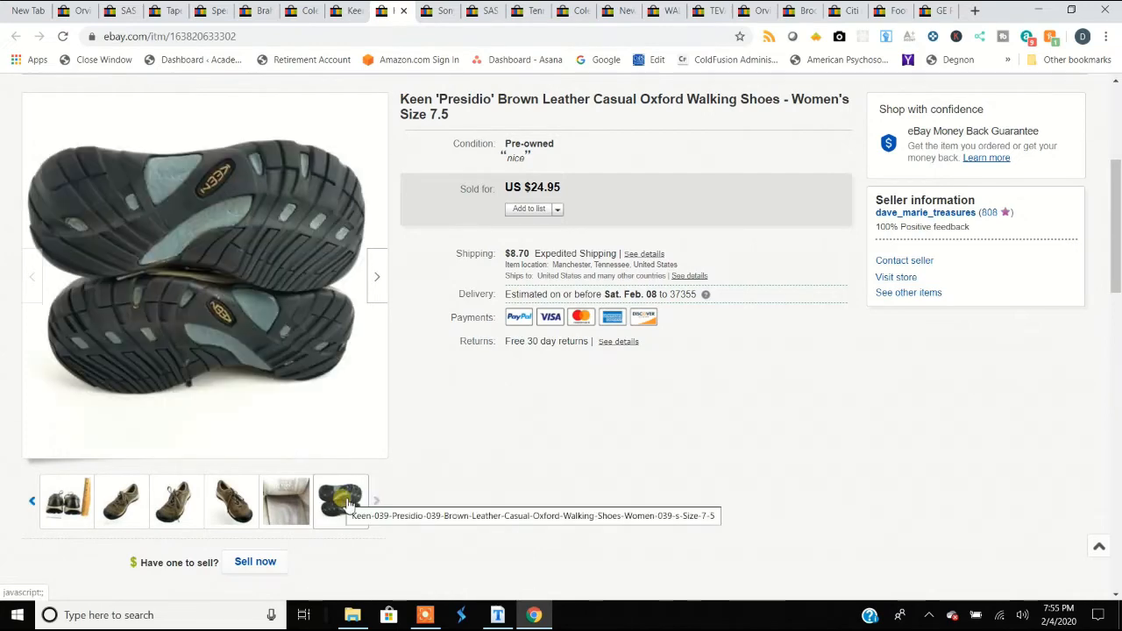
pyautogui.click(231, 502)
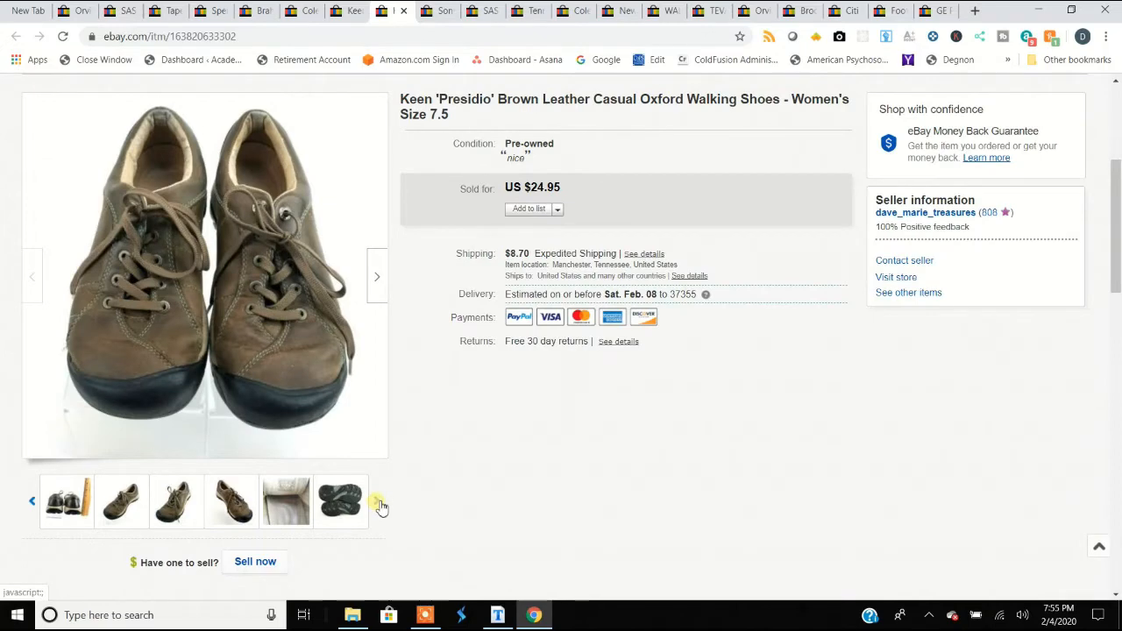
pyautogui.click(340, 501)
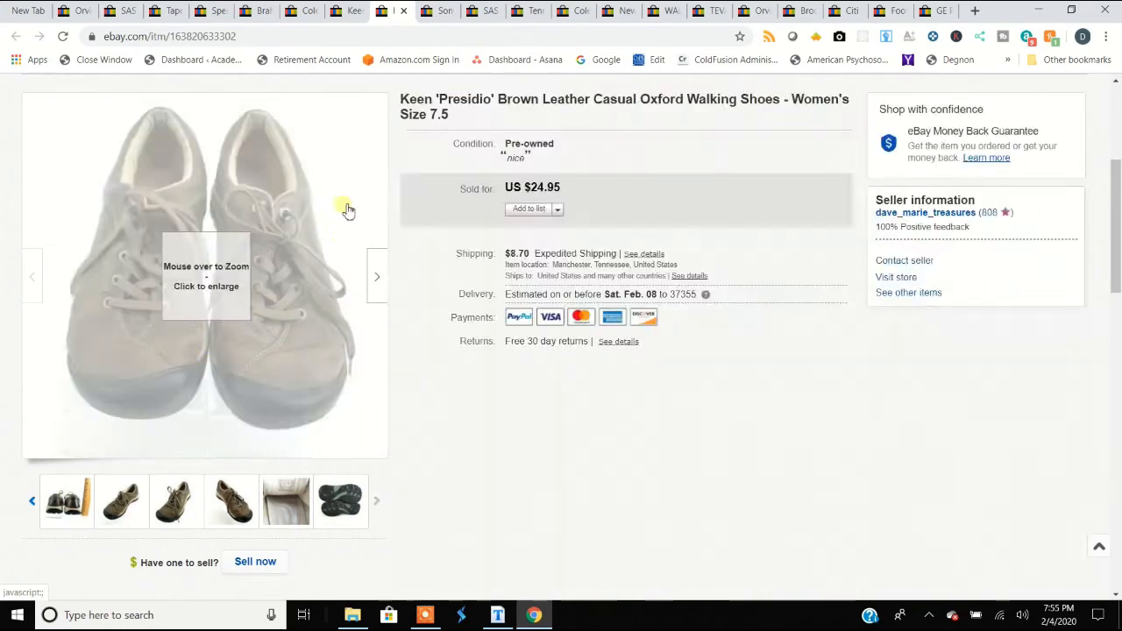
pyautogui.moveTo(446, 10)
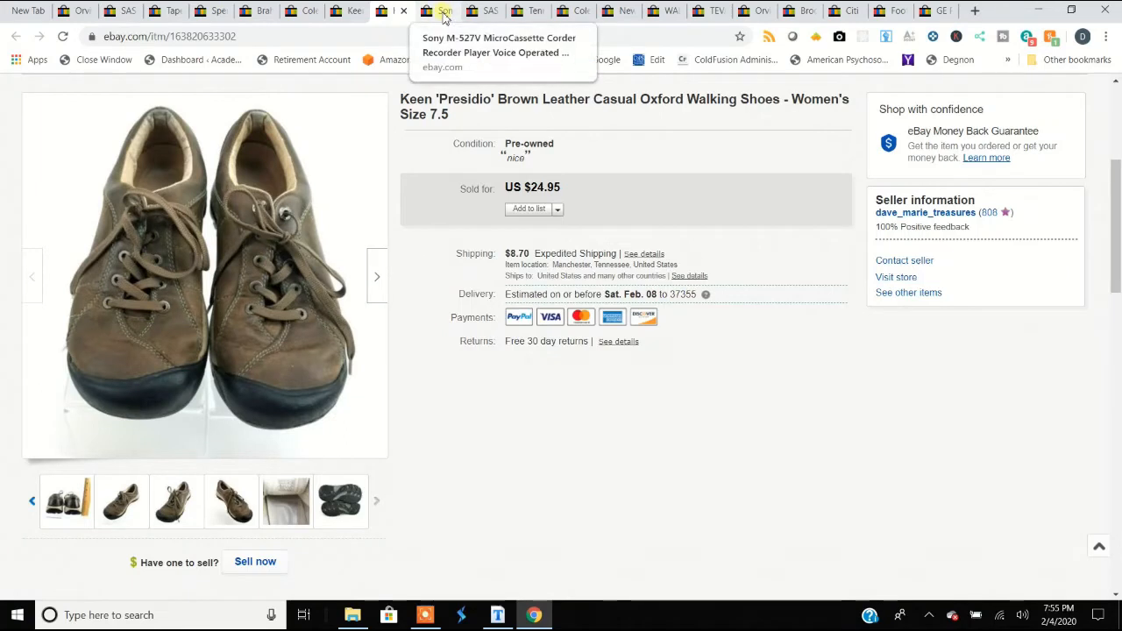
# Switch to the Sony M-527V microcassette recorder listing tab
pyautogui.click(444, 10)
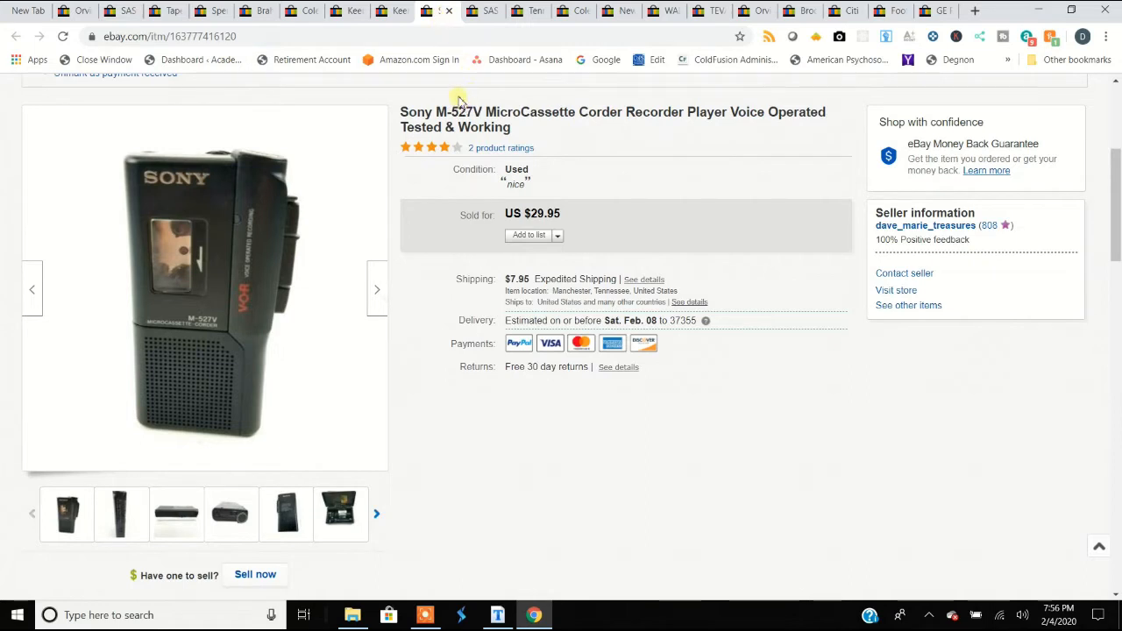
pyautogui.click(482, 11)
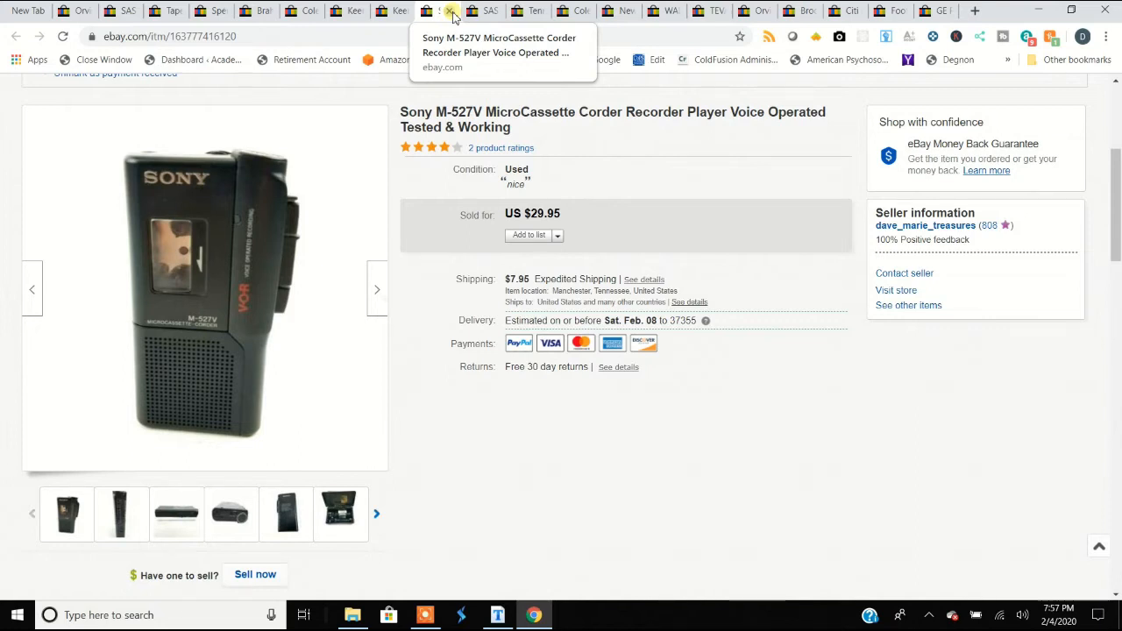
# Switch to the SAS Traveler Oxfords listing and view the insole close-up and other shoe photos
pyautogui.click(477, 10)
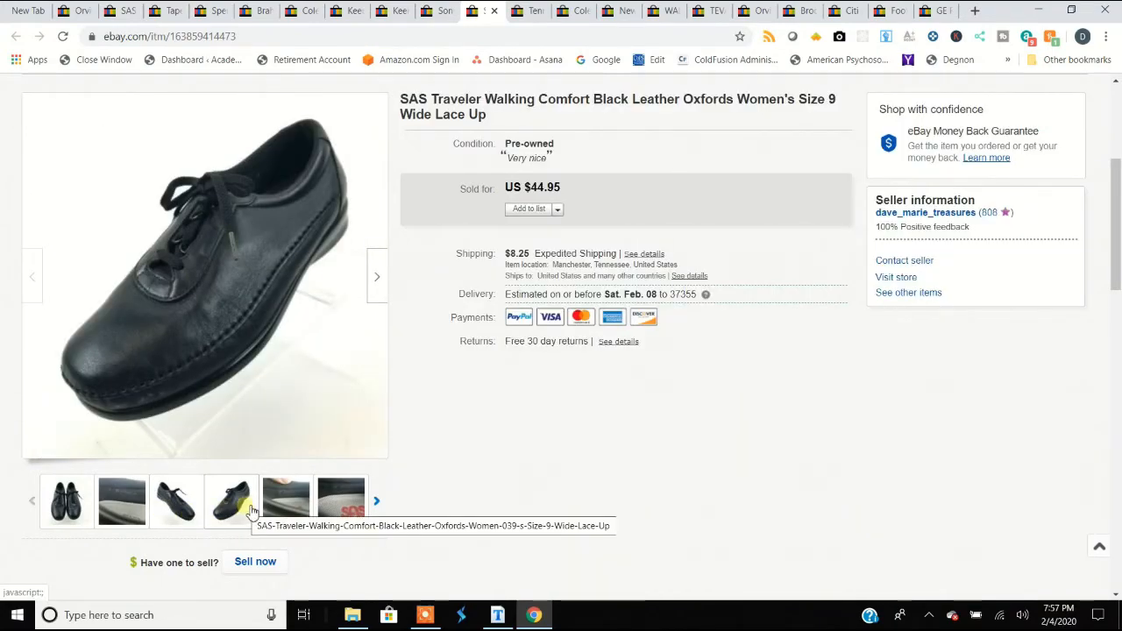
pyautogui.click(340, 502)
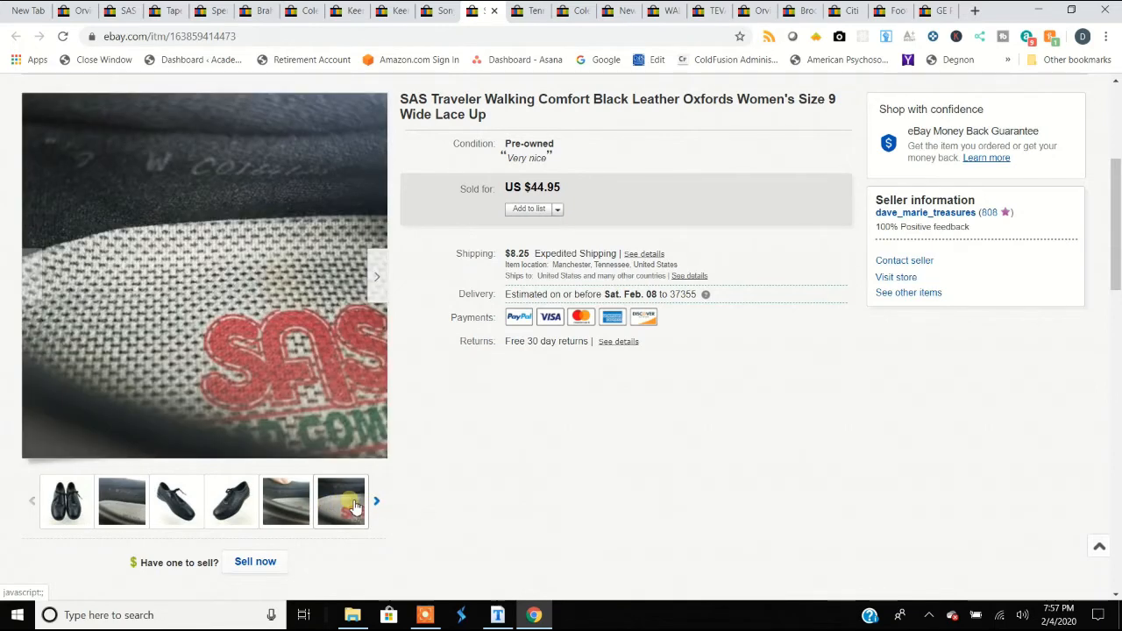
pyautogui.moveTo(340, 502)
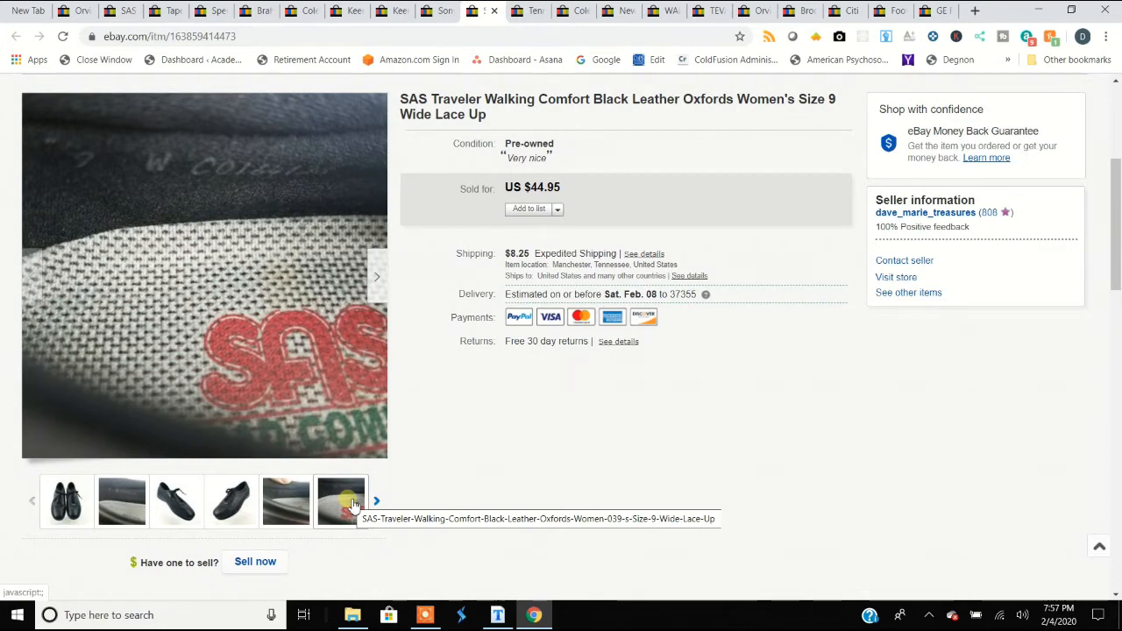
pyautogui.moveTo(329, 505)
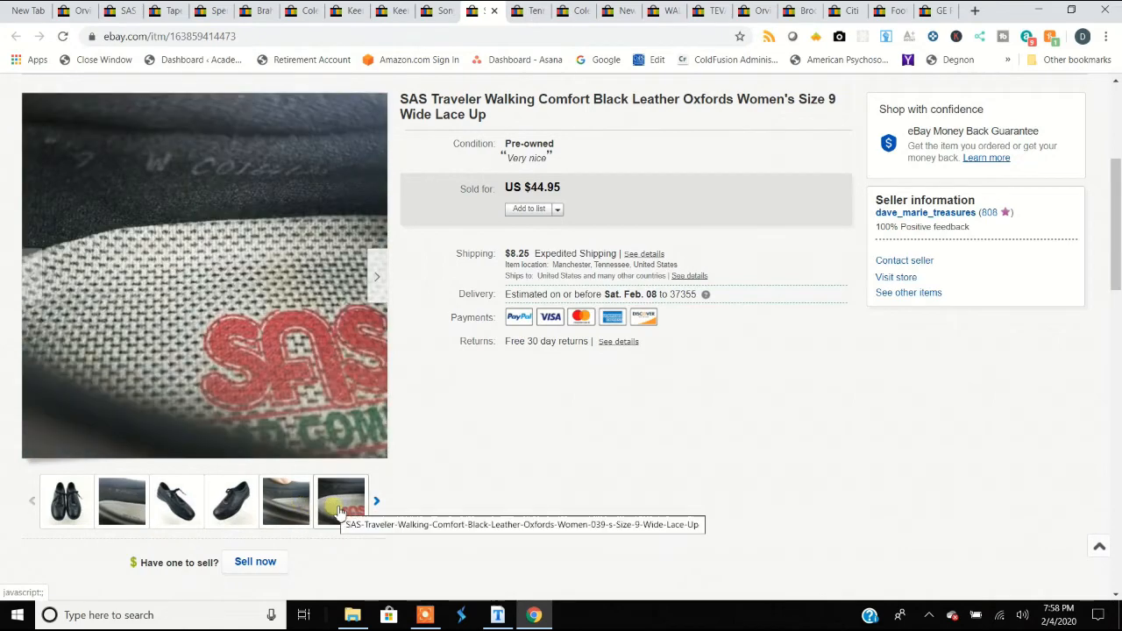
pyautogui.click(232, 501)
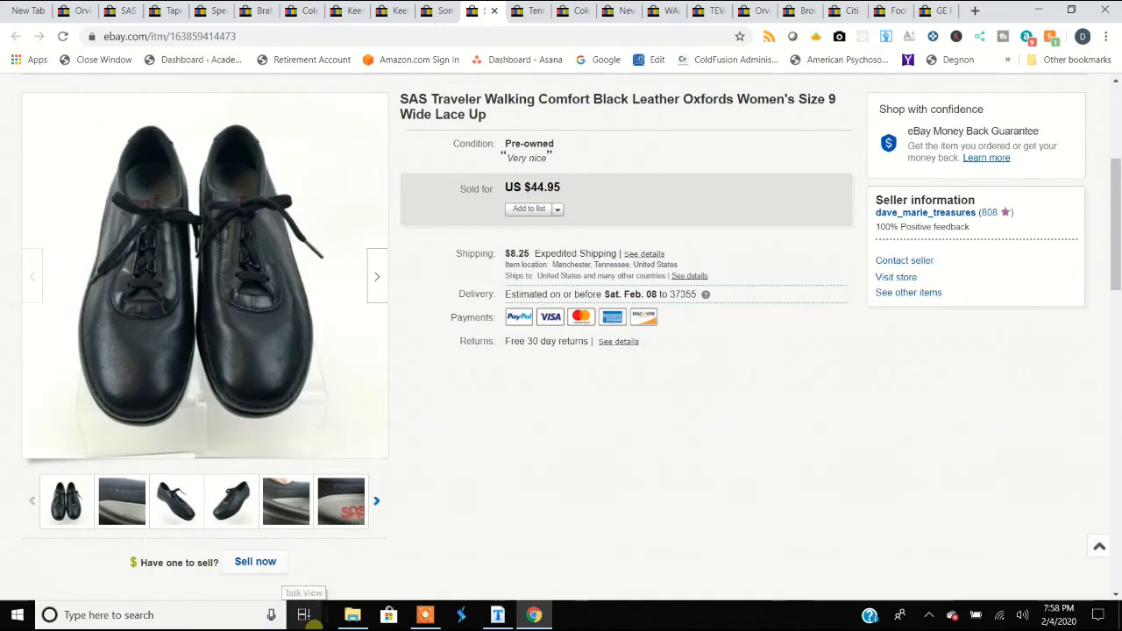
pyautogui.click(340, 501)
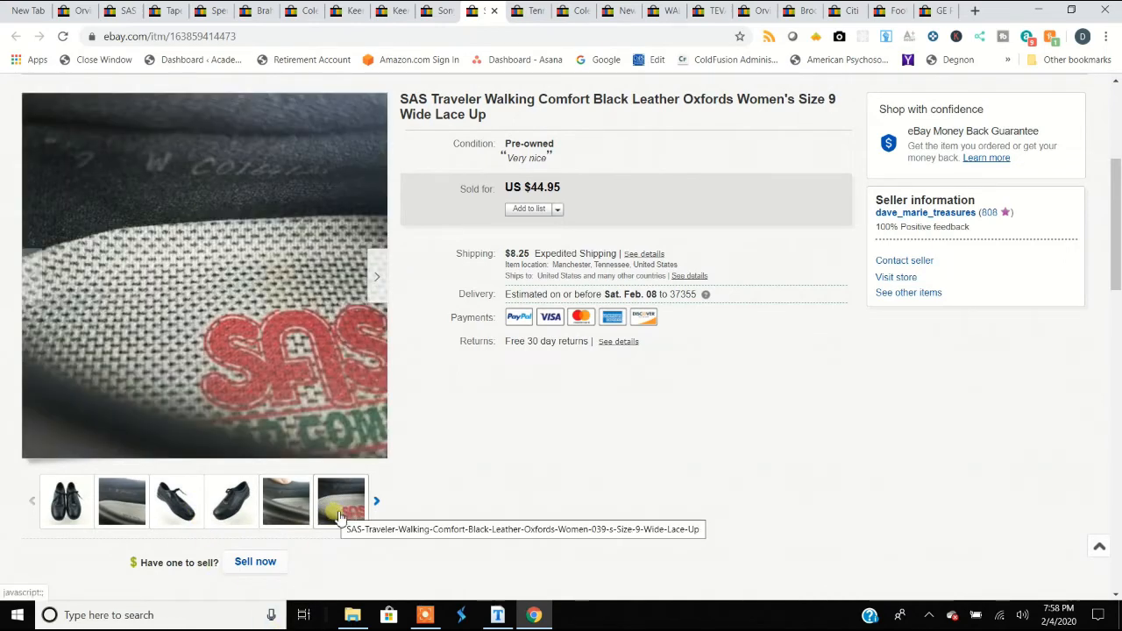
pyautogui.moveTo(336, 515)
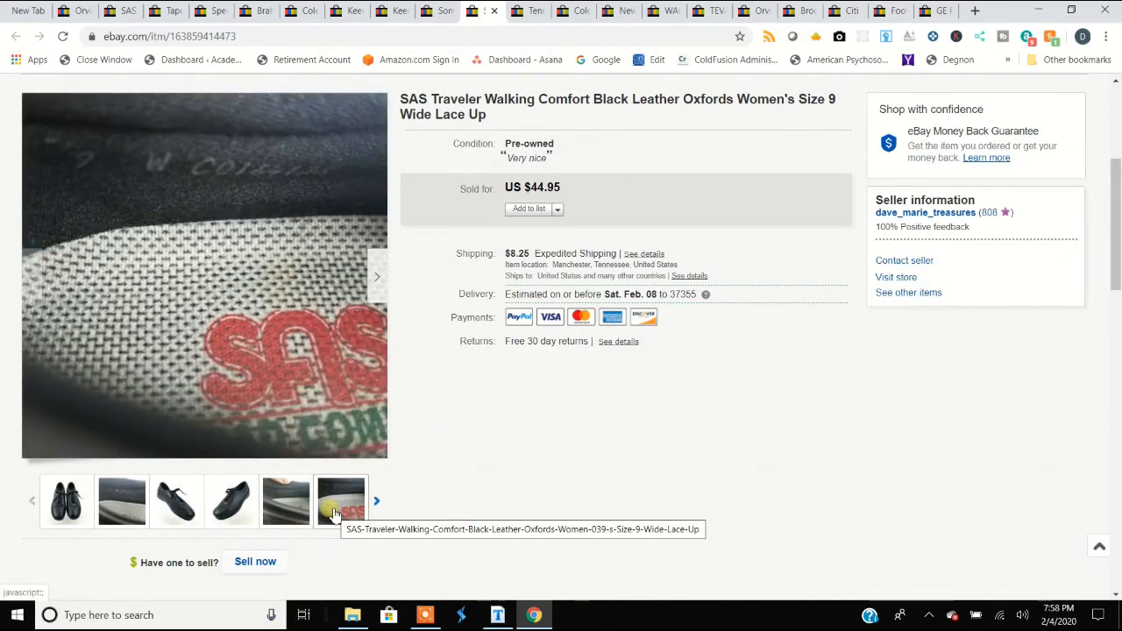
pyautogui.click(67, 501)
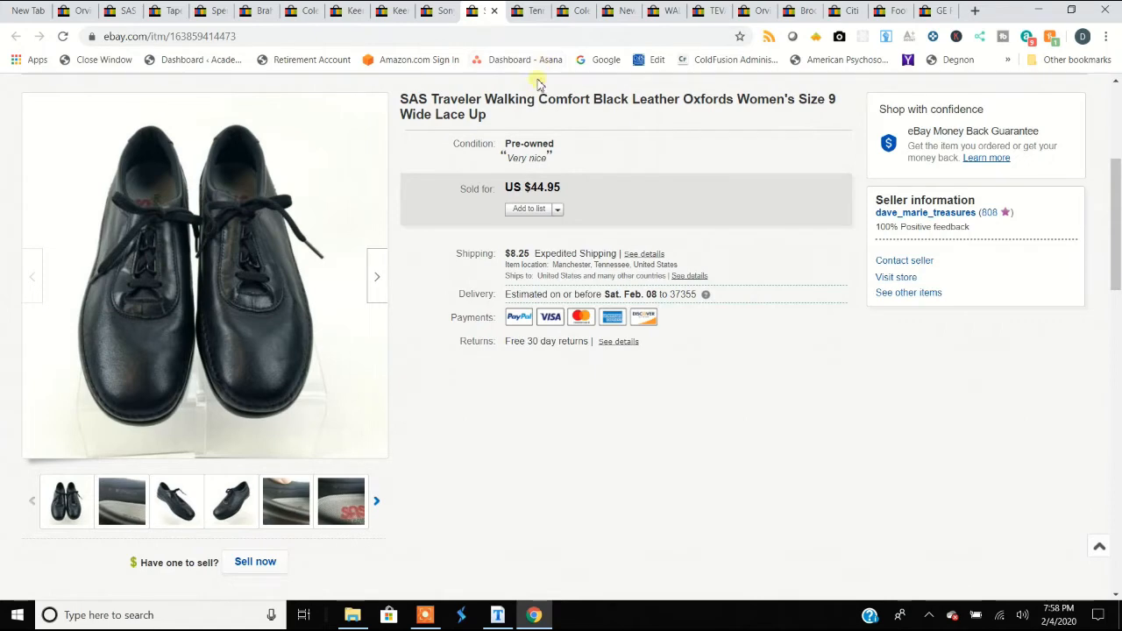
pyautogui.moveTo(526, 49)
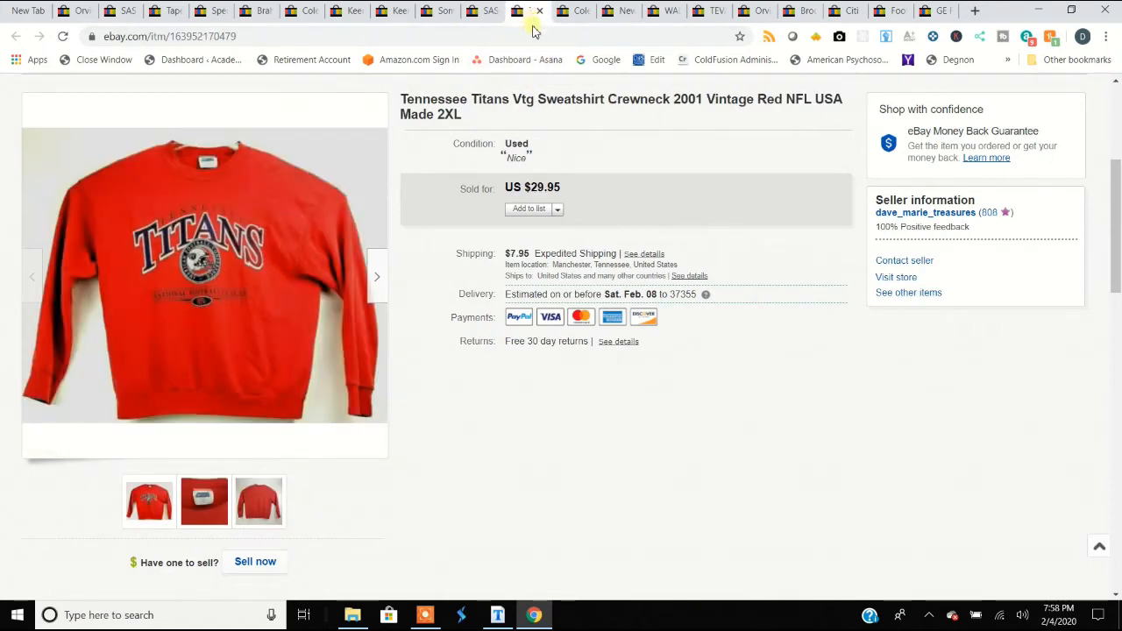
pyautogui.moveTo(526, 10)
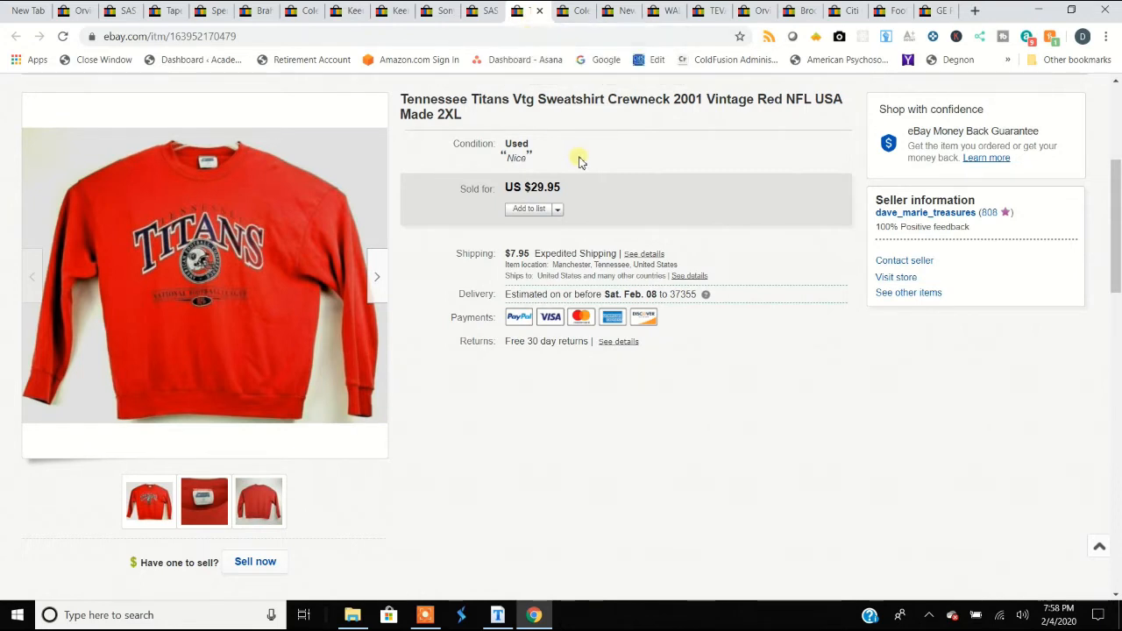
pyautogui.moveTo(589, 146)
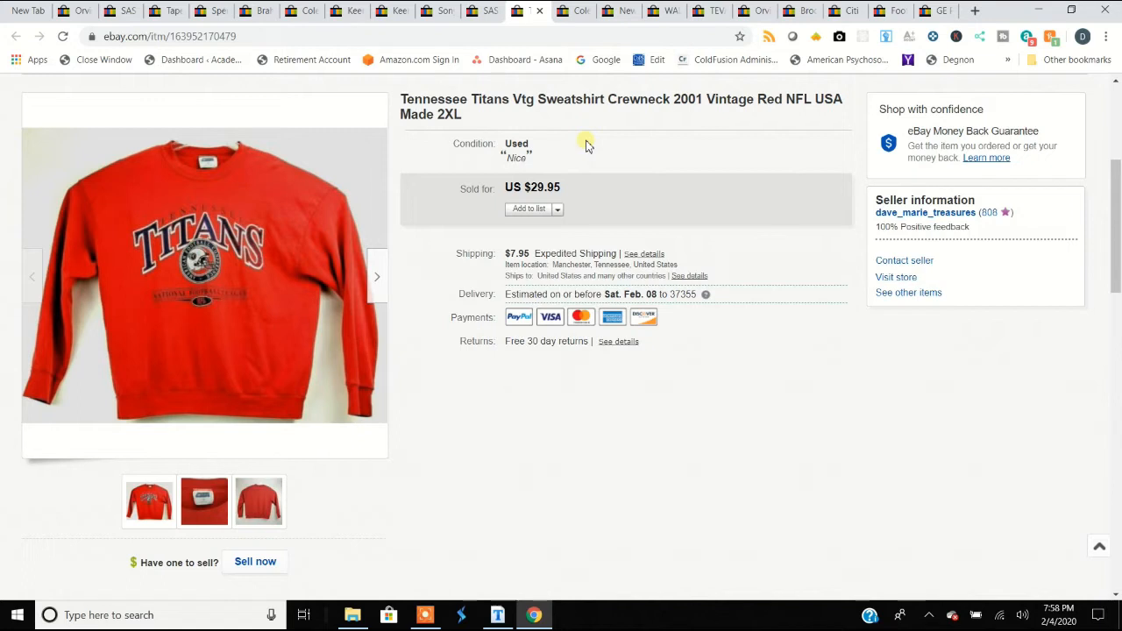
pyautogui.moveTo(586, 142)
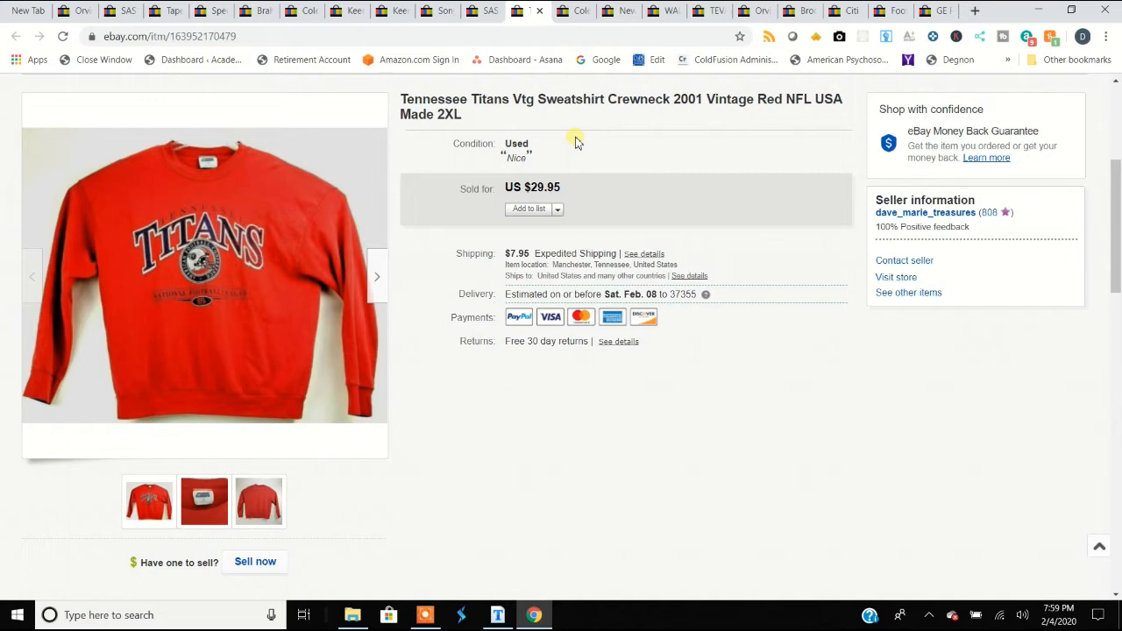
pyautogui.moveTo(244, 594)
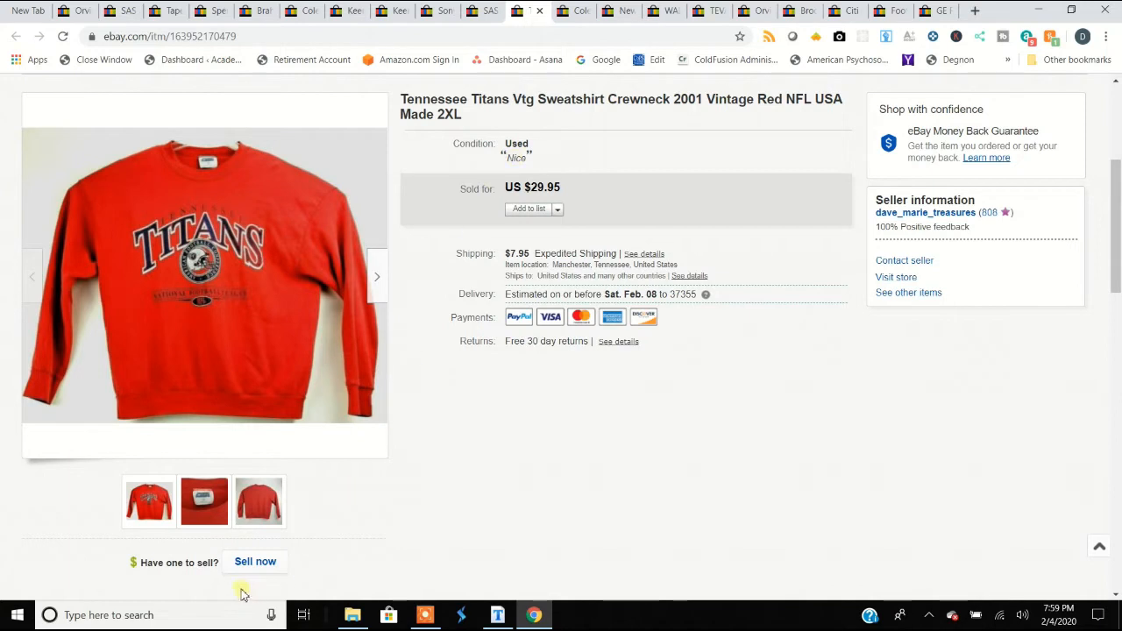
# View the Tennessee Titans sweatshirt's tag and back photos
pyautogui.click(203, 502)
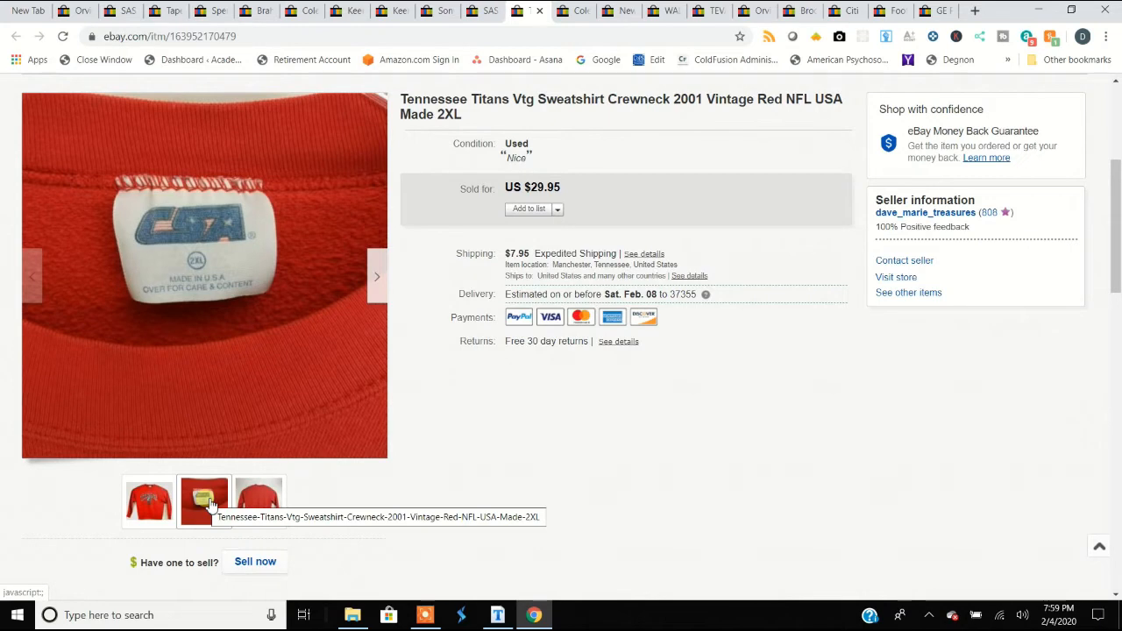
pyautogui.click(259, 502)
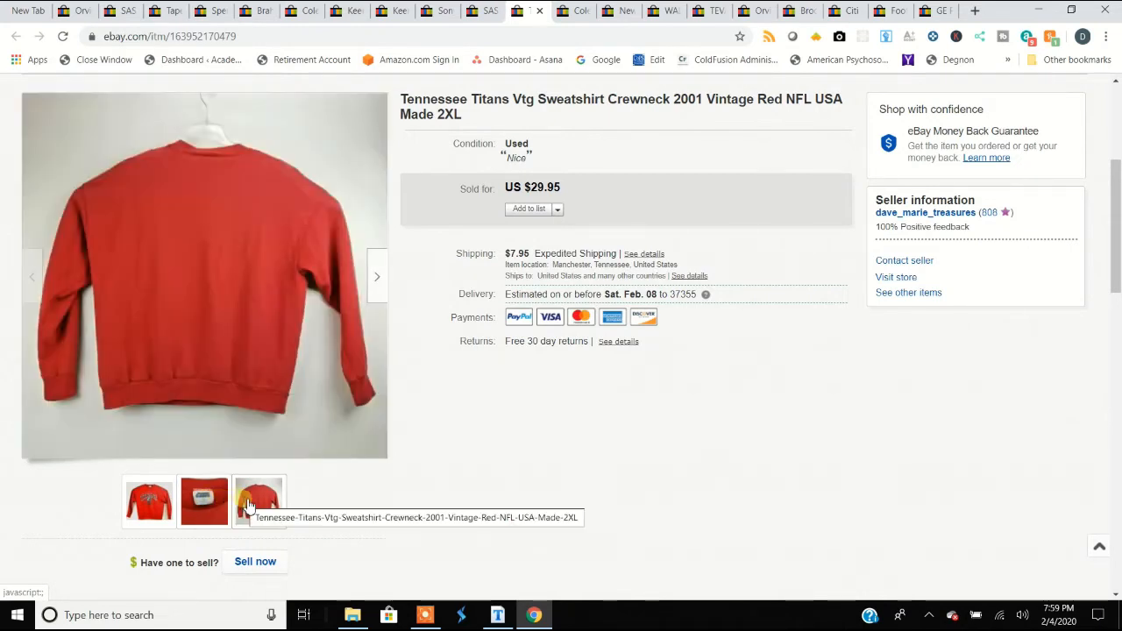
pyautogui.click(260, 501)
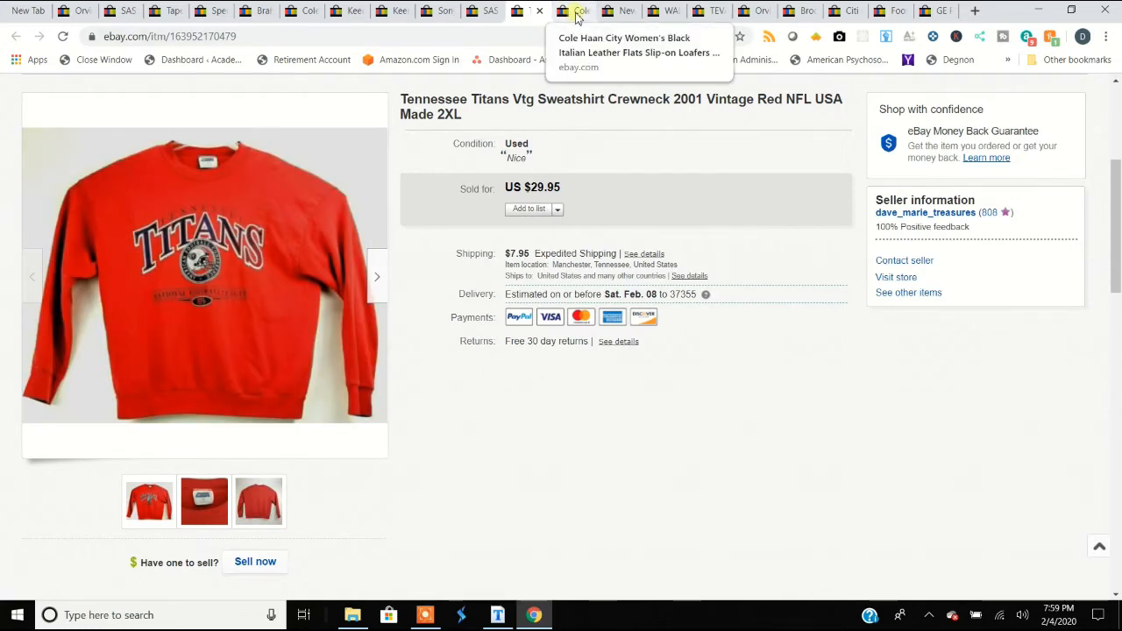
pyautogui.moveTo(322, 221)
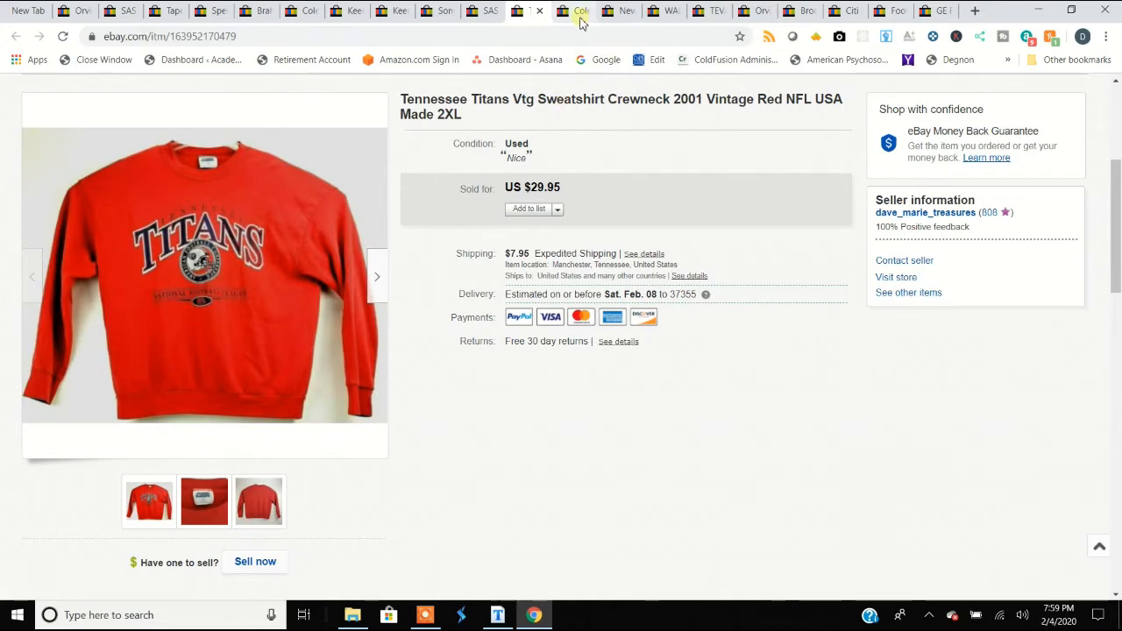
# Switch to the Cole Haan black flats listing and view its soles and further photo thumbnails
pyautogui.click(575, 10)
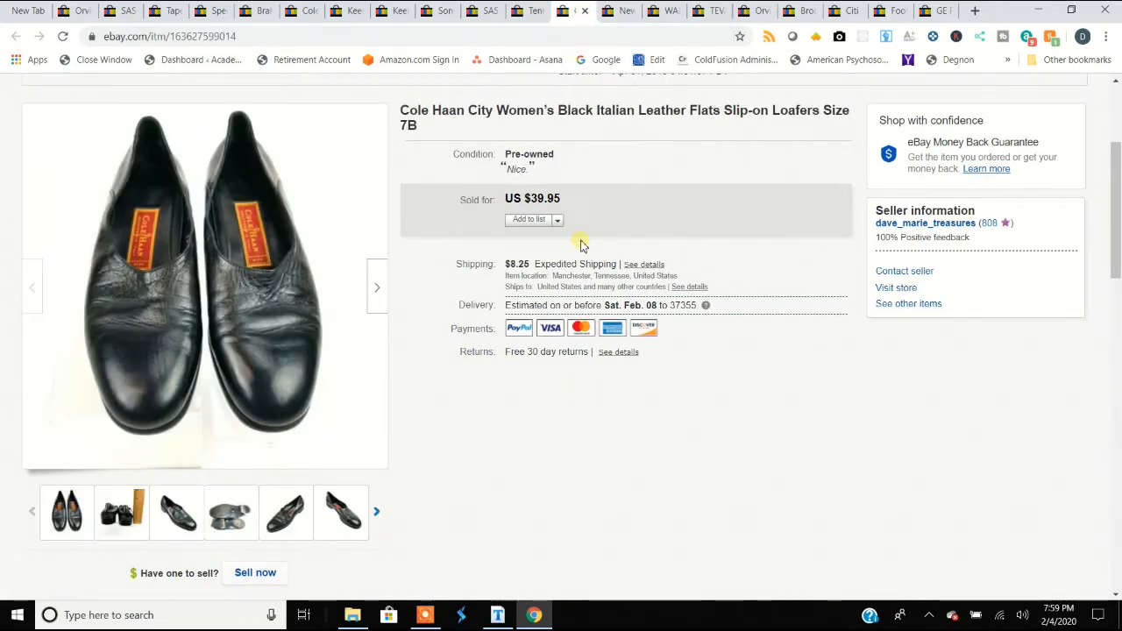
pyautogui.moveTo(587, 238)
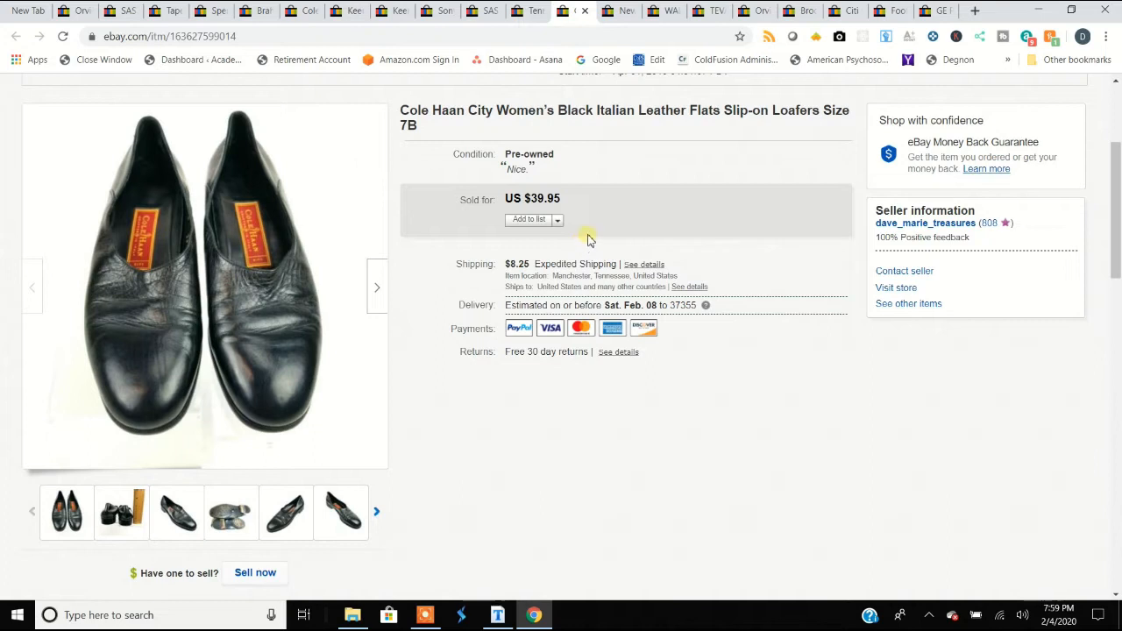
pyautogui.click(231, 512)
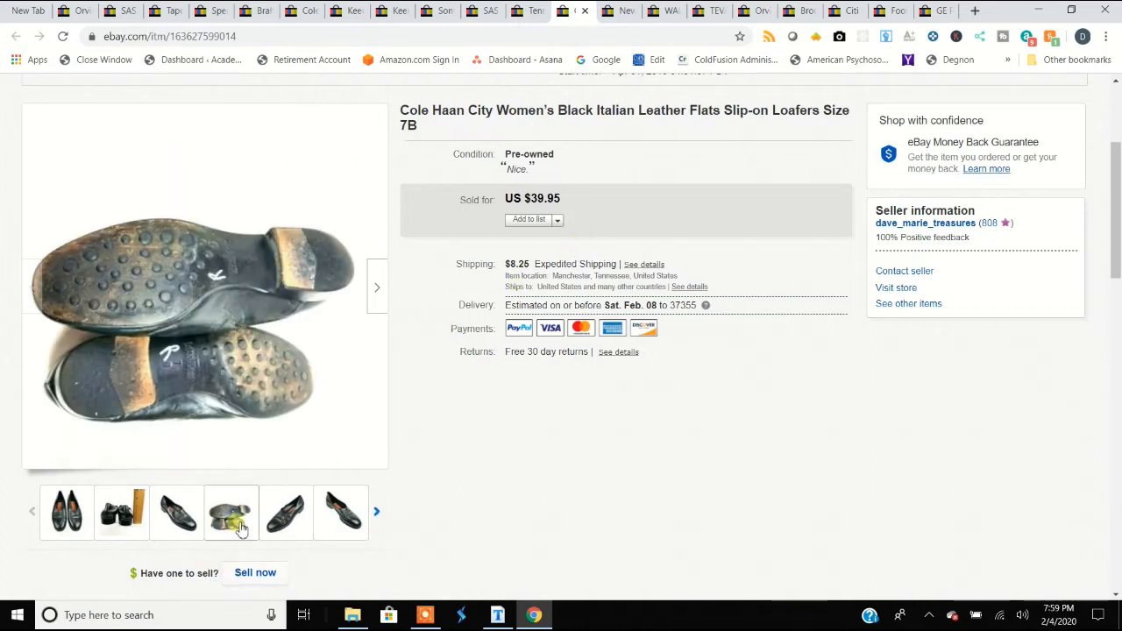
pyautogui.moveTo(232, 512)
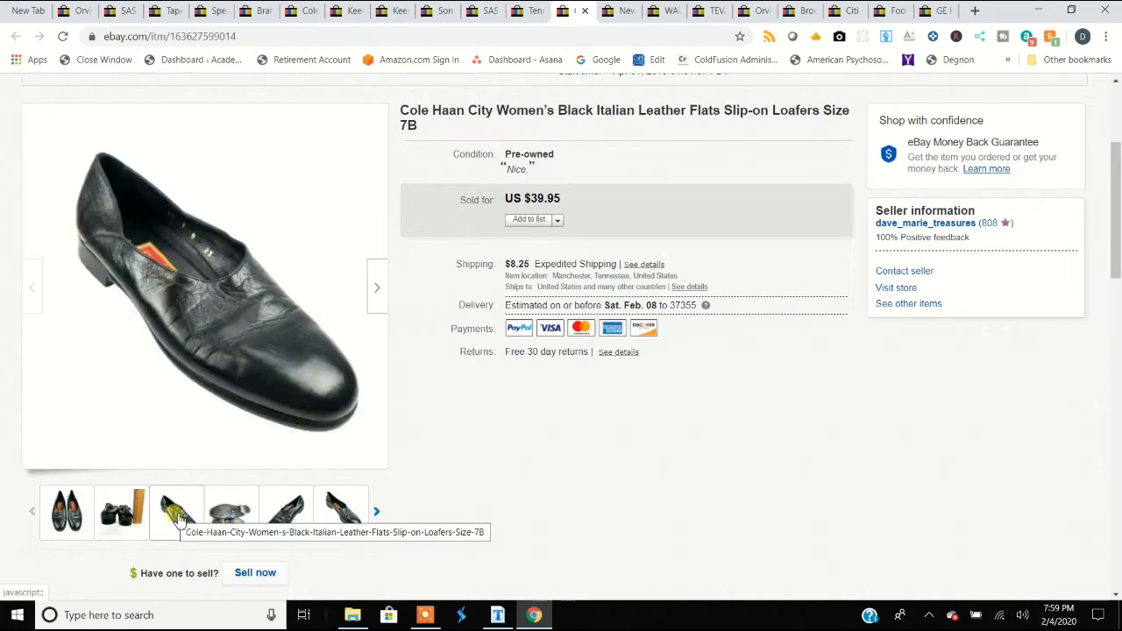
pyautogui.click(66, 512)
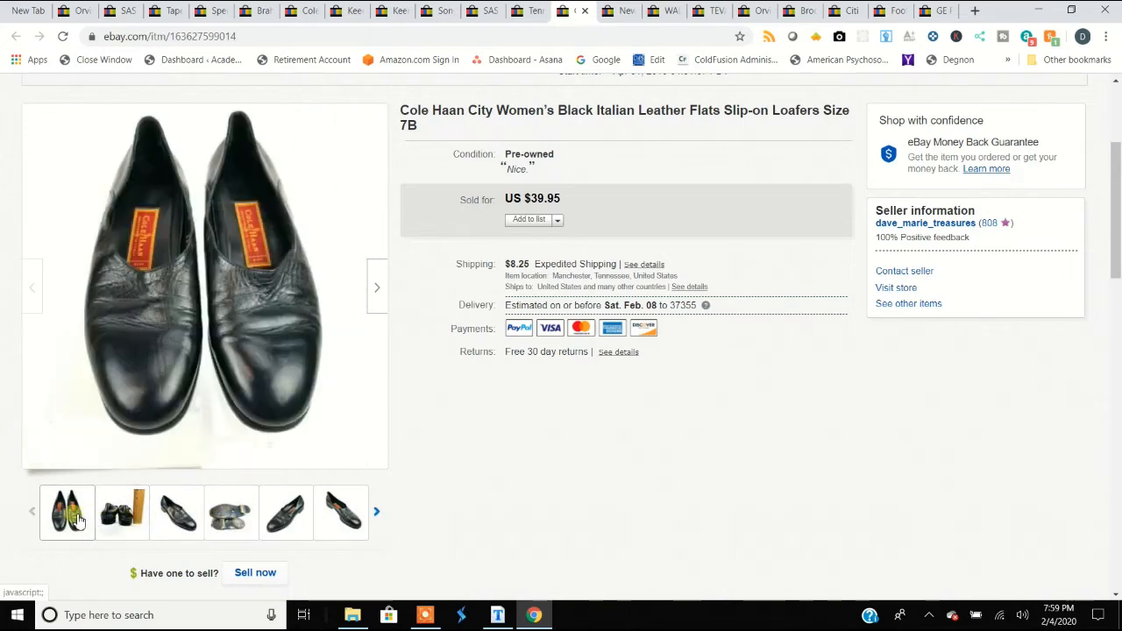
pyautogui.click(177, 512)
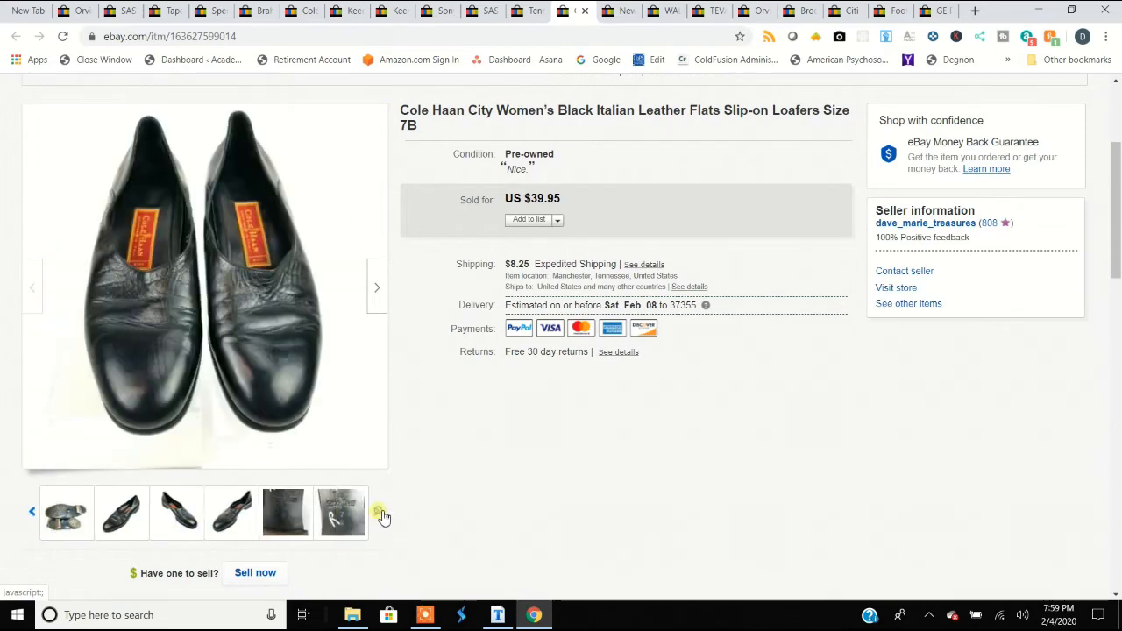
pyautogui.click(340, 512)
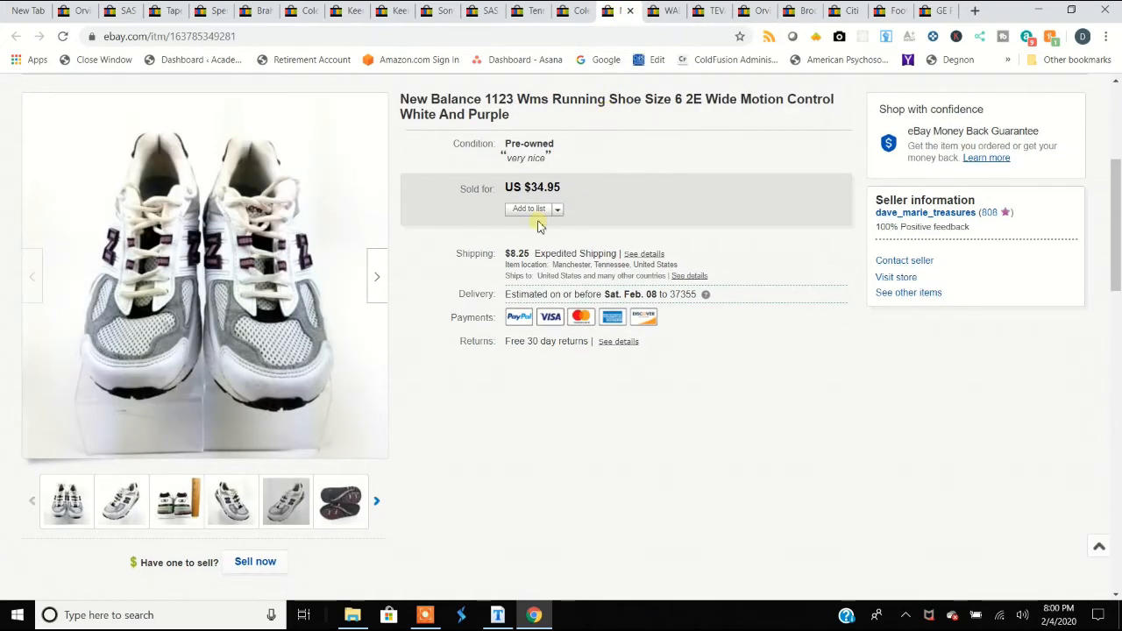
# View the New Balance 1123 heels-with-ruler, front, soles, side and inside photos, returning to the soles
pyautogui.click(175, 502)
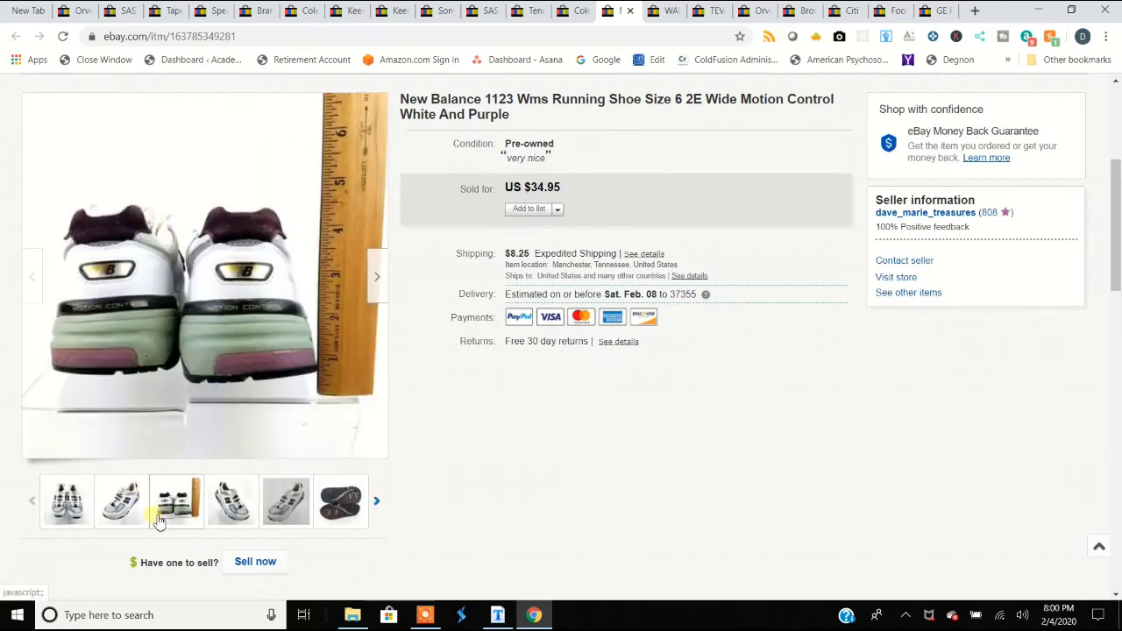
pyautogui.click(340, 501)
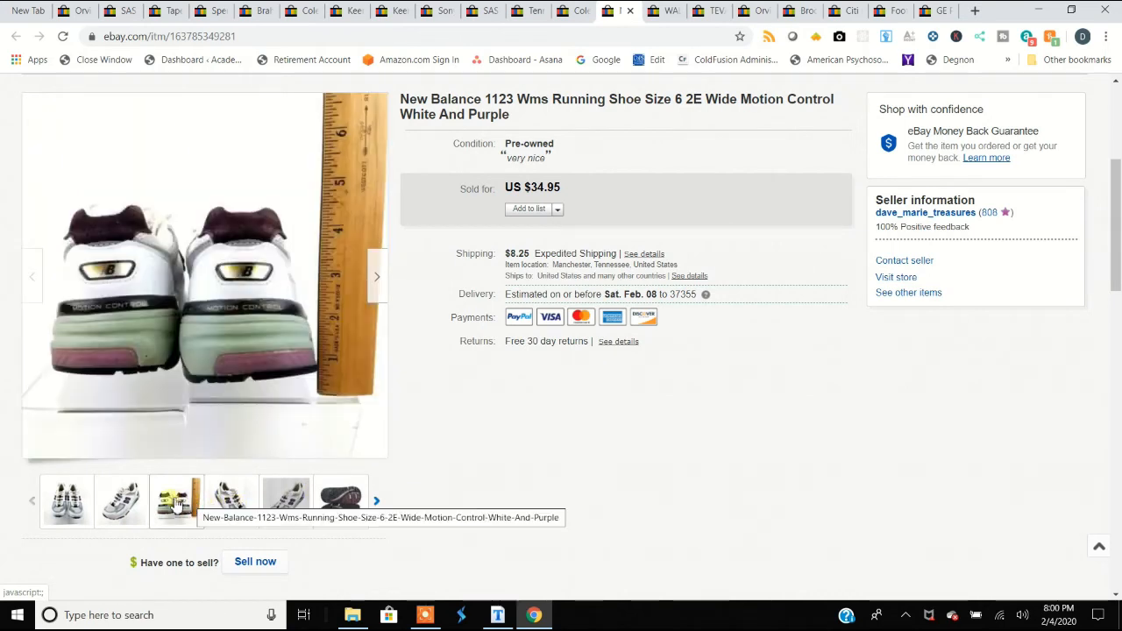
pyautogui.click(67, 501)
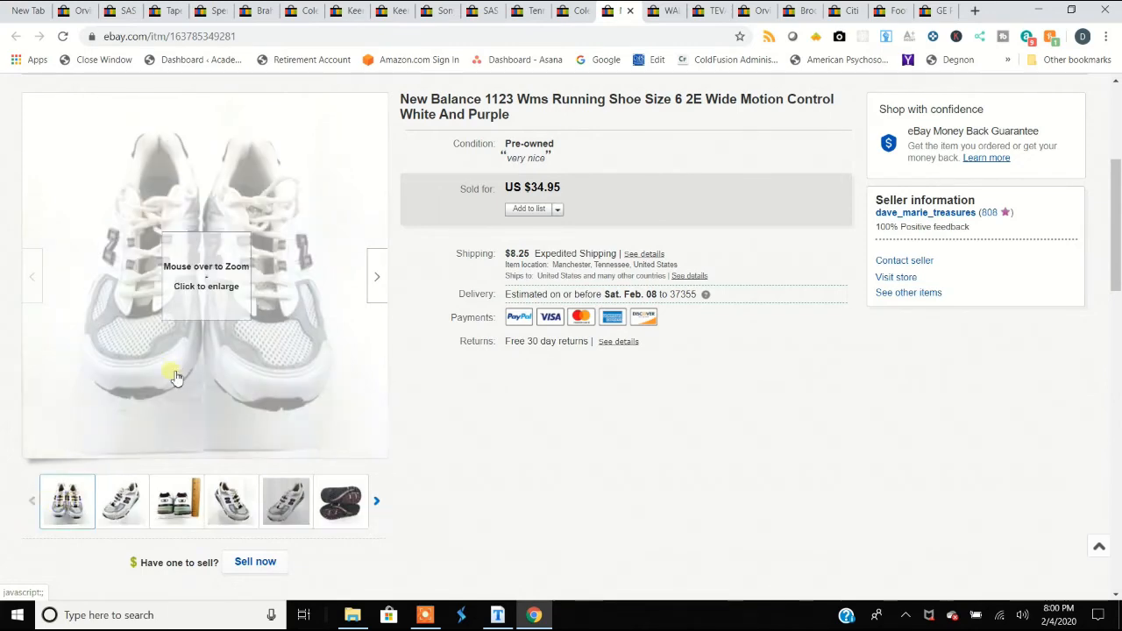
pyautogui.moveTo(178, 340)
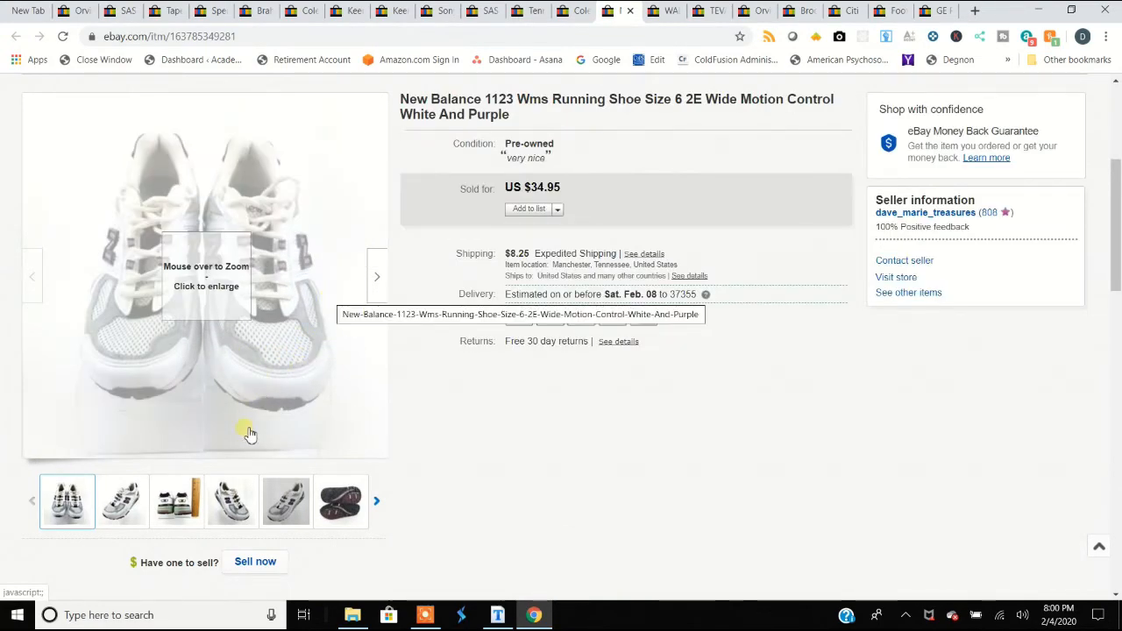
pyautogui.click(340, 502)
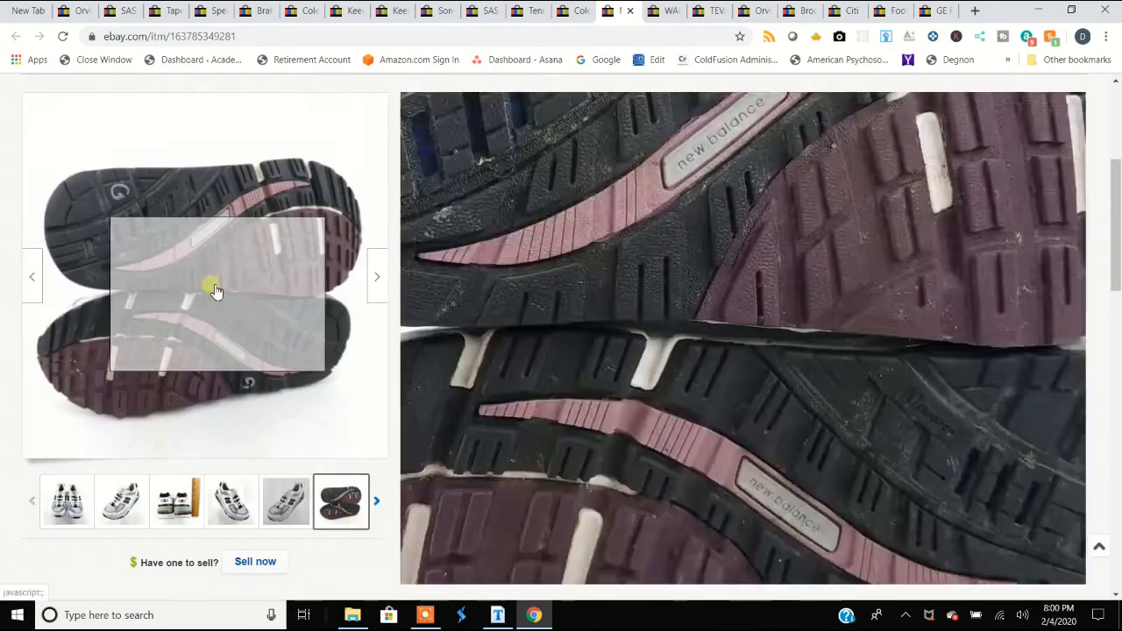
pyautogui.moveTo(226, 221)
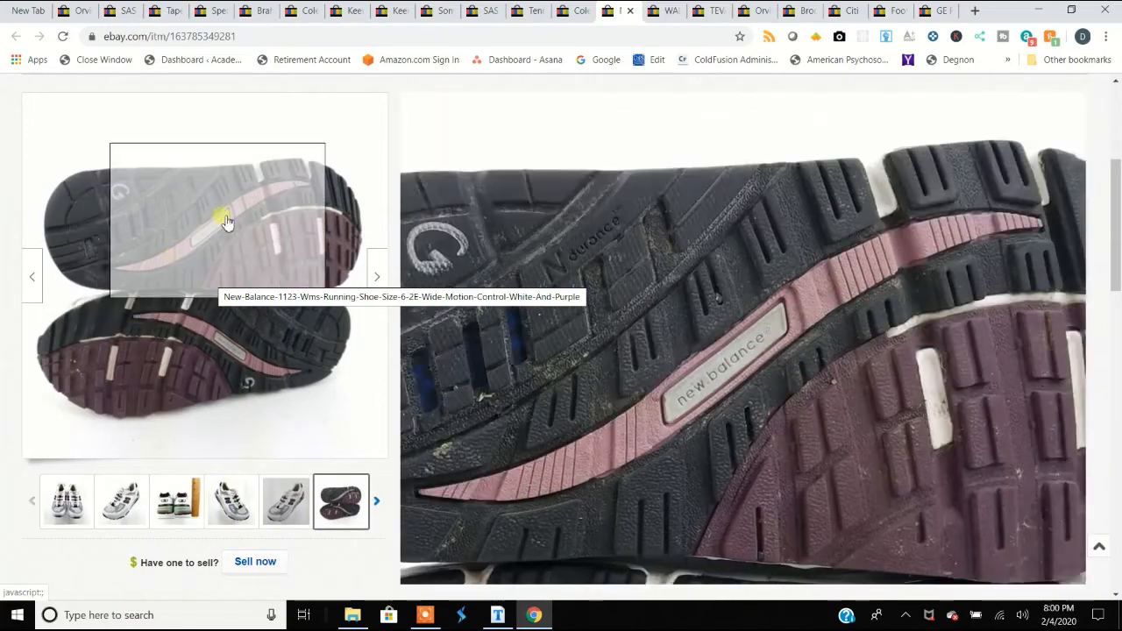
pyautogui.click(284, 501)
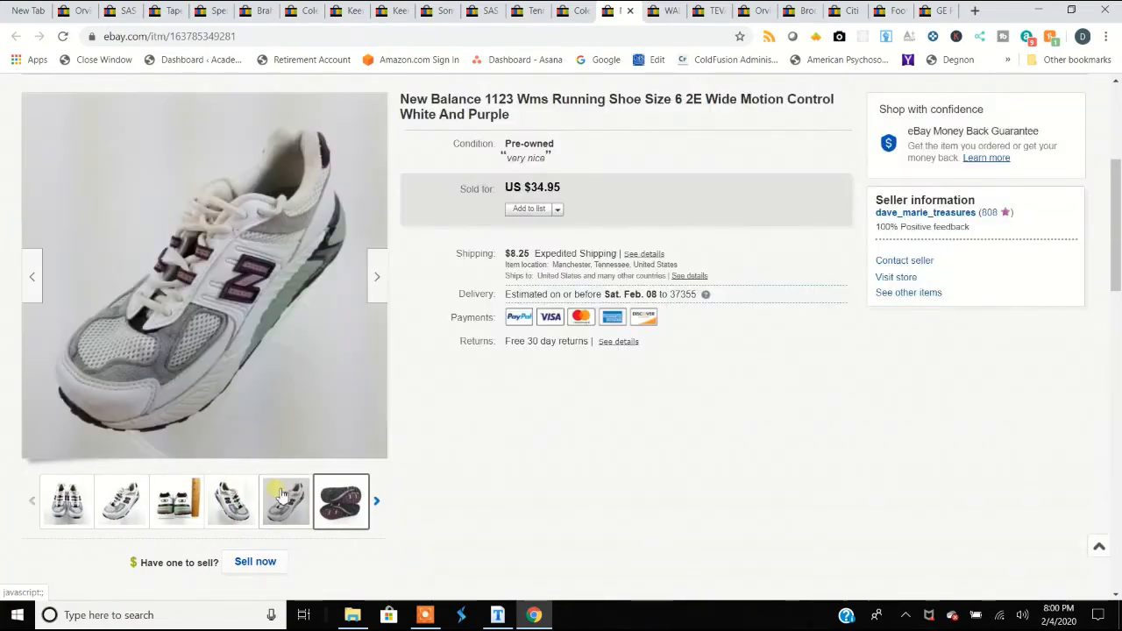
pyautogui.click(377, 501)
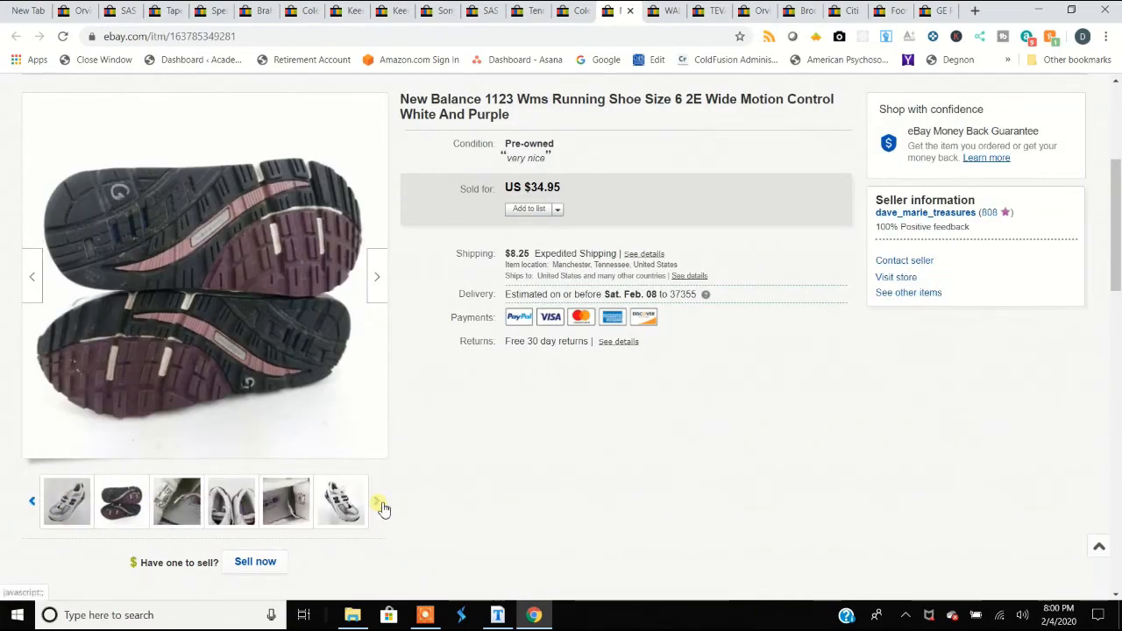
pyautogui.click(286, 502)
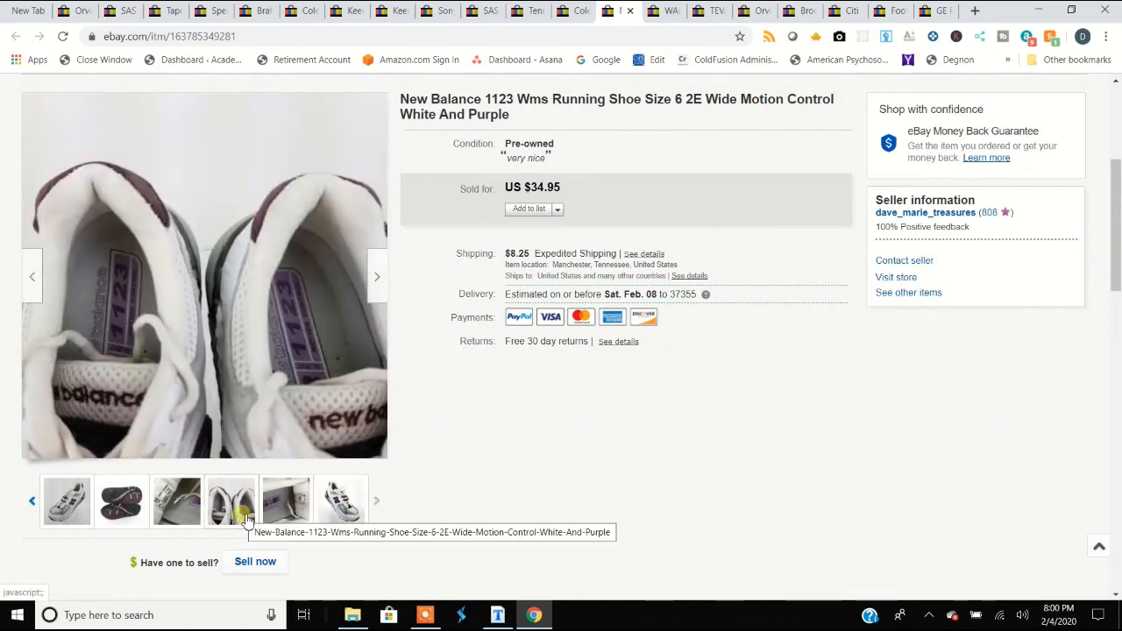
pyautogui.click(231, 501)
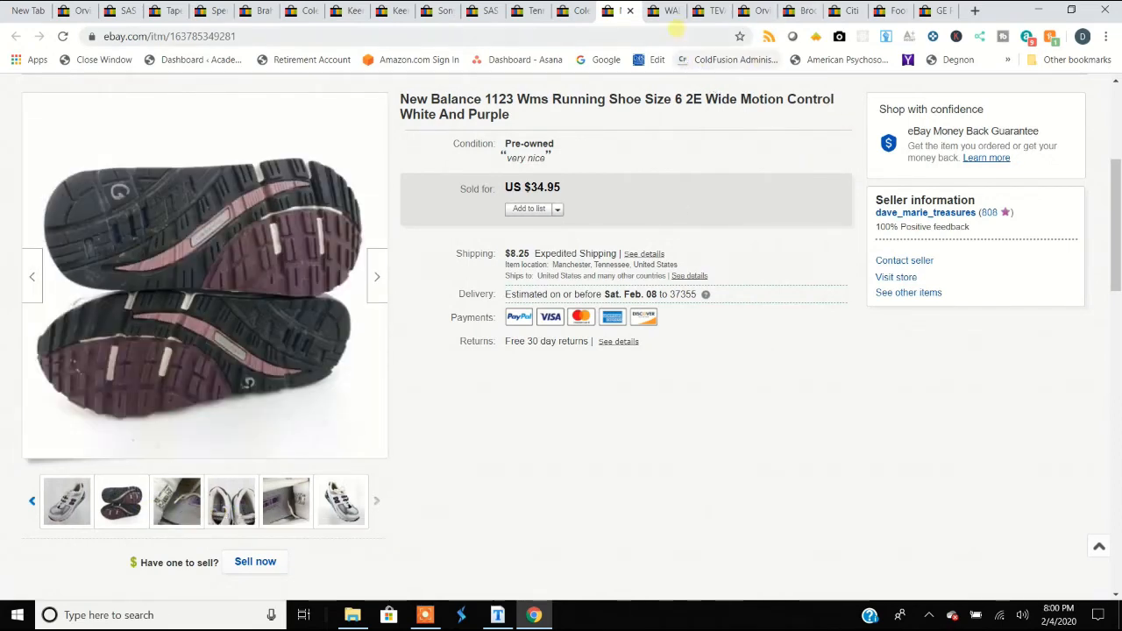
pyautogui.moveTo(671, 10)
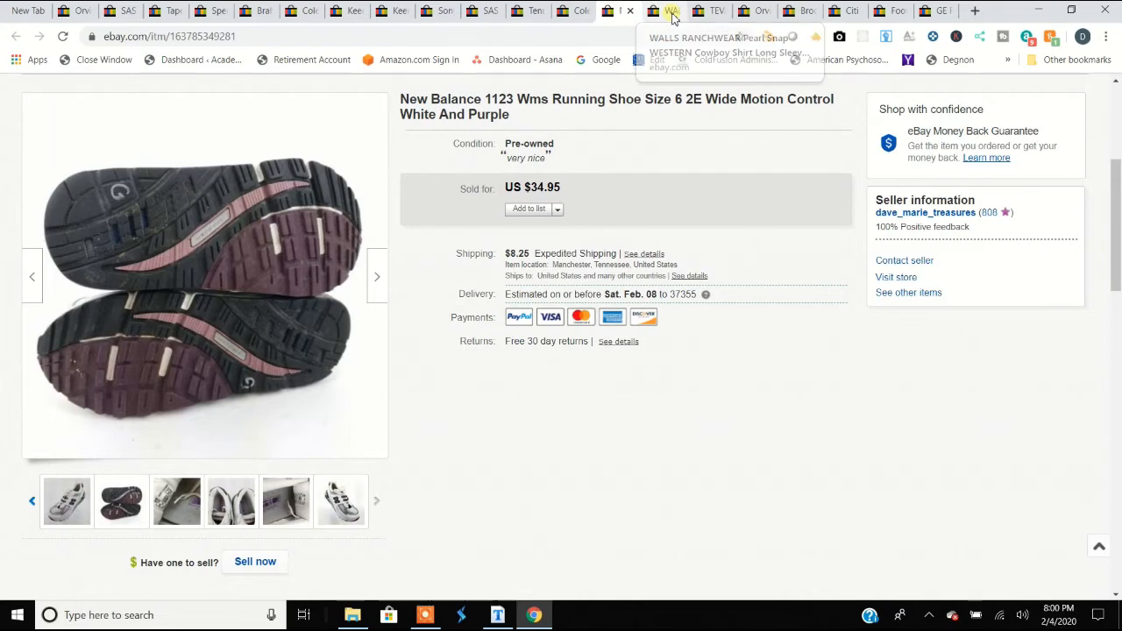
# Switch to the Walls Ranchwear shirt listing and view the logo and chest-pocket close-ups, then the full shirt
pyautogui.click(672, 10)
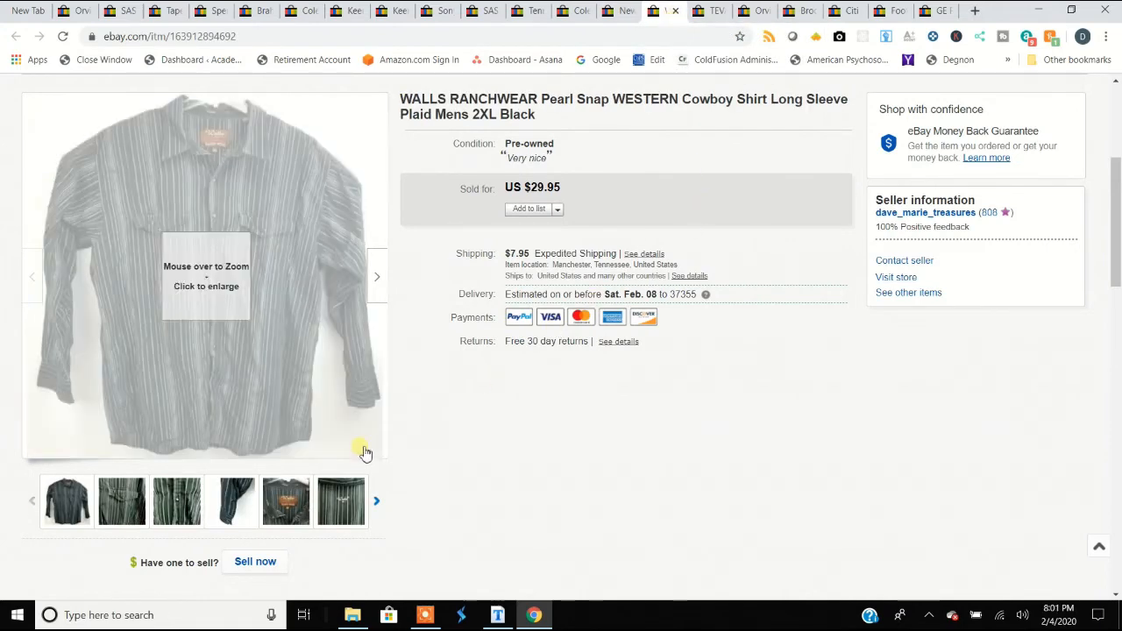
pyautogui.click(284, 502)
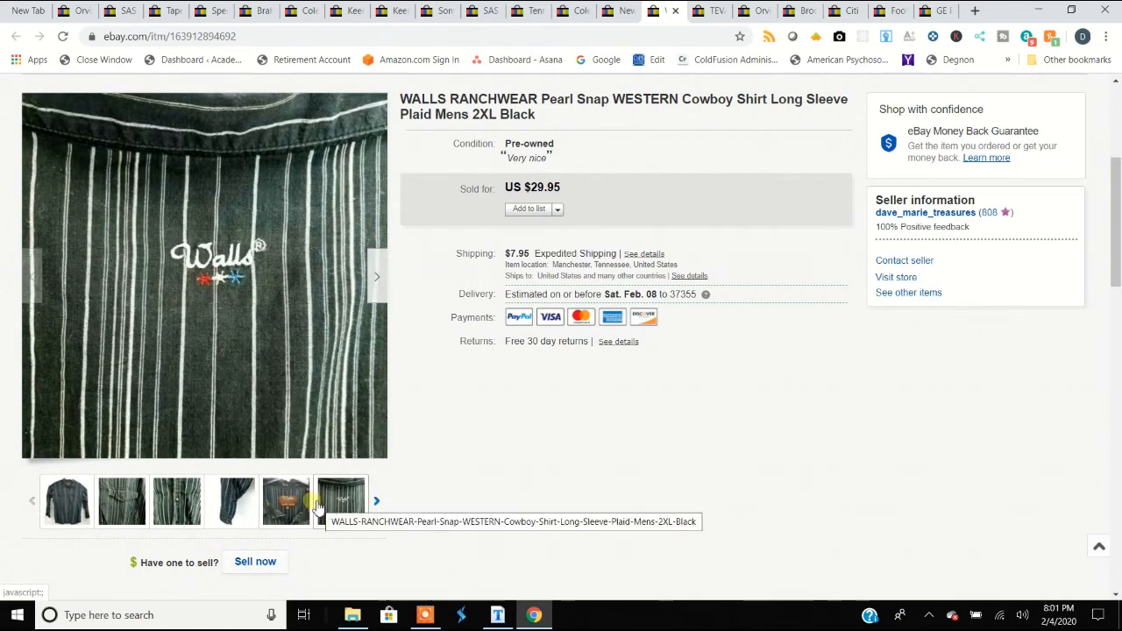
pyautogui.click(232, 501)
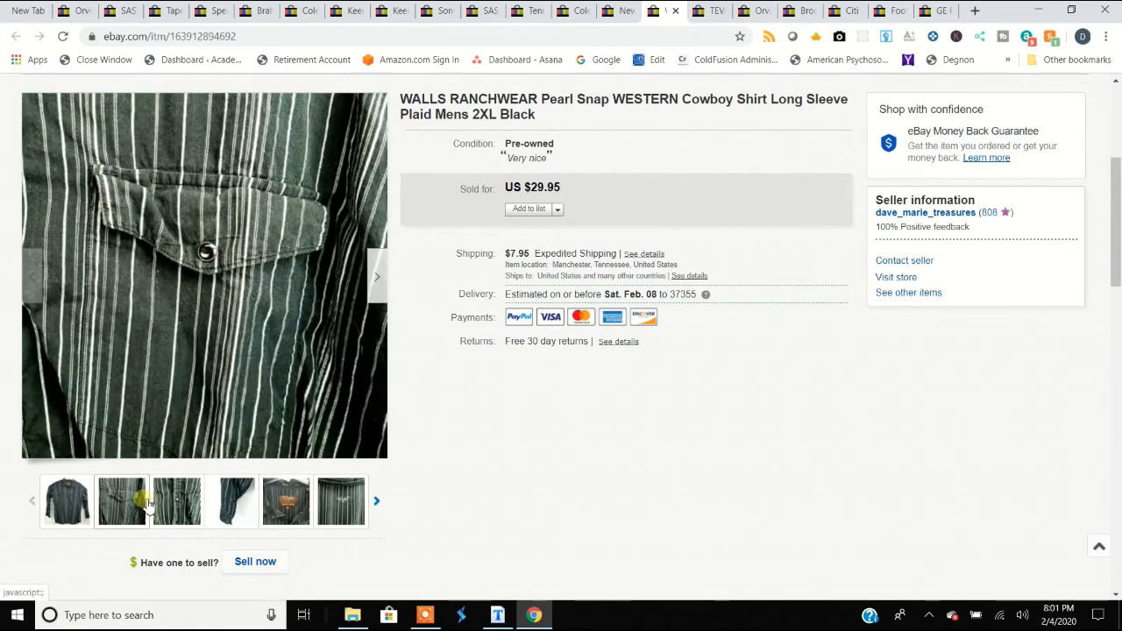
pyautogui.click(67, 502)
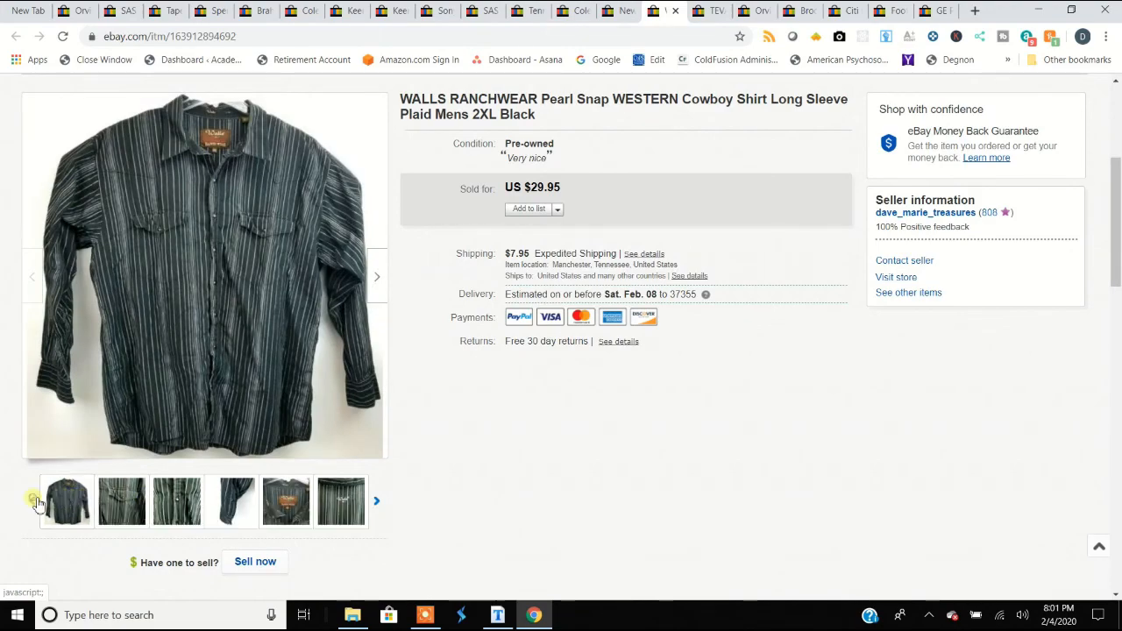
pyautogui.moveTo(189, 291)
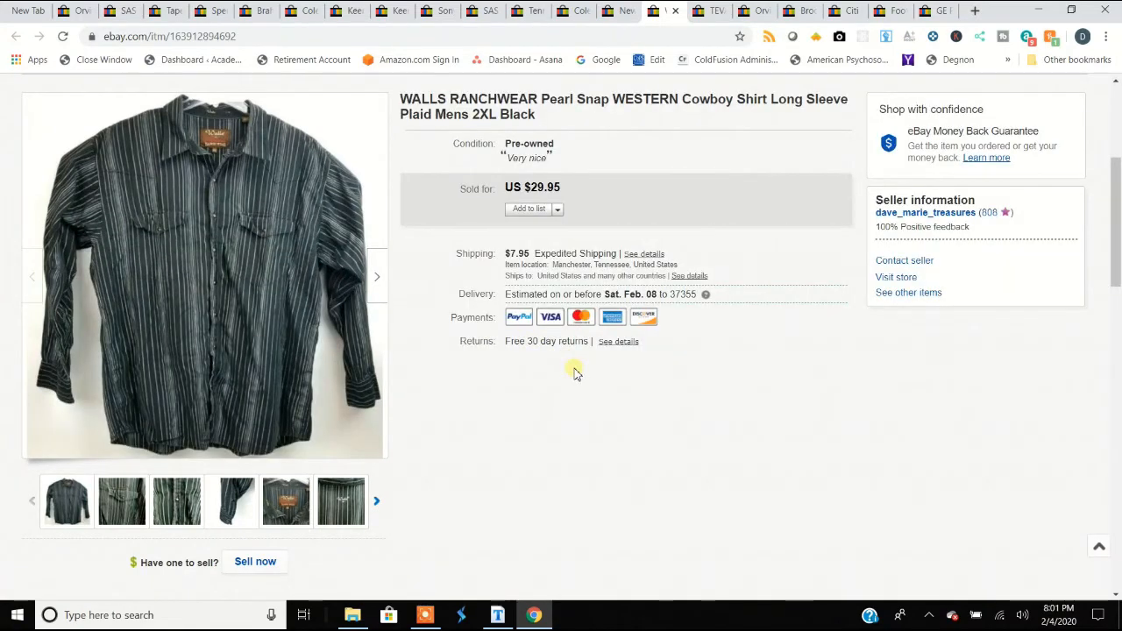
pyautogui.moveTo(570, 371)
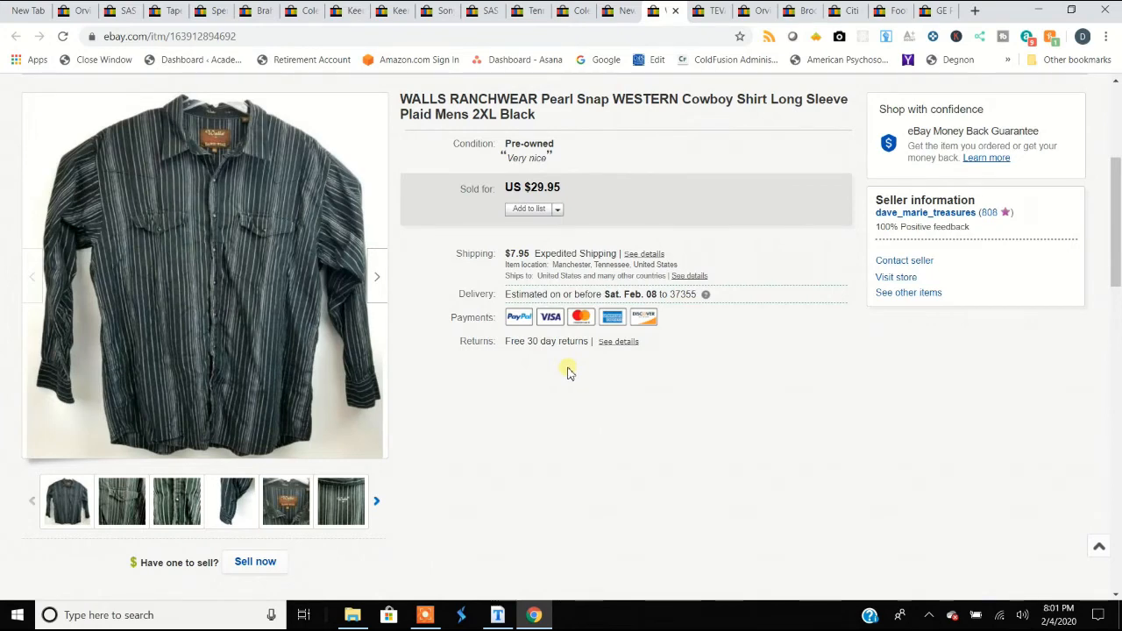
pyautogui.moveTo(566, 370)
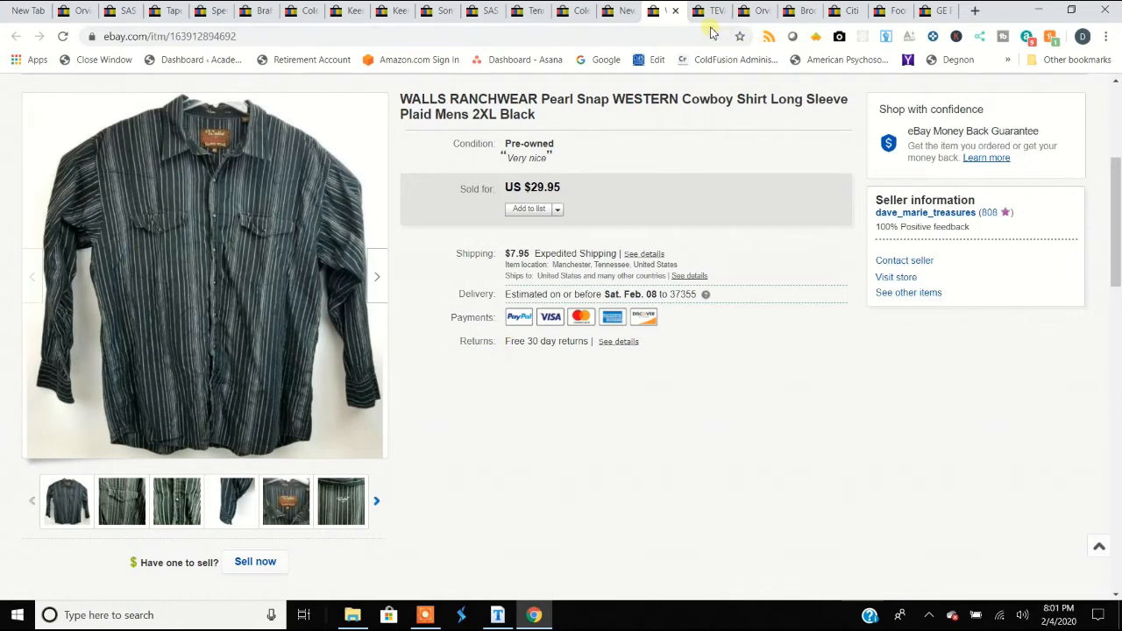
pyautogui.moveTo(715, 11)
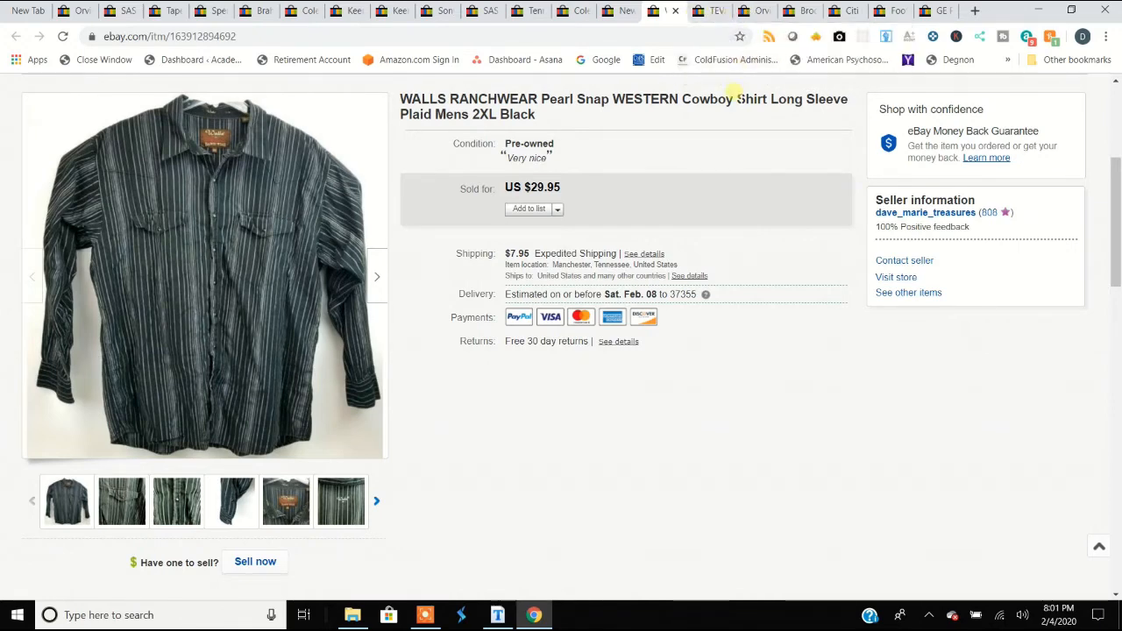
pyautogui.moveTo(716, 11)
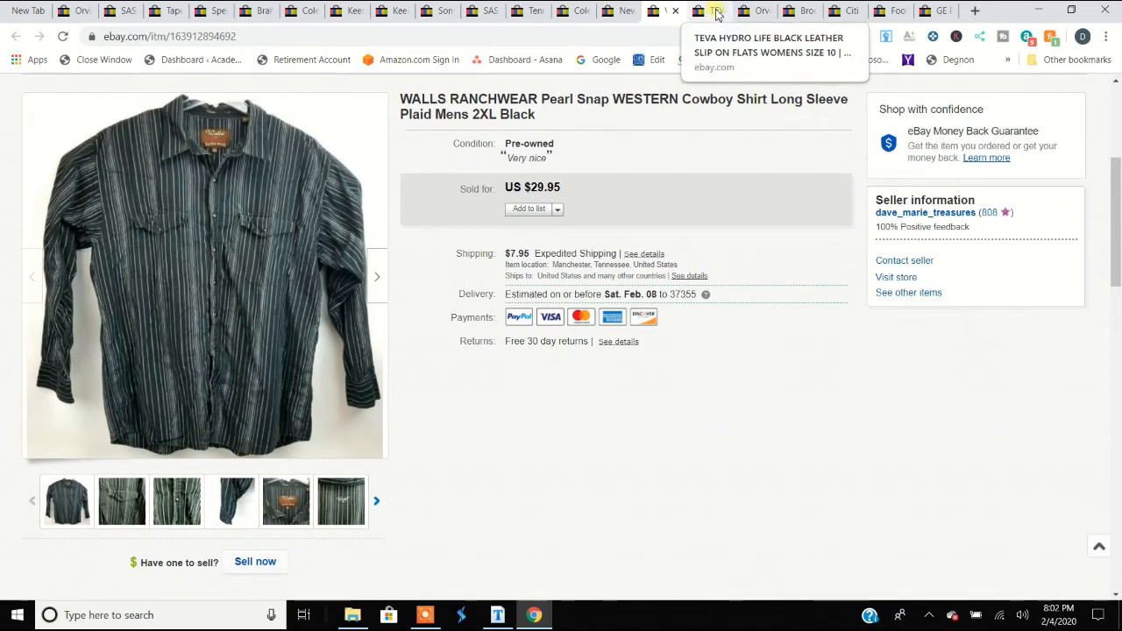
# Switch to the Teva flats listing, enlarge the pink insole photo and advance to the size label, then close the viewer
pyautogui.click(715, 10)
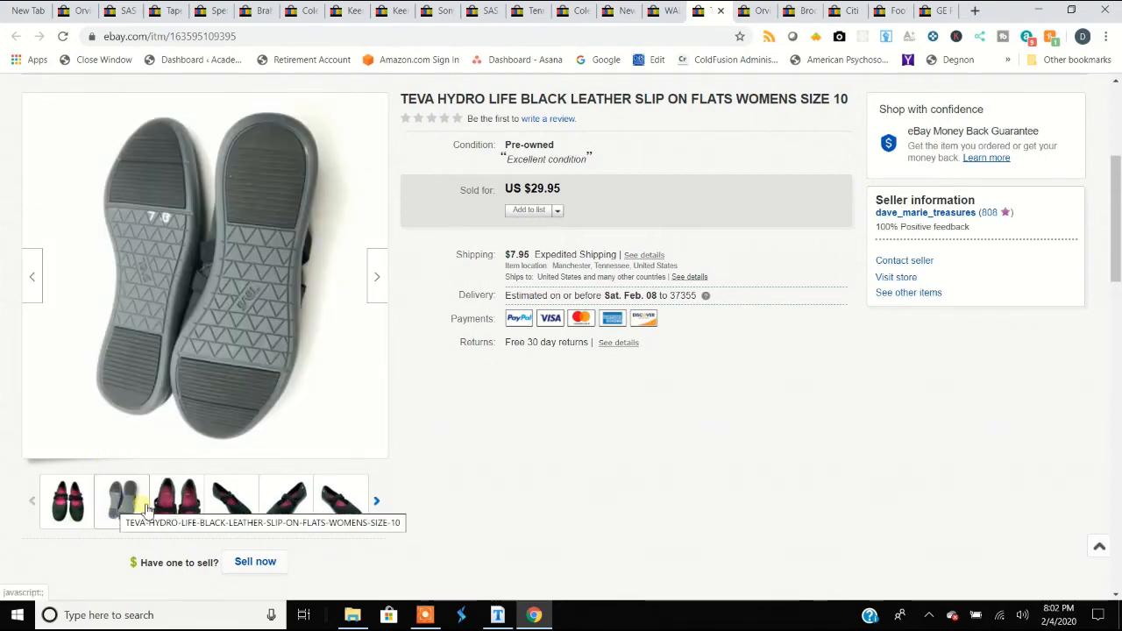
pyautogui.click(175, 501)
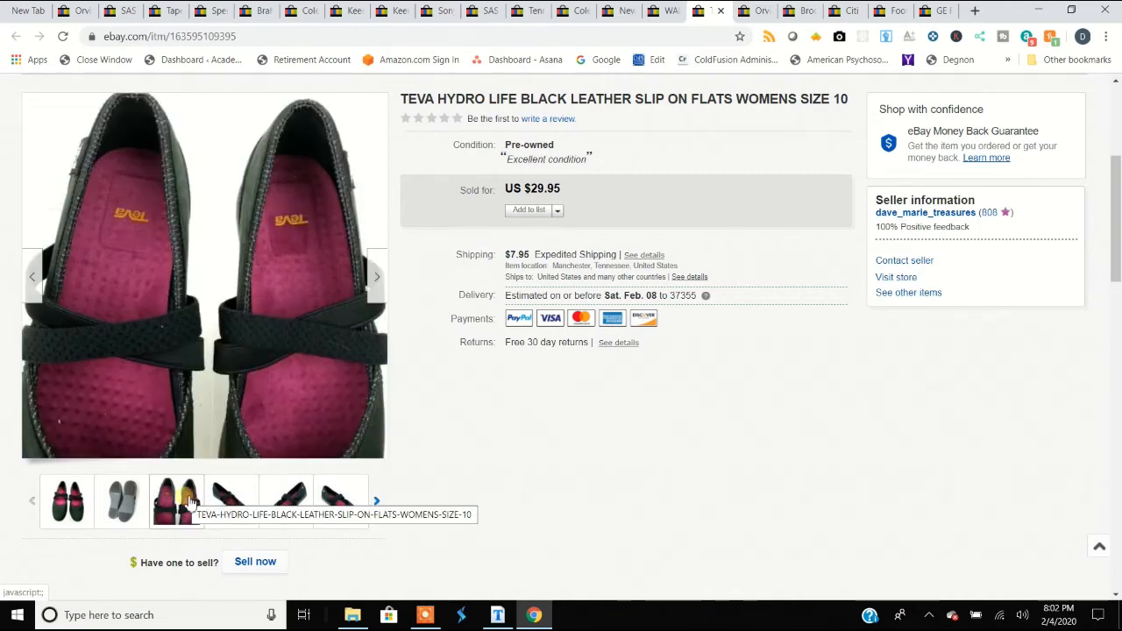
pyautogui.click(203, 277)
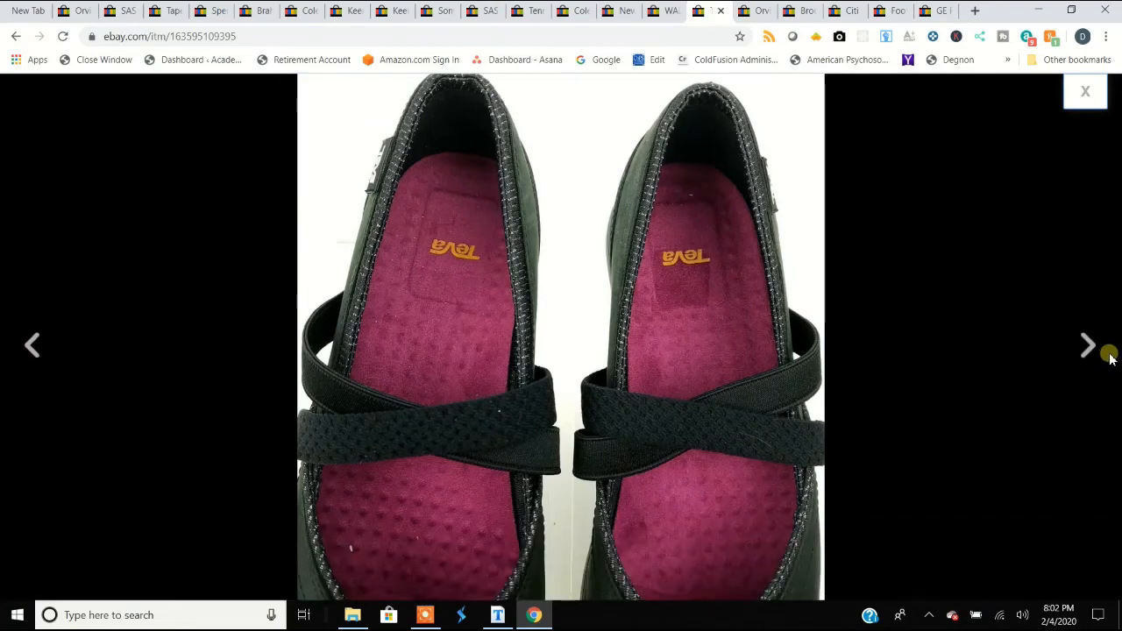
pyautogui.click(1091, 344)
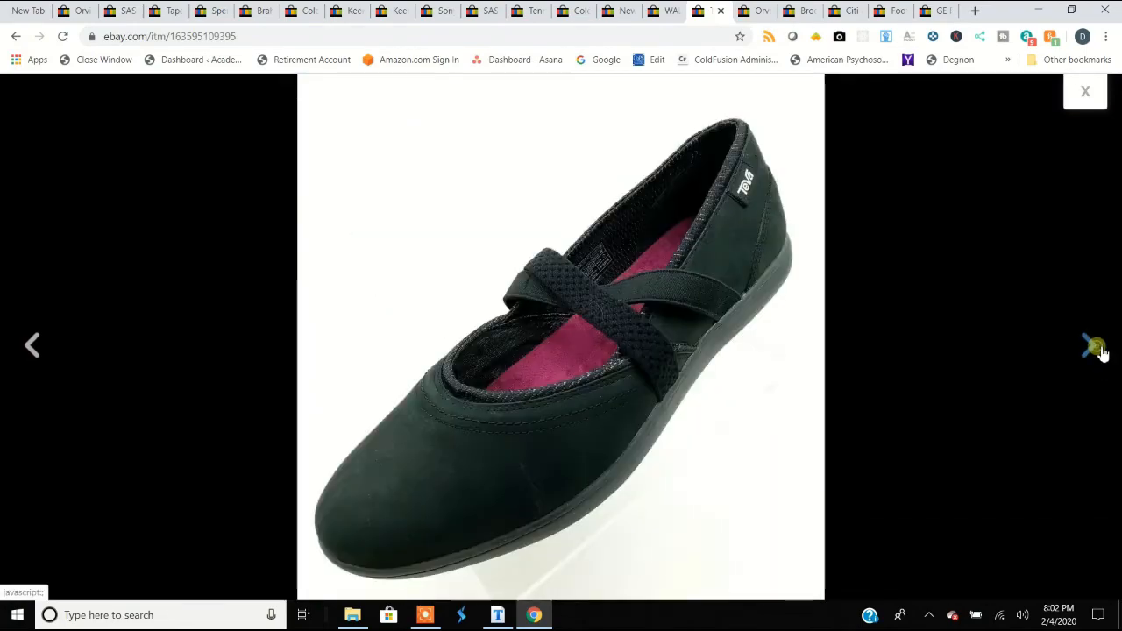
pyautogui.click(1094, 344)
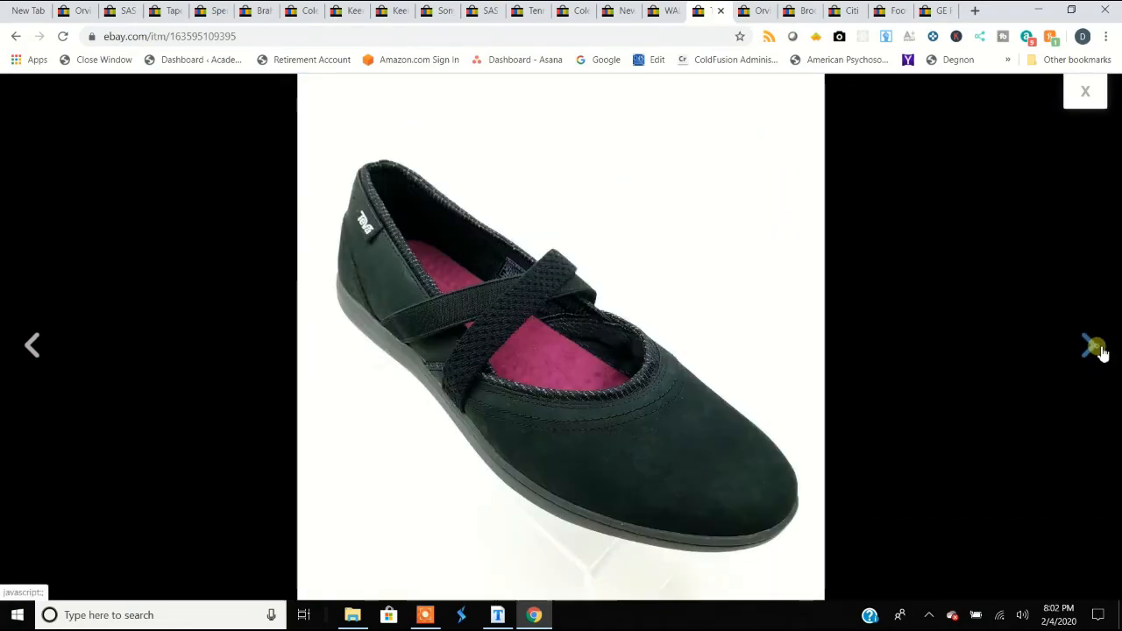
pyautogui.click(1094, 343)
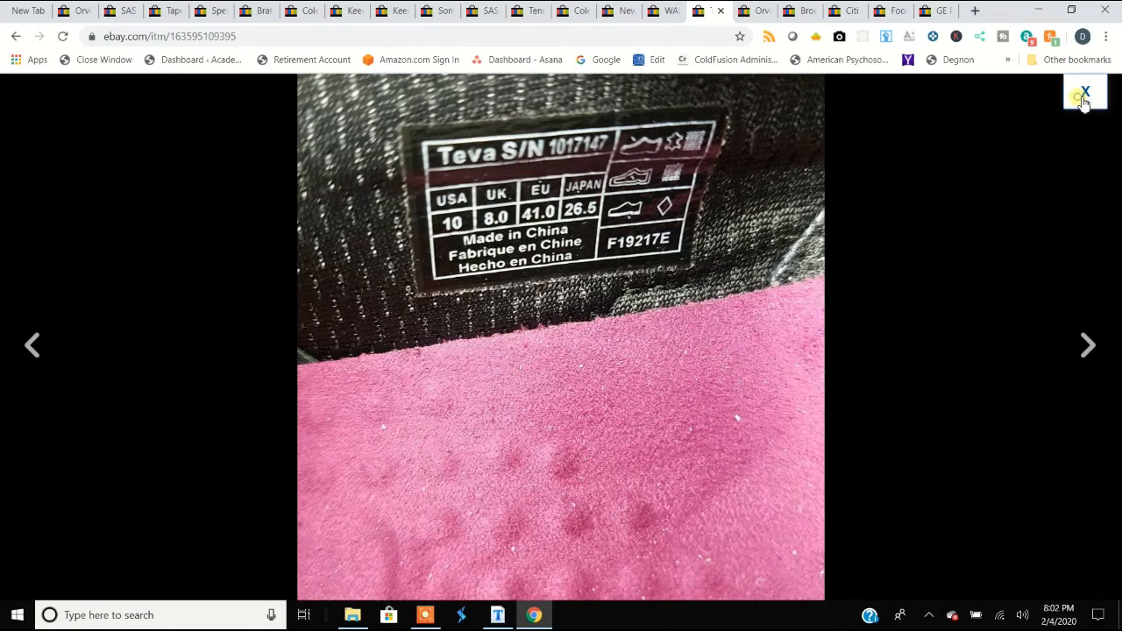
pyautogui.click(1084, 95)
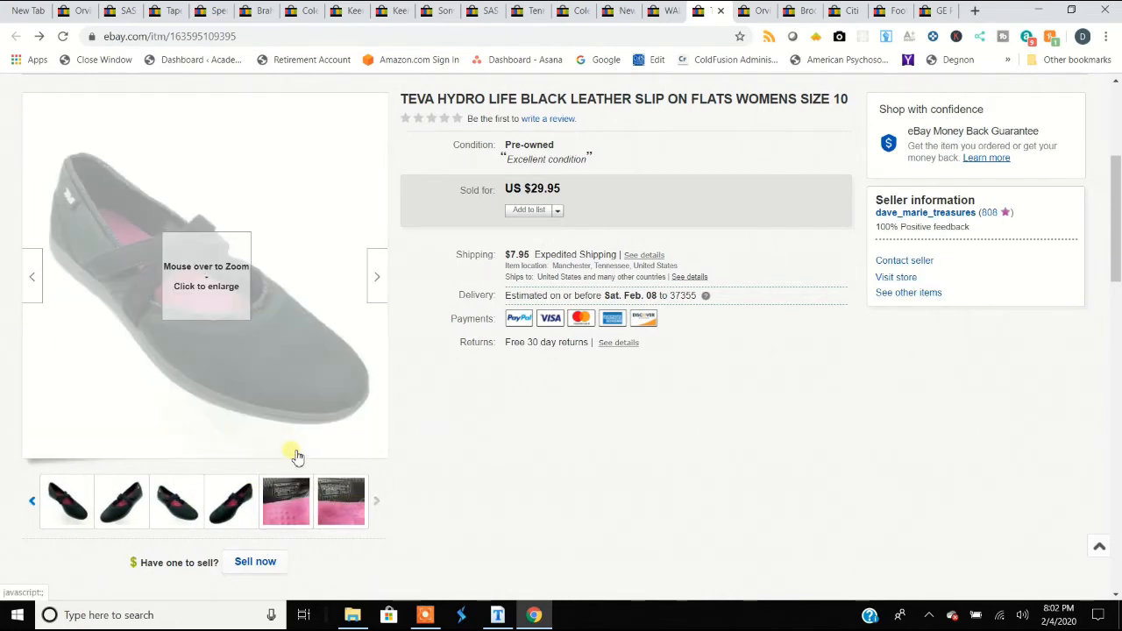
pyautogui.moveTo(239, 439)
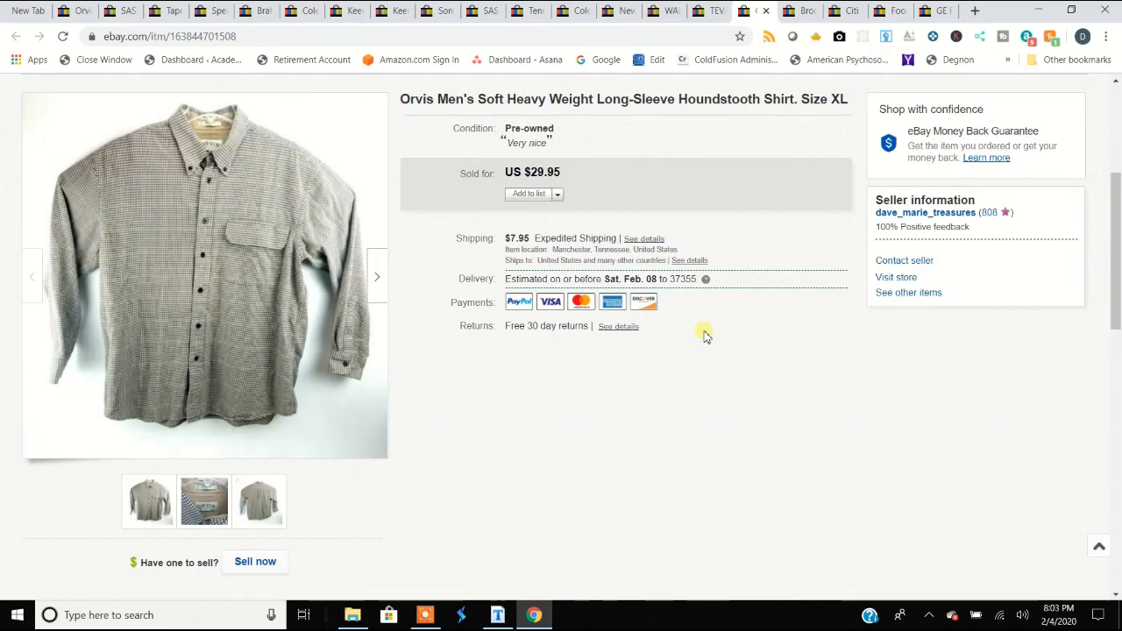
pyautogui.moveTo(691, 377)
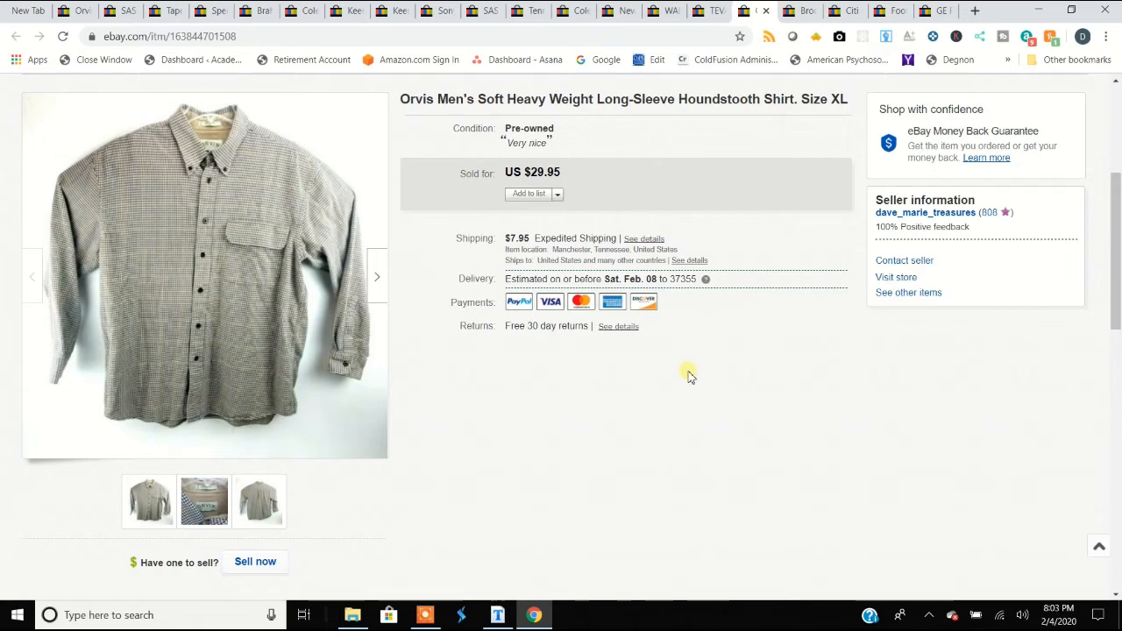
pyautogui.moveTo(733, 348)
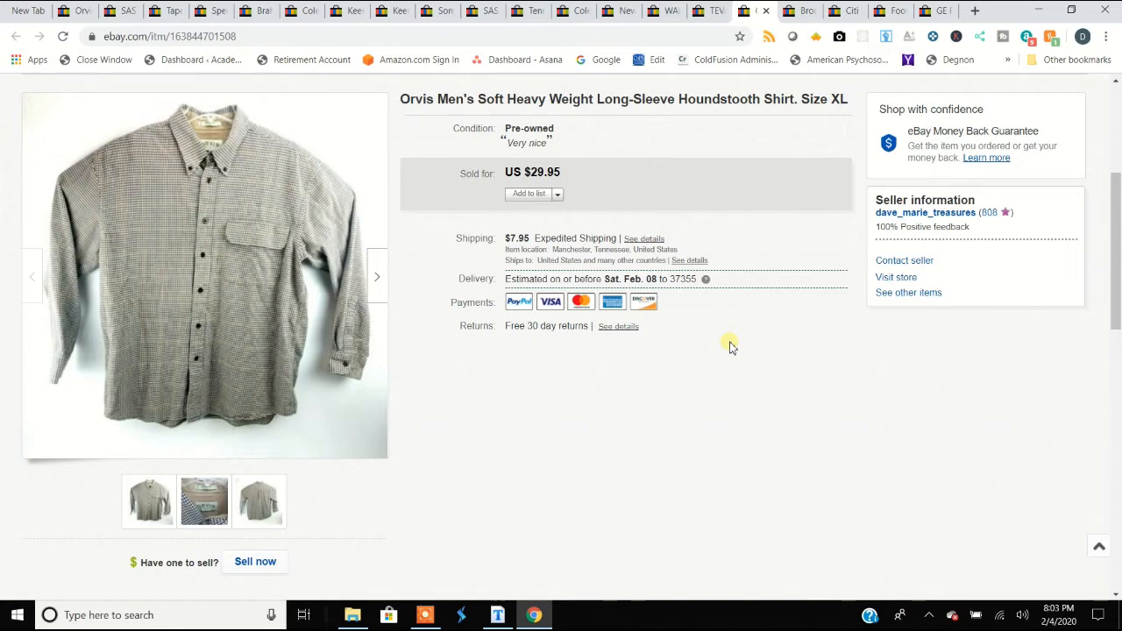
pyautogui.click(204, 502)
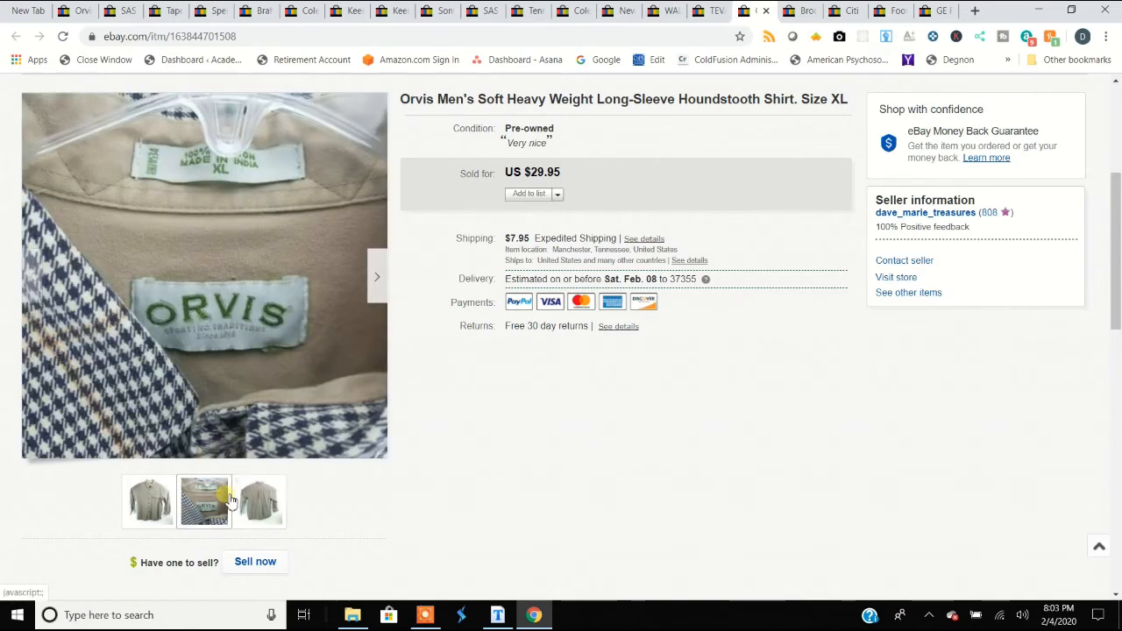
pyautogui.moveTo(204, 500)
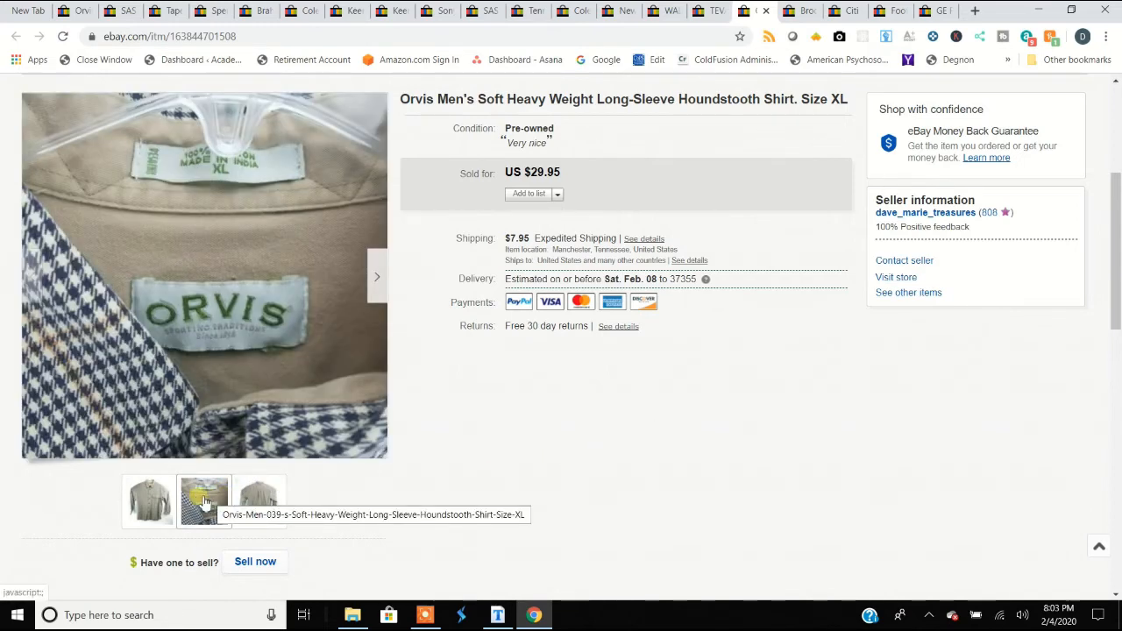
pyautogui.moveTo(203, 502)
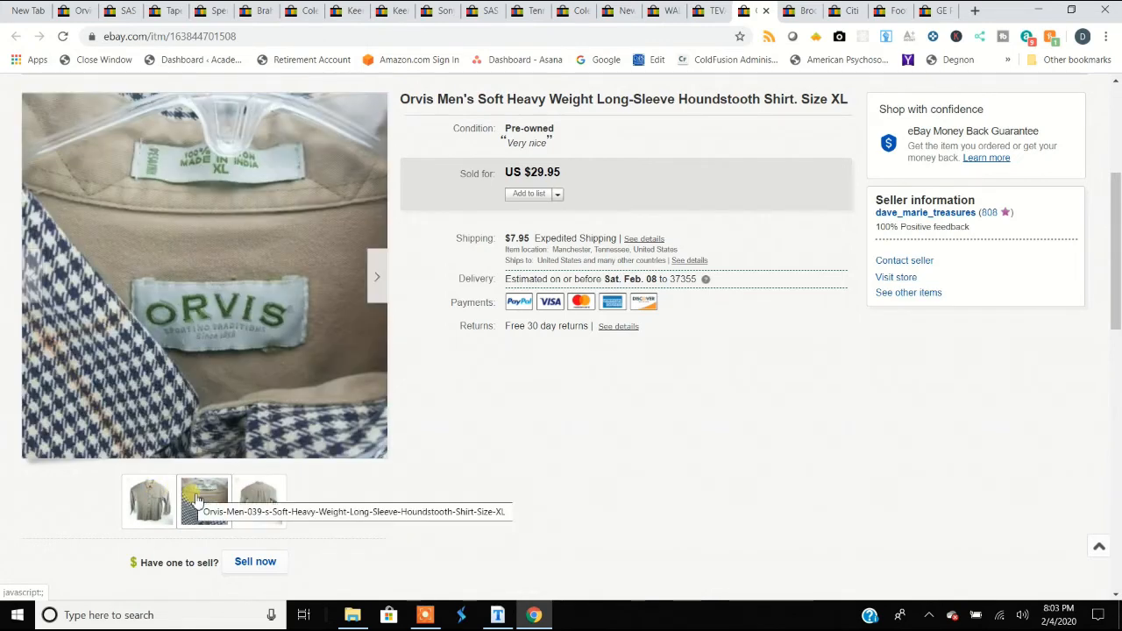
pyautogui.click(260, 502)
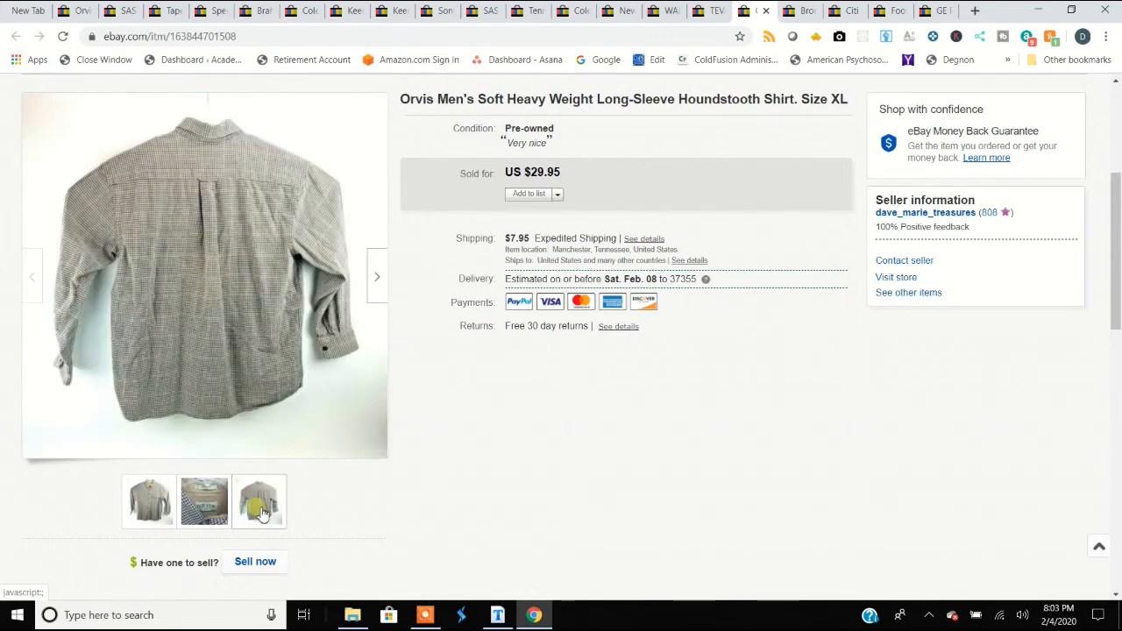
pyautogui.click(203, 502)
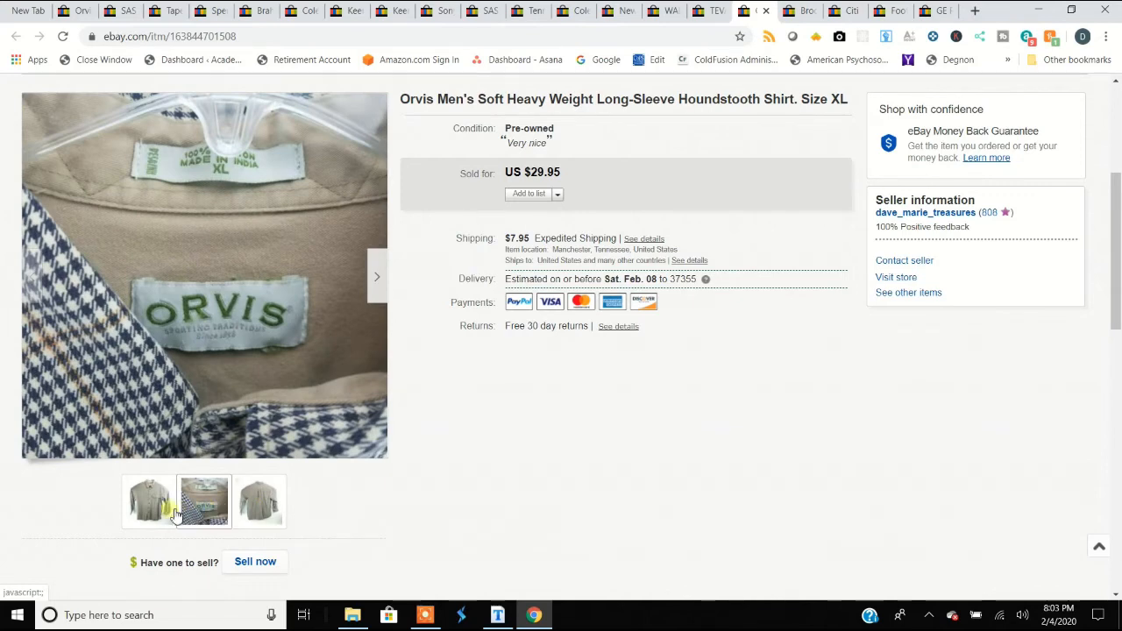
pyautogui.click(147, 502)
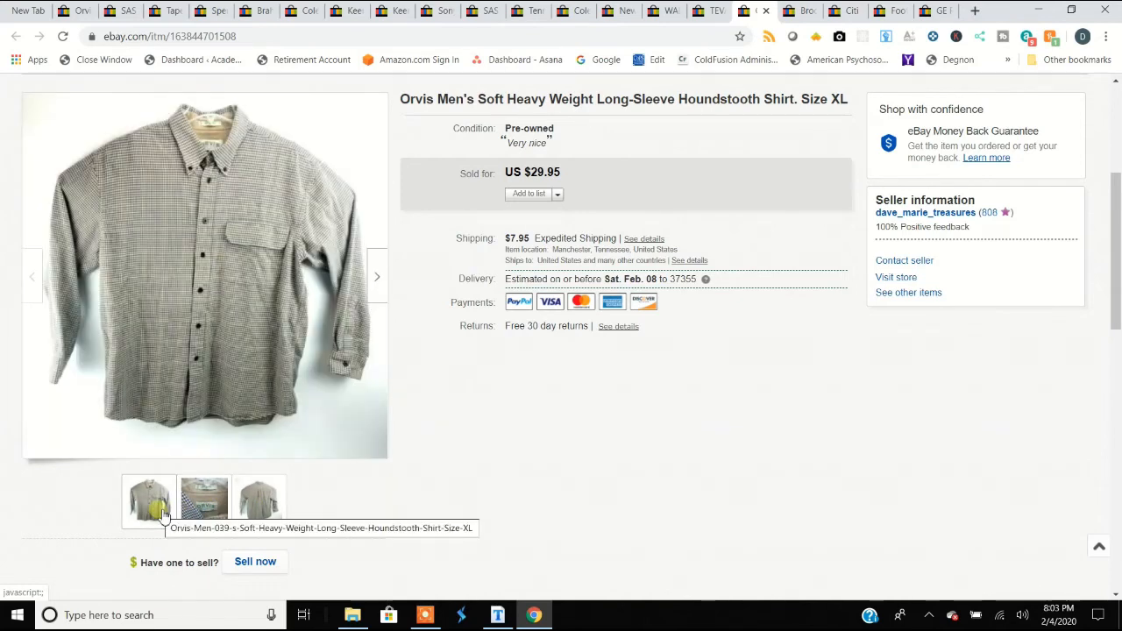
pyautogui.moveTo(167, 516)
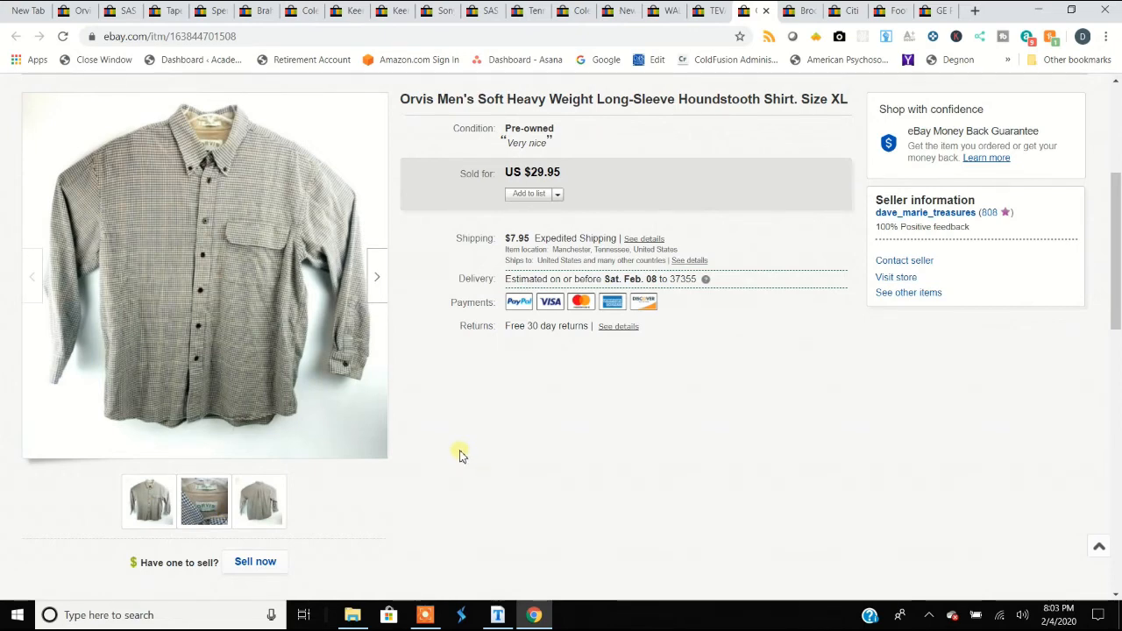
pyautogui.moveTo(480, 453)
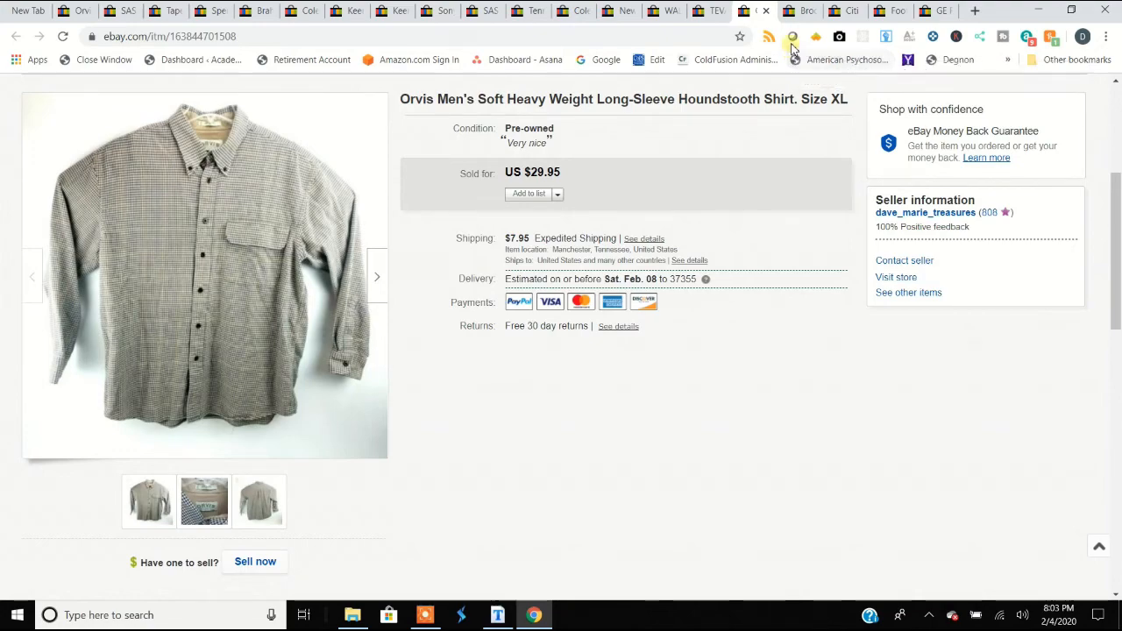
pyautogui.moveTo(246, 274)
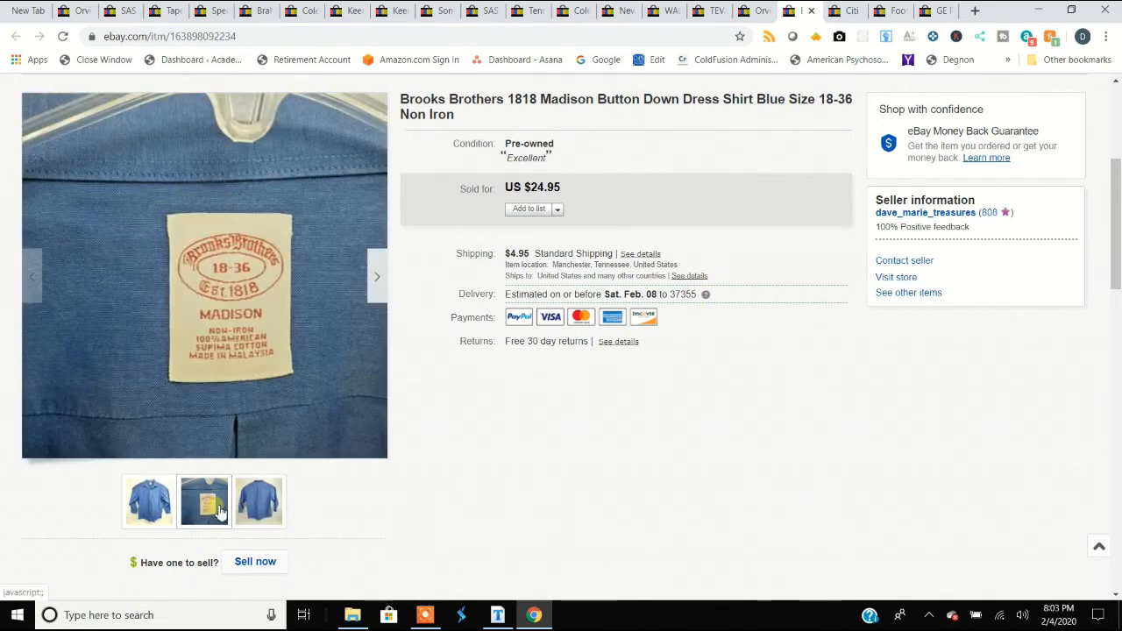
# View the blue Brooks Brothers shirt's front, collar label and back photos
pyautogui.click(147, 501)
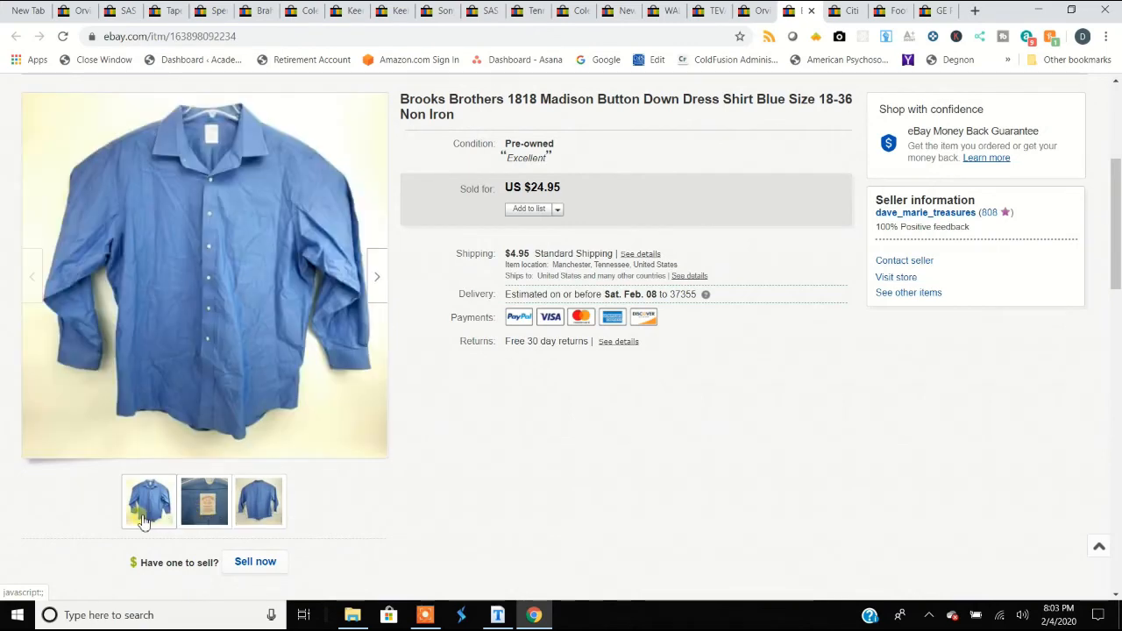
pyautogui.moveTo(175, 512)
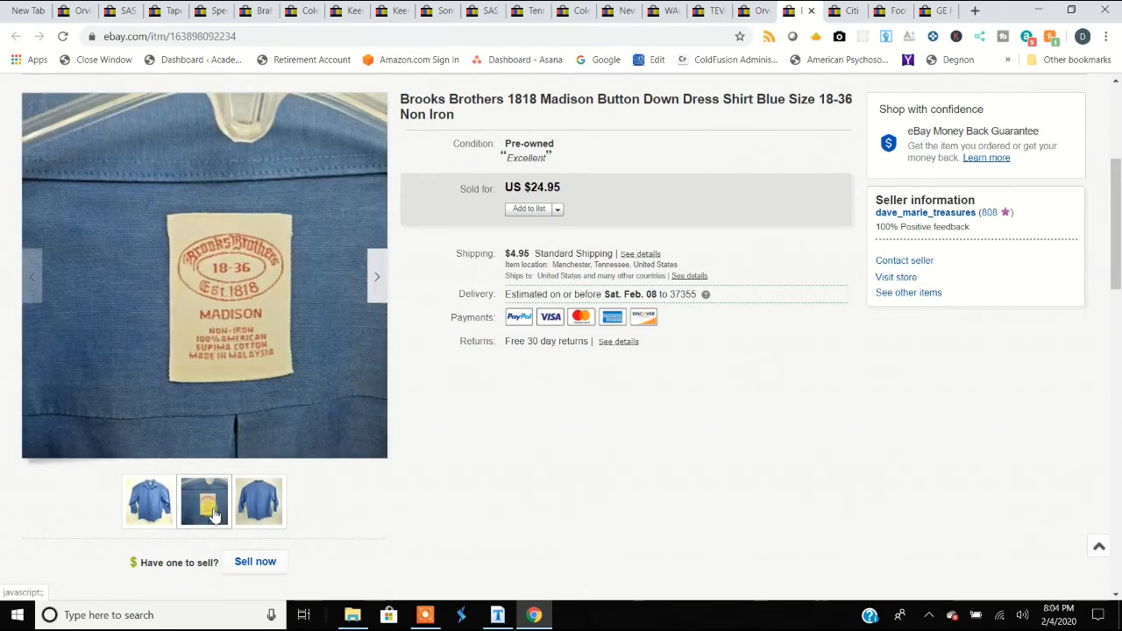
pyautogui.moveTo(203, 501)
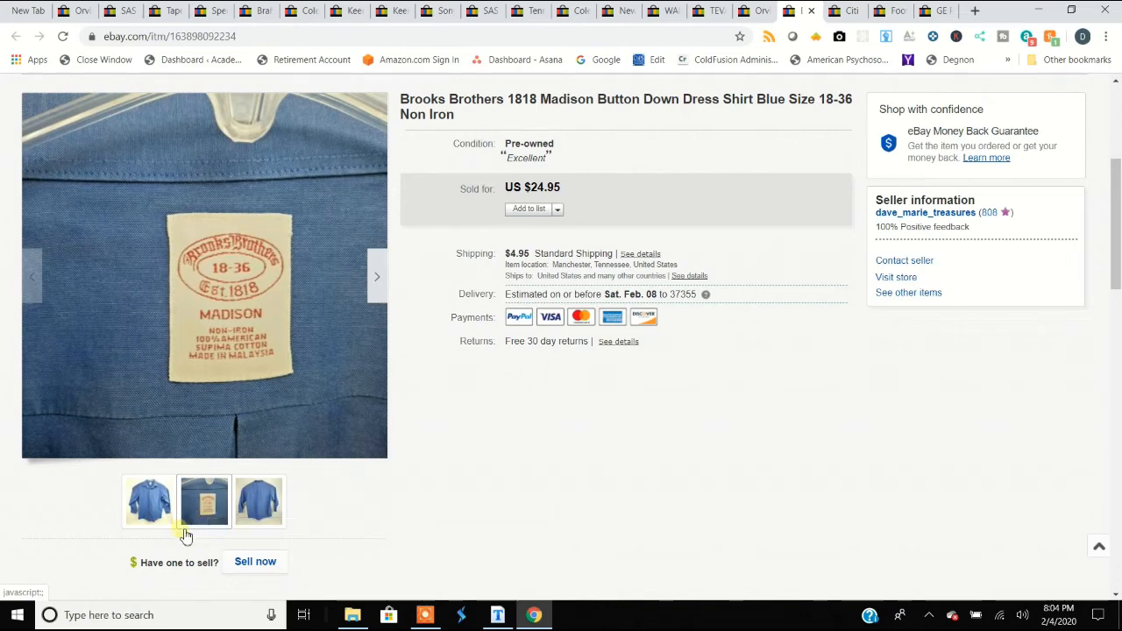
pyautogui.moveTo(184, 523)
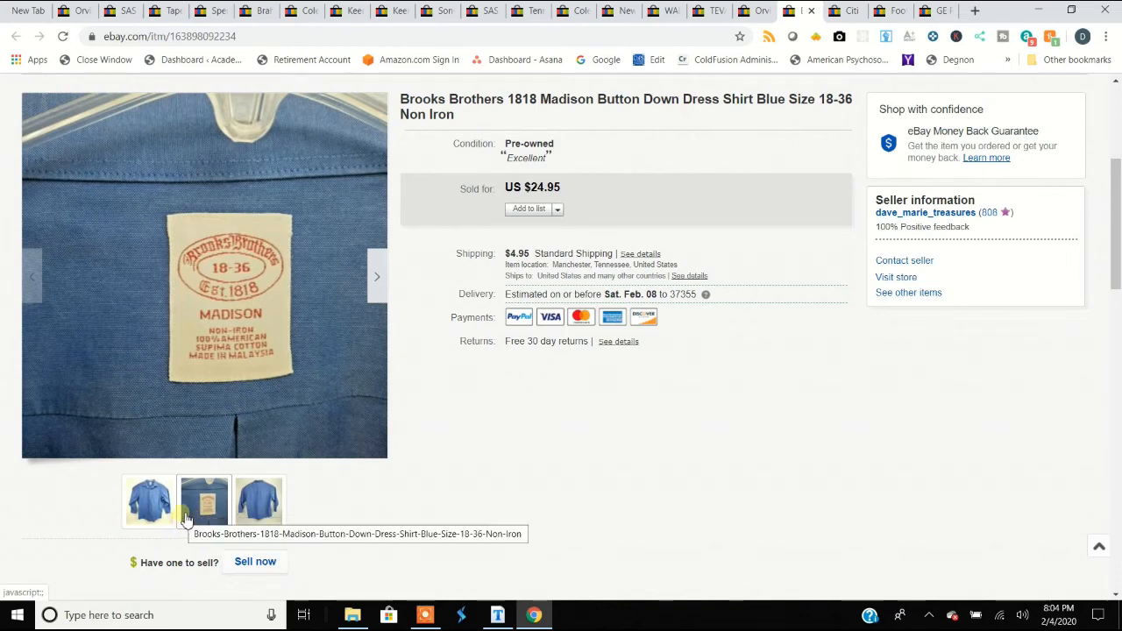
pyautogui.click(148, 501)
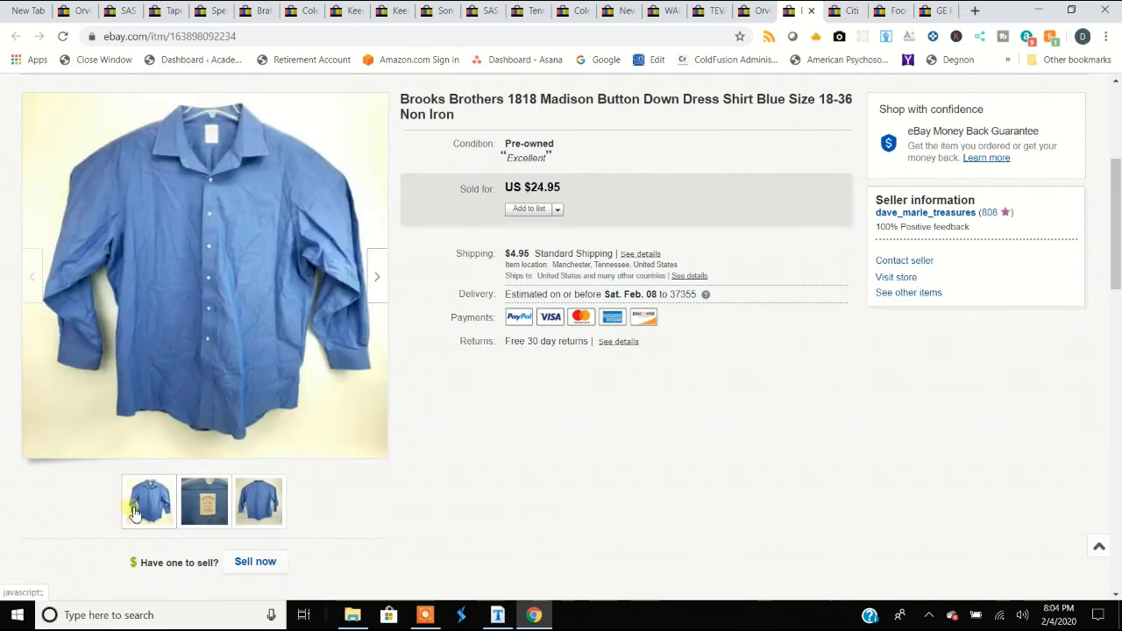
pyautogui.click(203, 502)
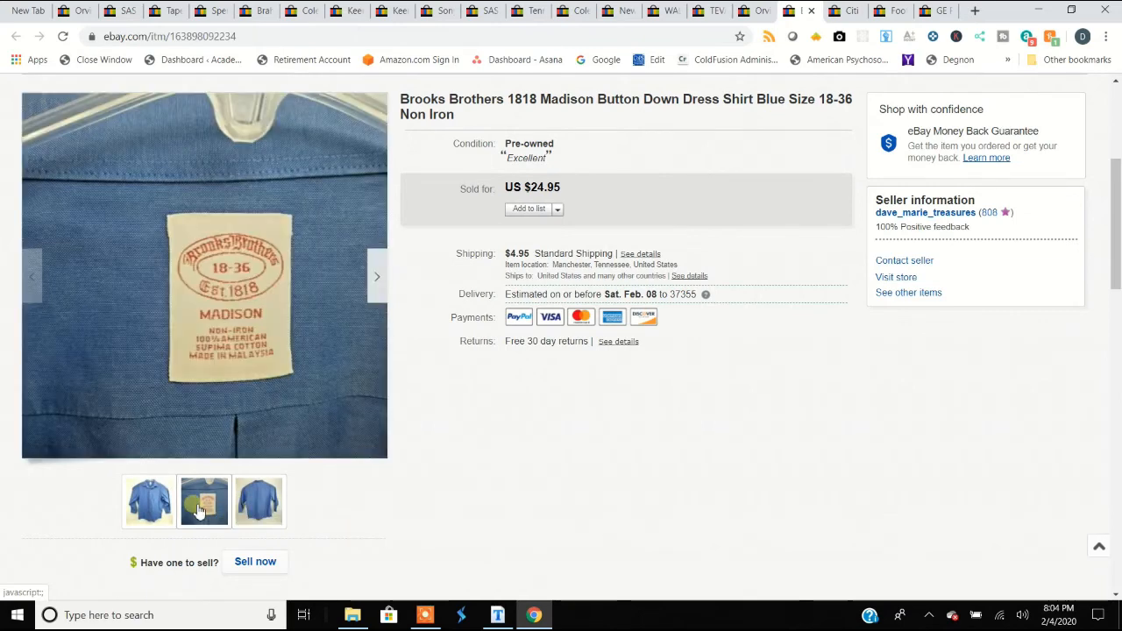
pyautogui.click(147, 501)
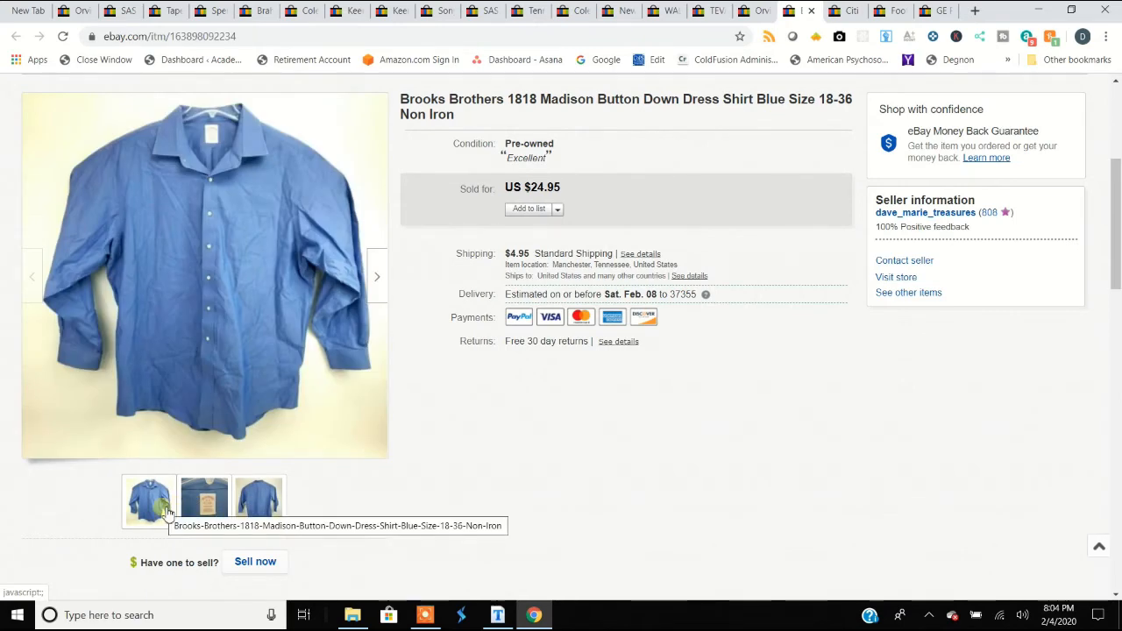
pyautogui.moveTo(168, 512)
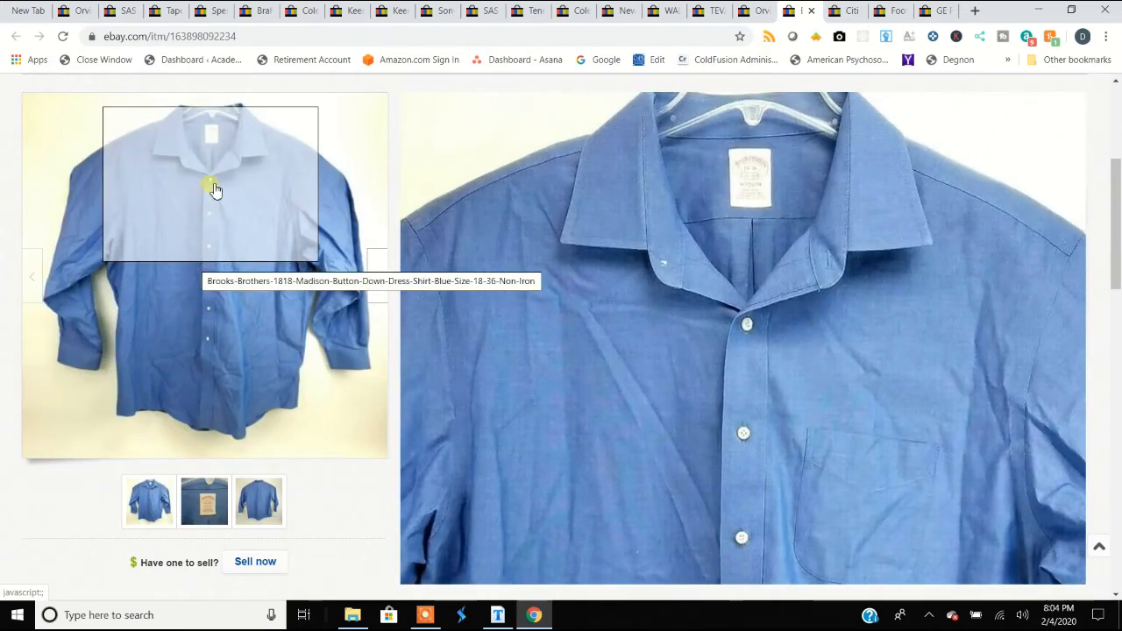
pyautogui.click(260, 501)
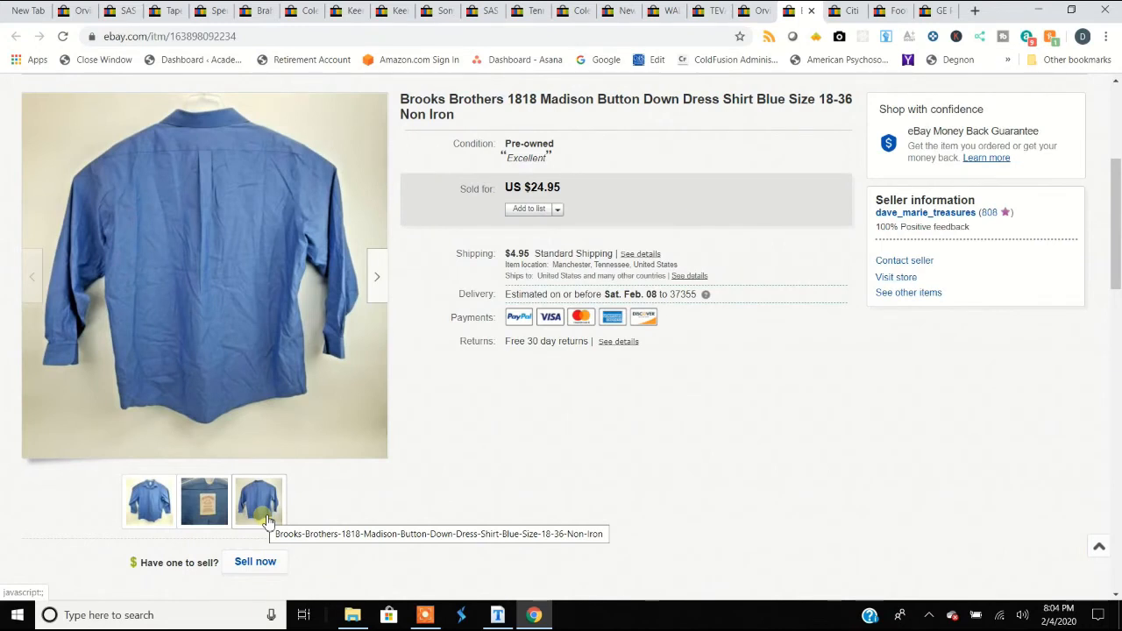
pyautogui.click(260, 502)
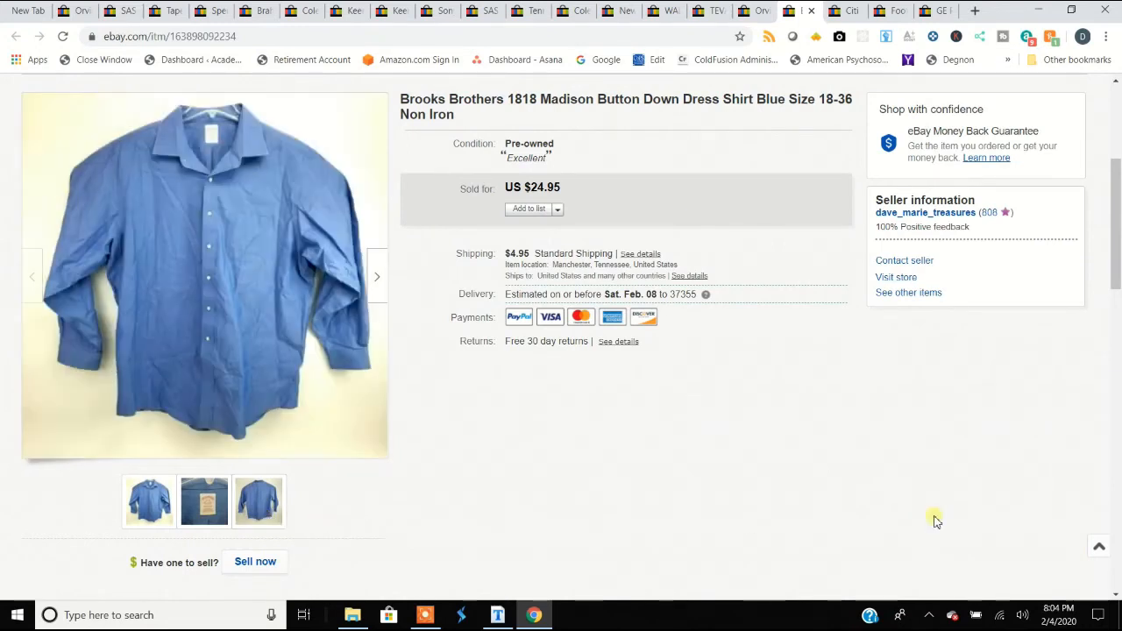
pyautogui.moveTo(880, 522)
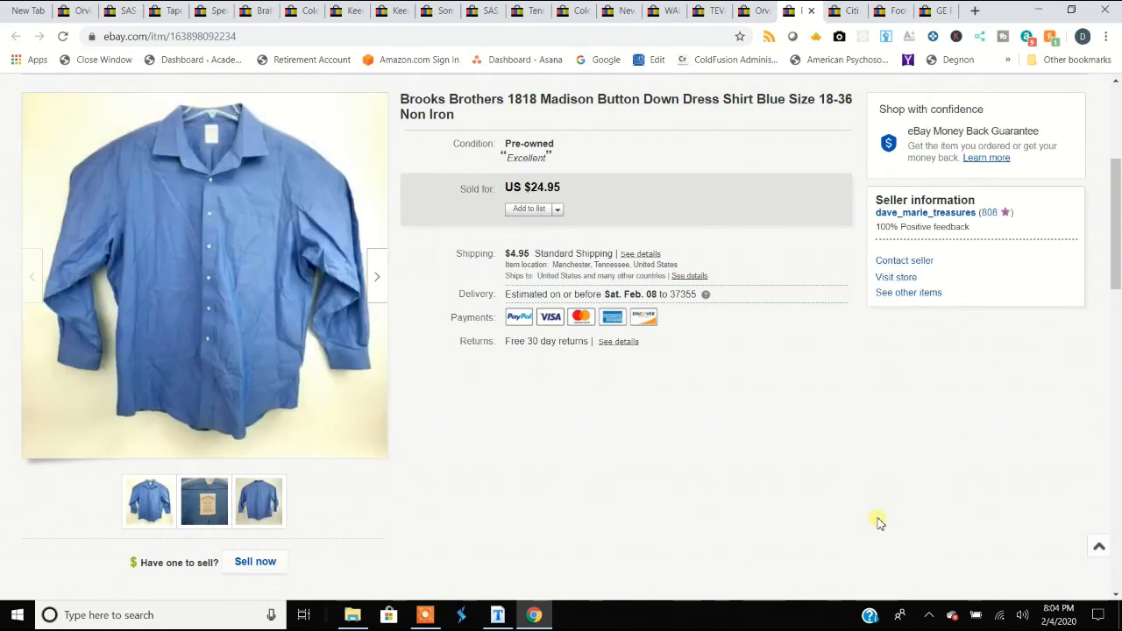
pyautogui.moveTo(978, 456)
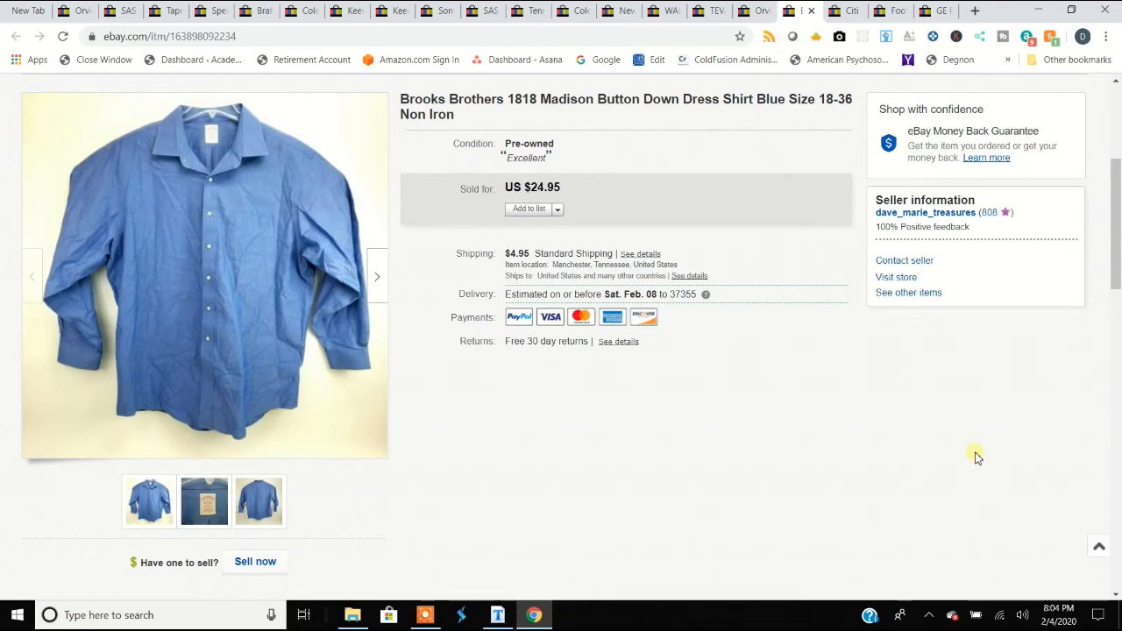
pyautogui.moveTo(947, 242)
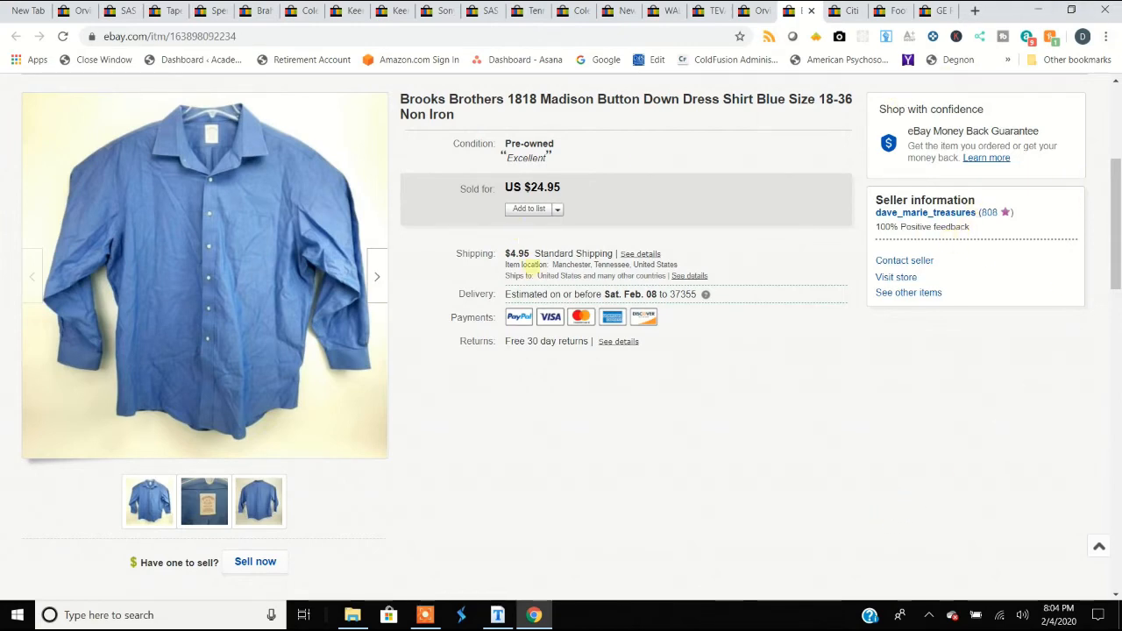
pyautogui.moveTo(232, 372)
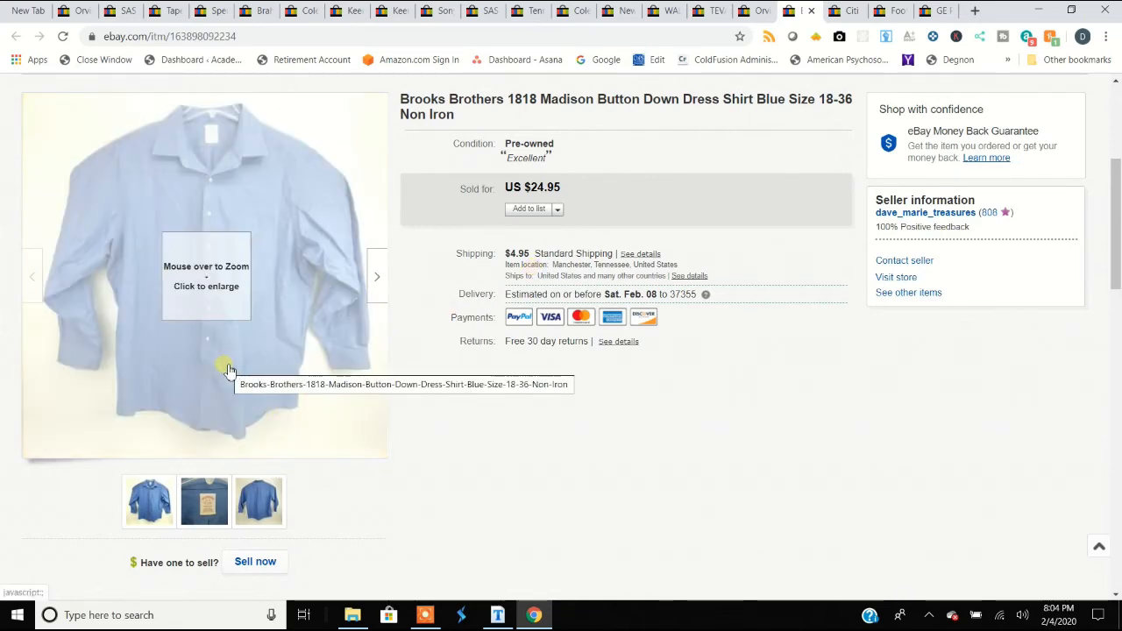
pyautogui.moveTo(225, 379)
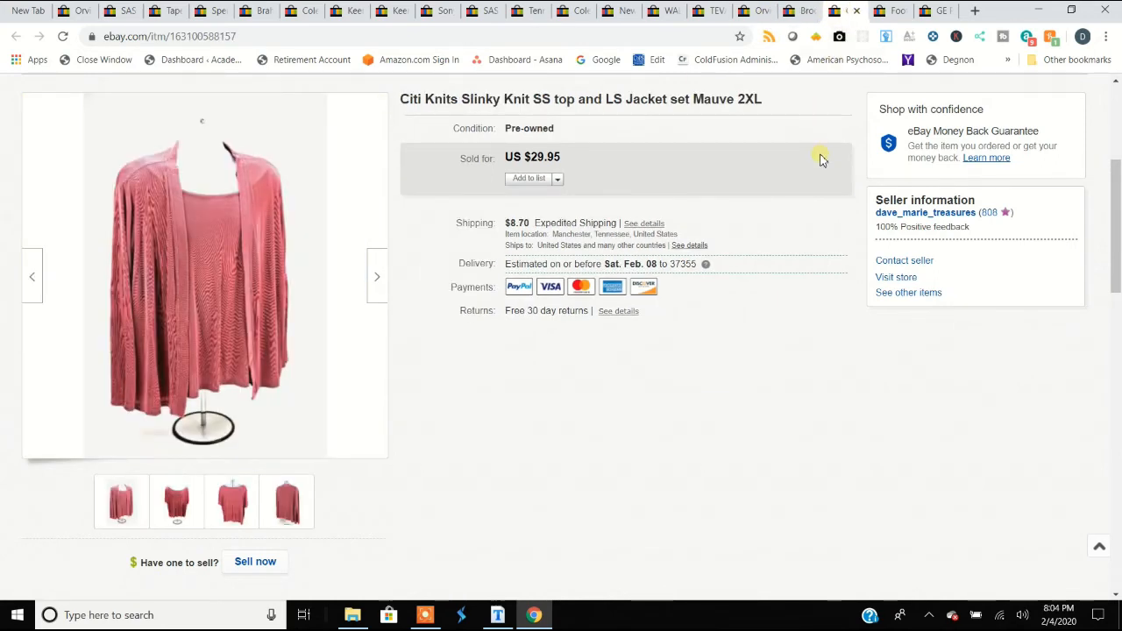
pyautogui.moveTo(810, 162)
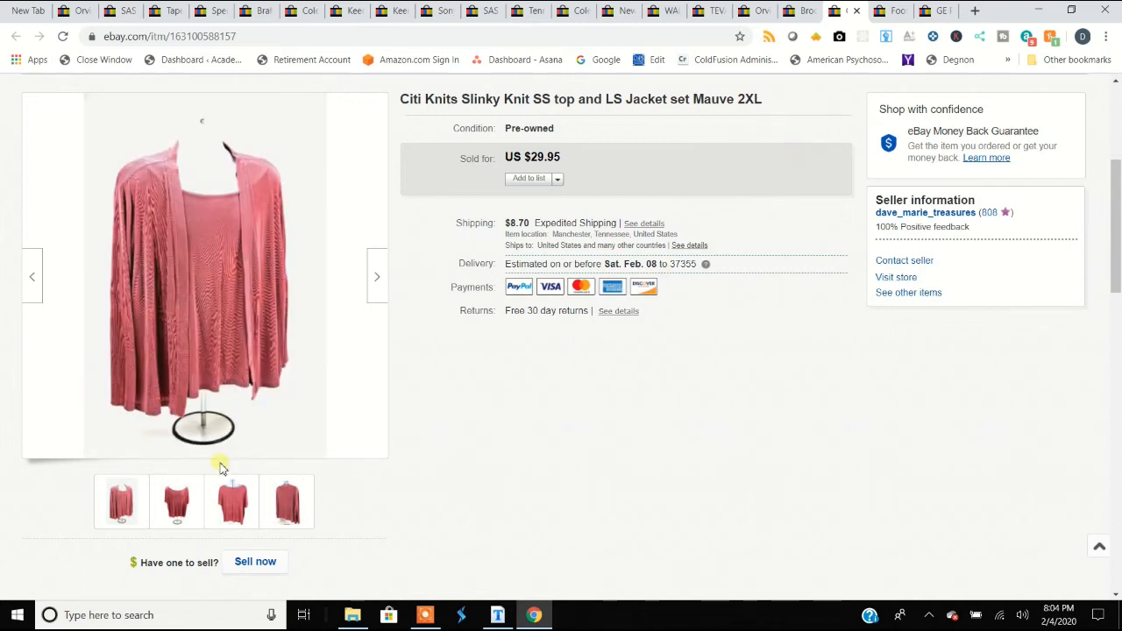
# View the mauve Citi Knits set photos: top from another angle, jacket back, top alone, and the full set
pyautogui.click(231, 502)
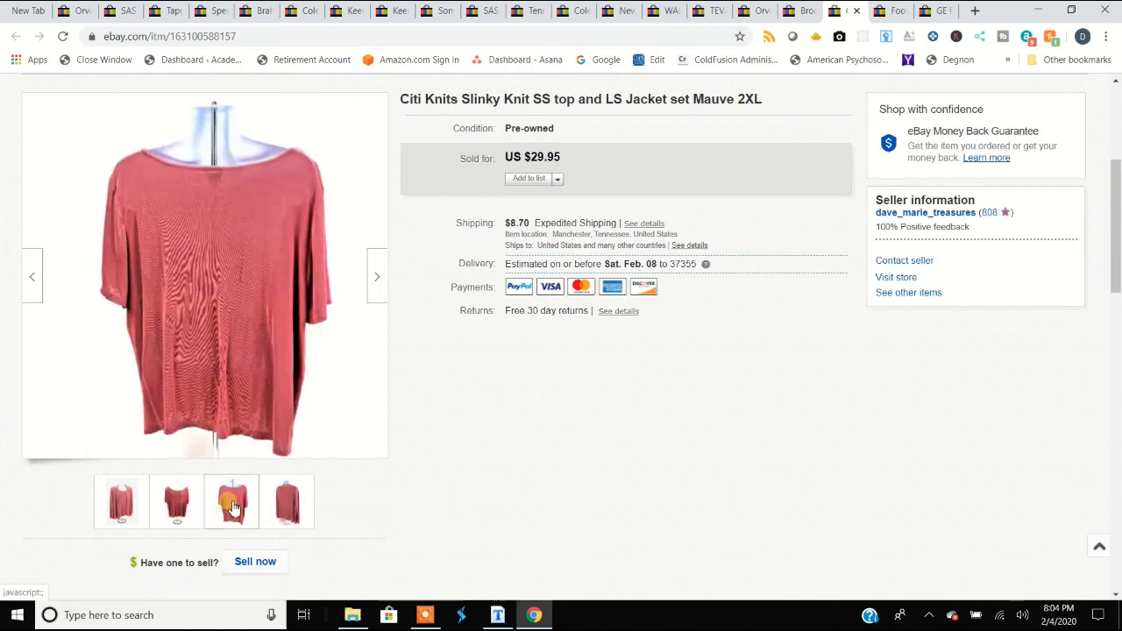
pyautogui.click(288, 501)
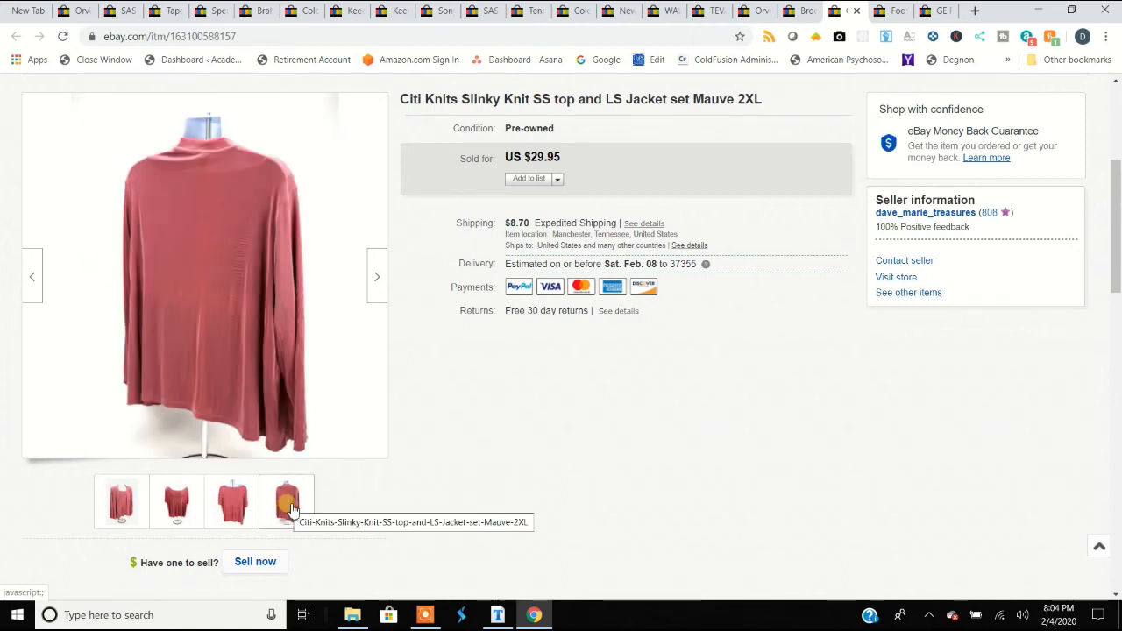
pyautogui.click(175, 502)
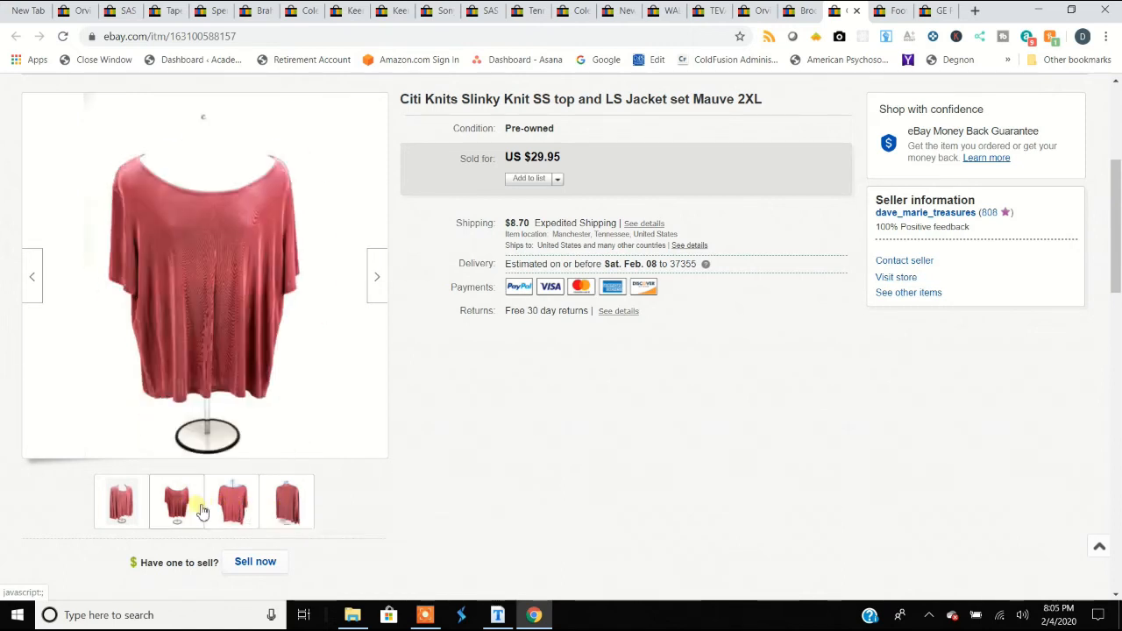
pyautogui.click(121, 501)
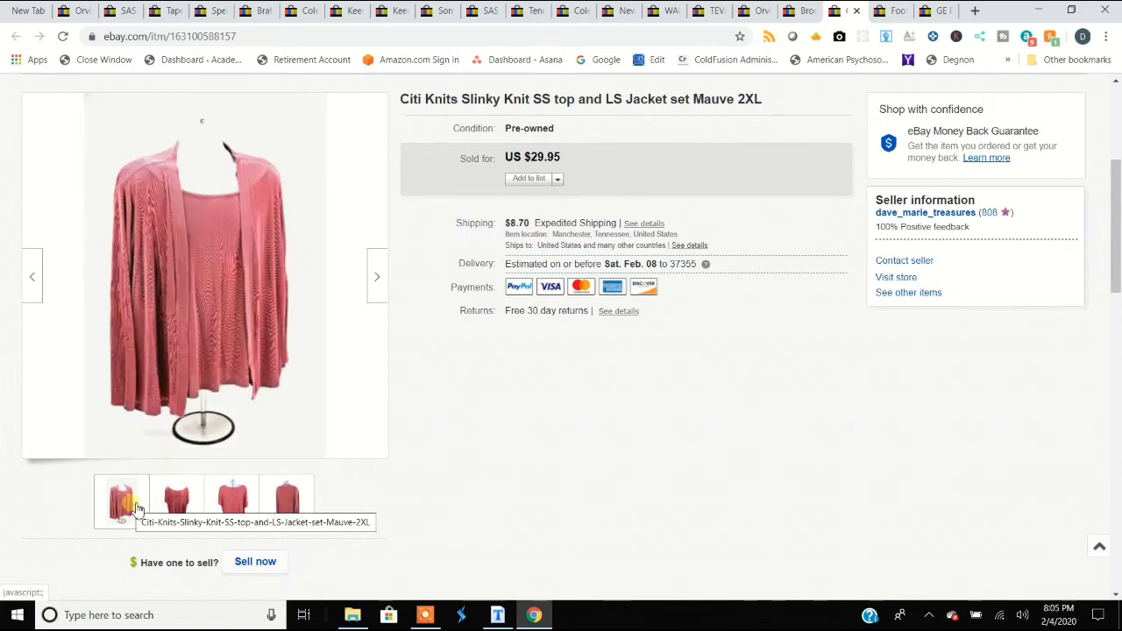
pyautogui.click(177, 500)
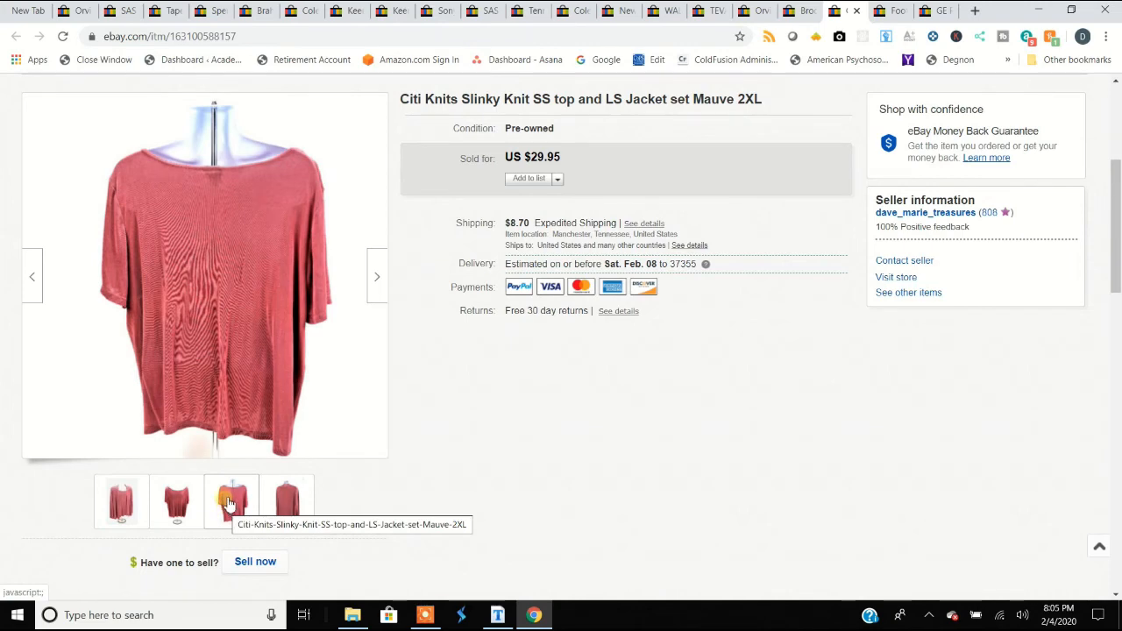
pyautogui.click(287, 502)
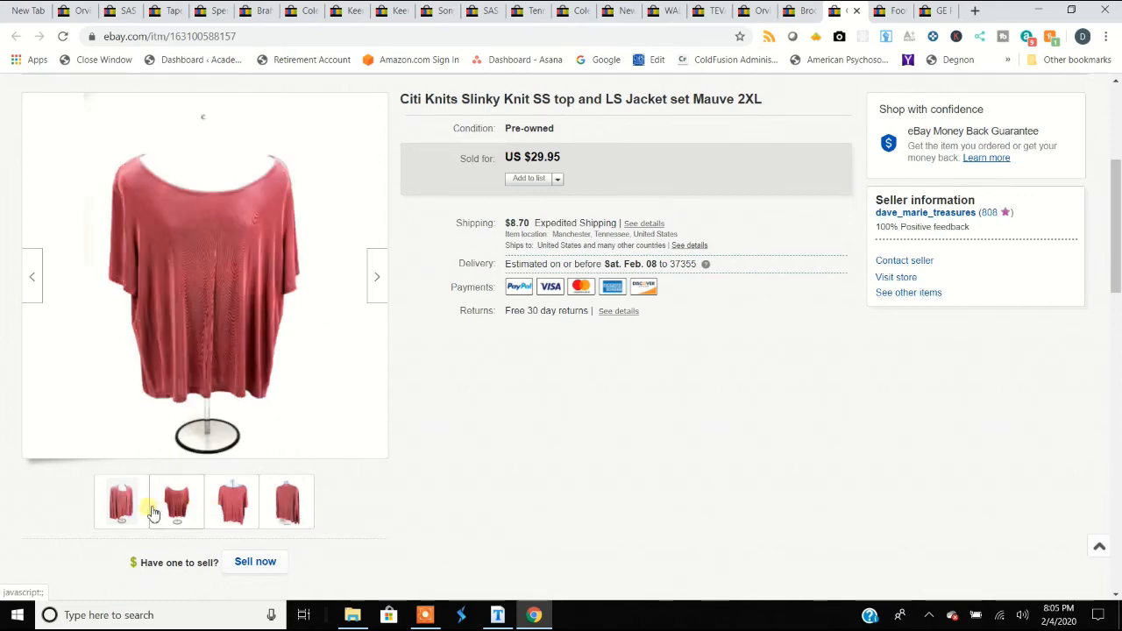
pyautogui.click(121, 502)
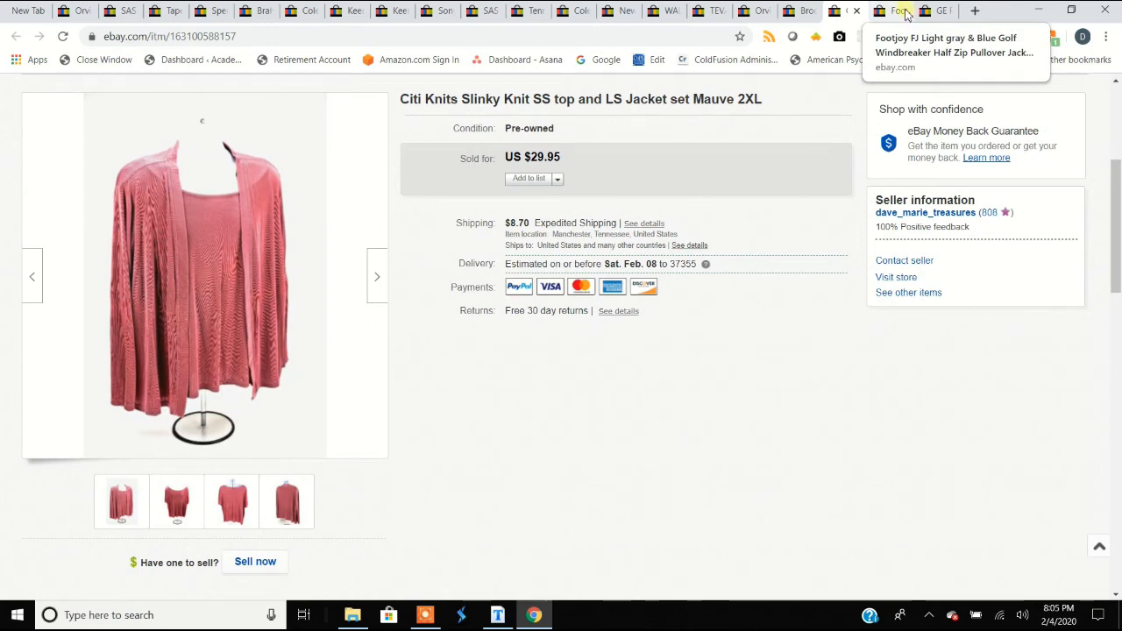
# Switch to the Footjoy windbreaker listing and view its back, fabric close-up and FJ logo tag photos
pyautogui.click(897, 11)
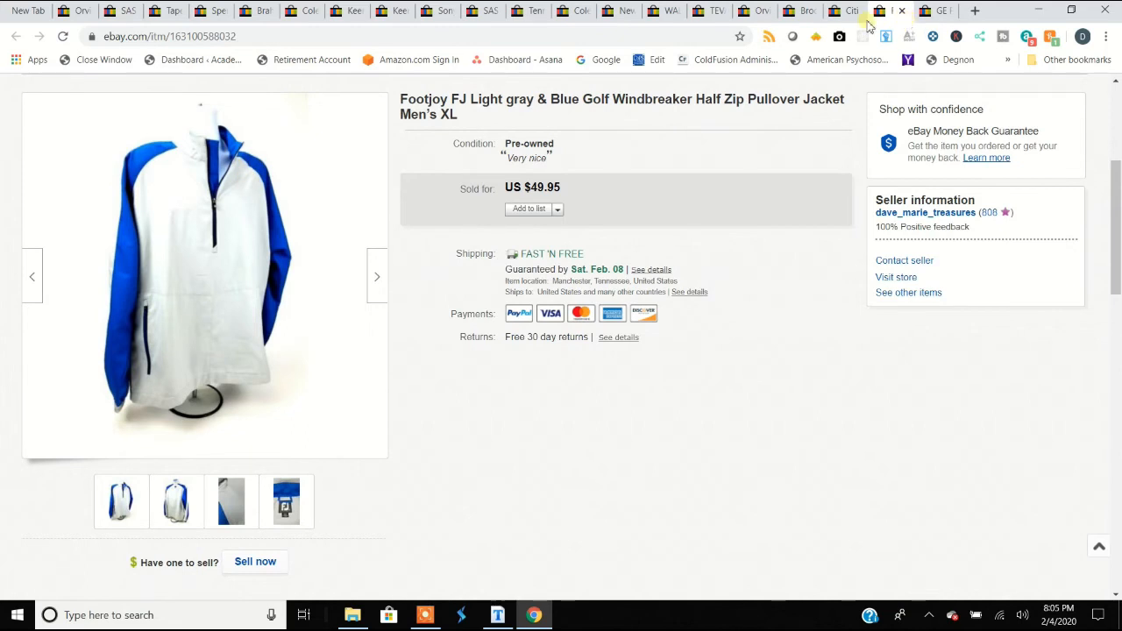
pyautogui.click(175, 501)
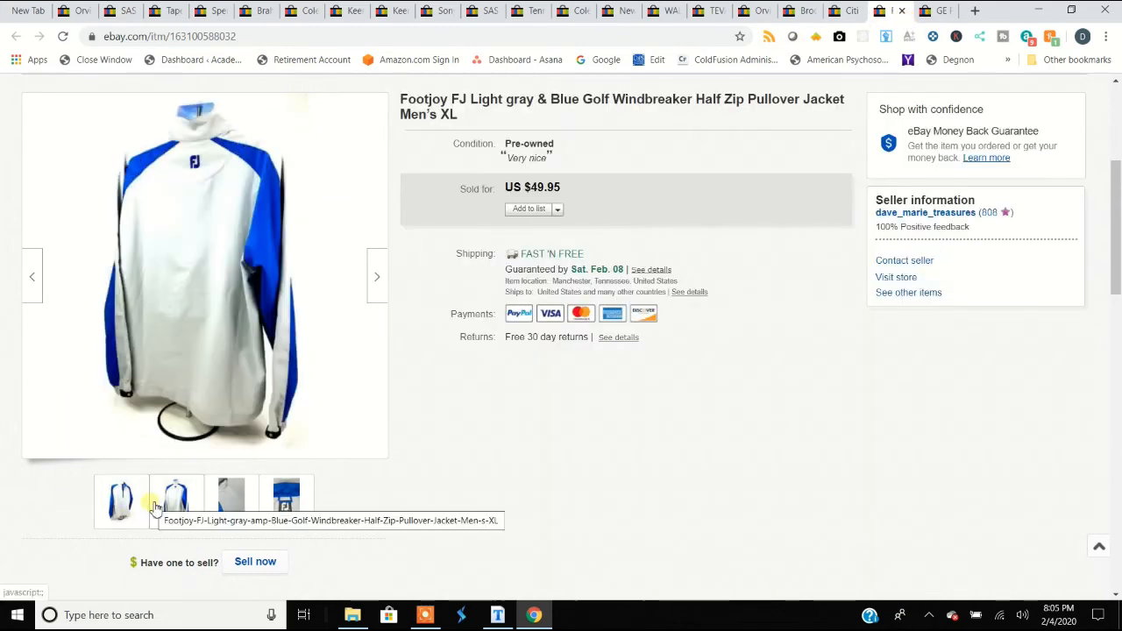
pyautogui.click(231, 500)
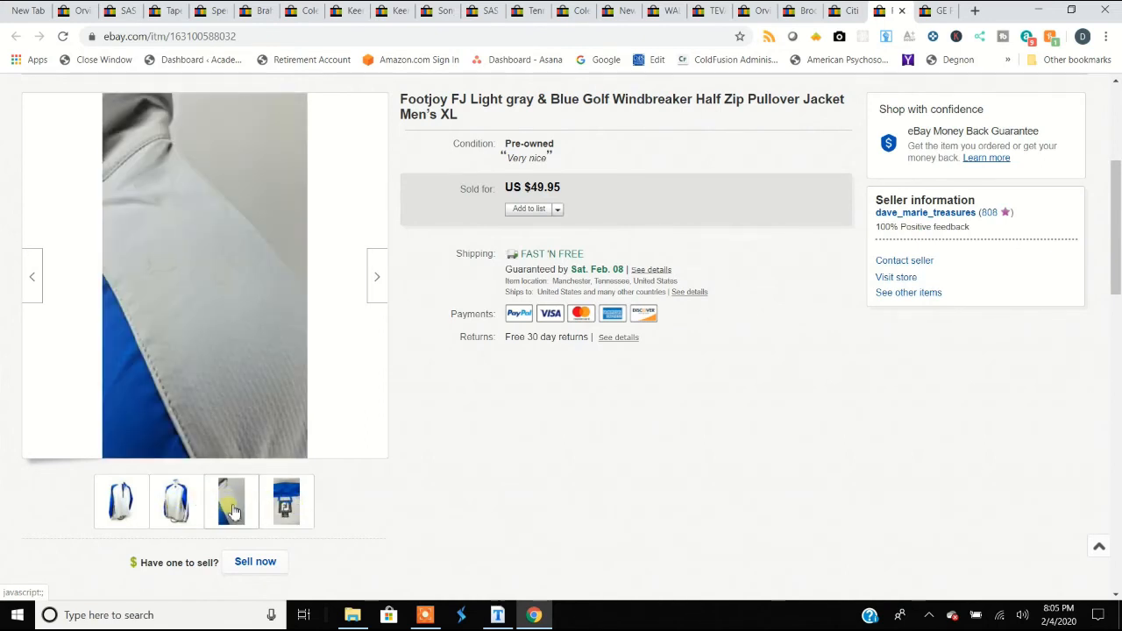
pyautogui.click(121, 501)
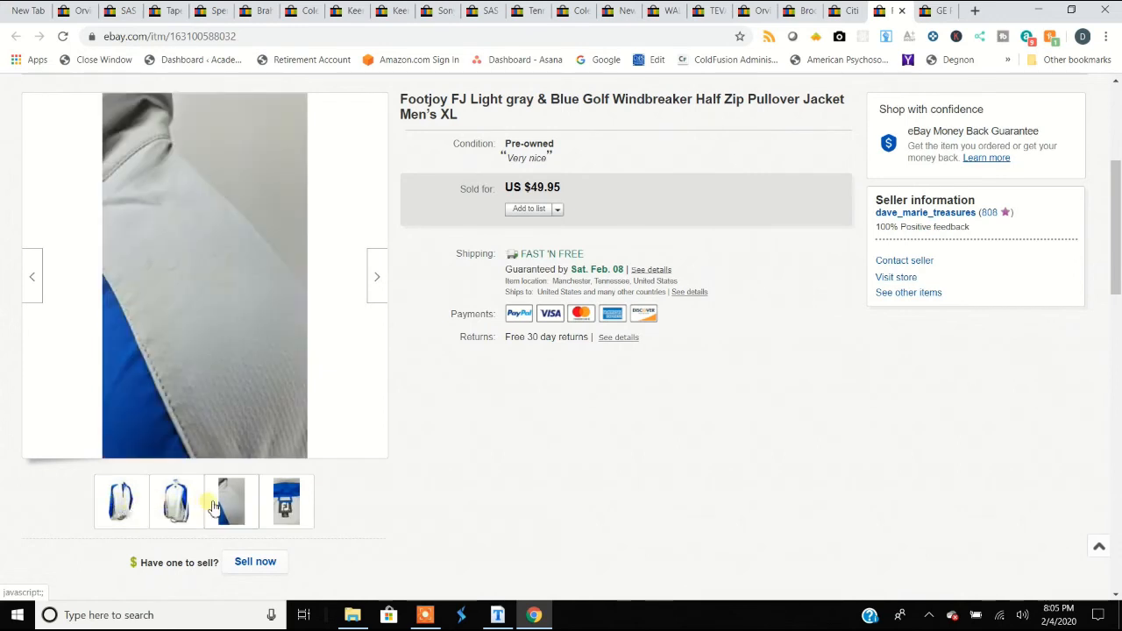
pyautogui.click(287, 502)
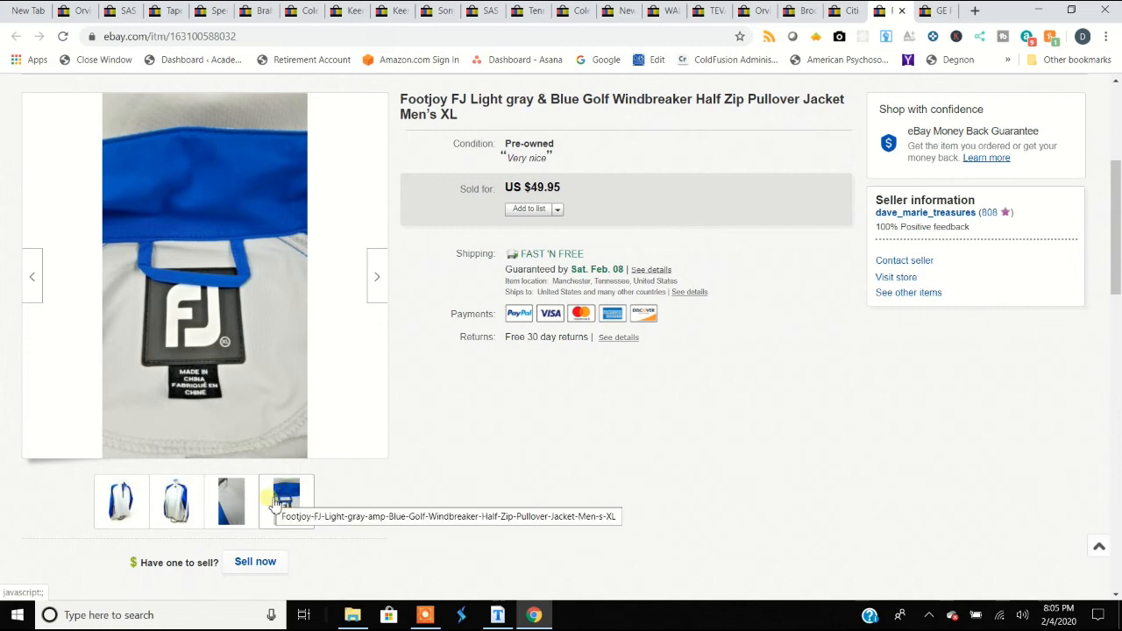
pyautogui.click(121, 501)
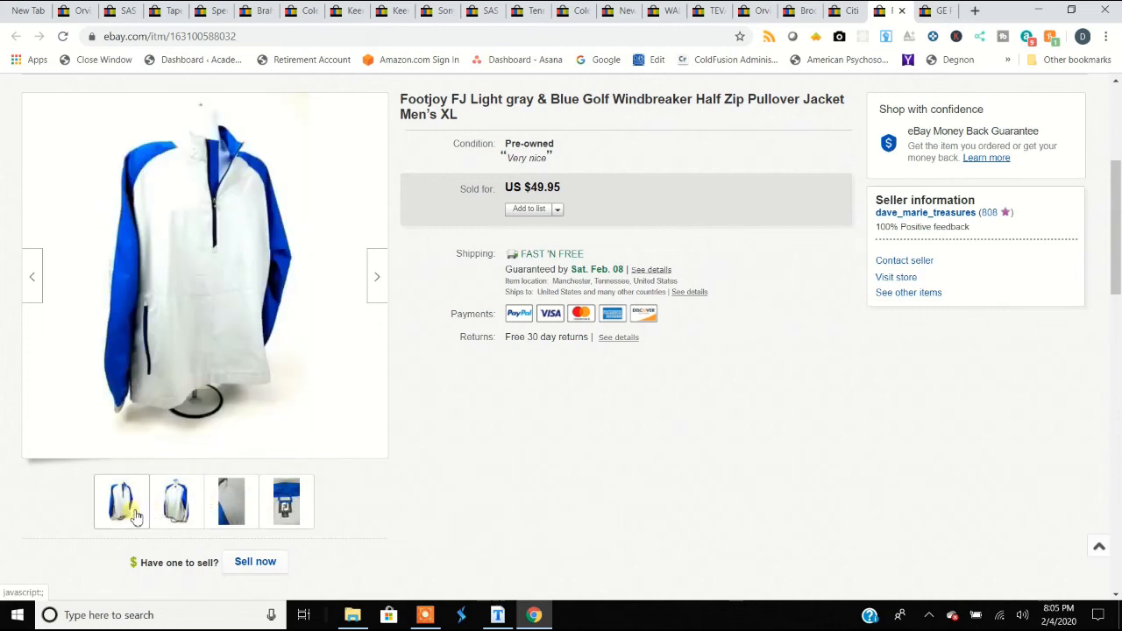
pyautogui.moveTo(133, 512)
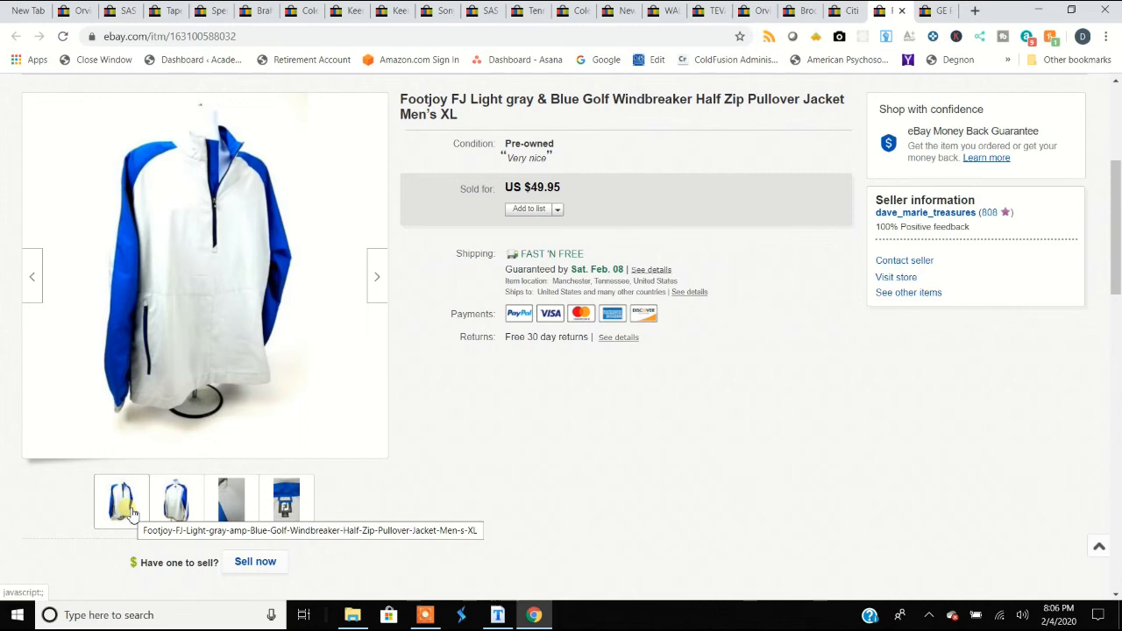
pyautogui.click(176, 501)
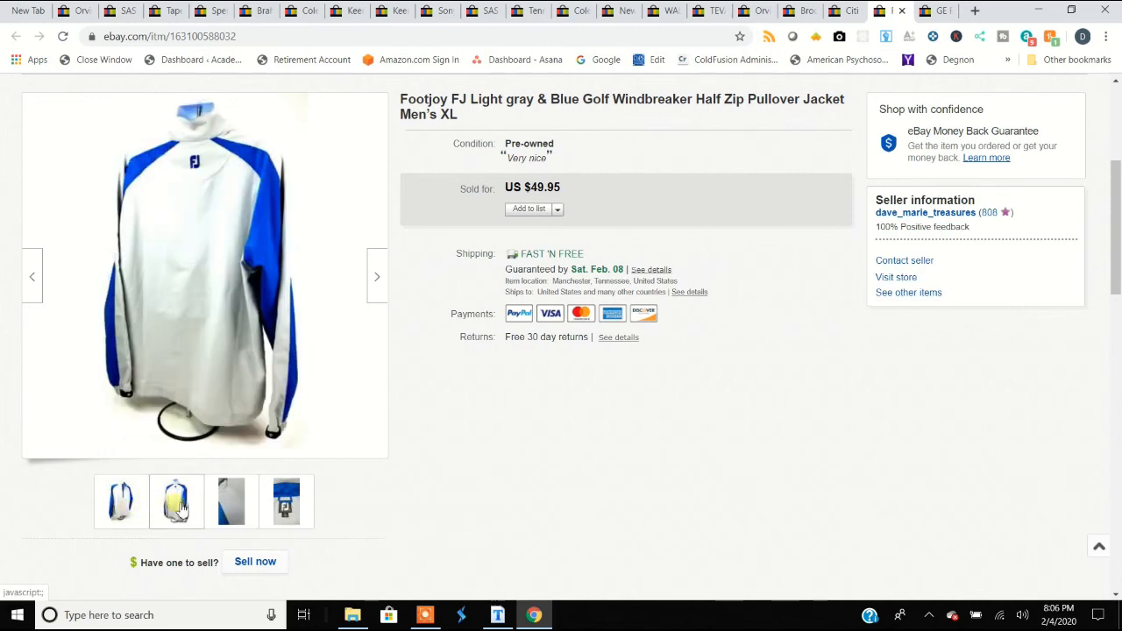
pyautogui.moveTo(175, 501)
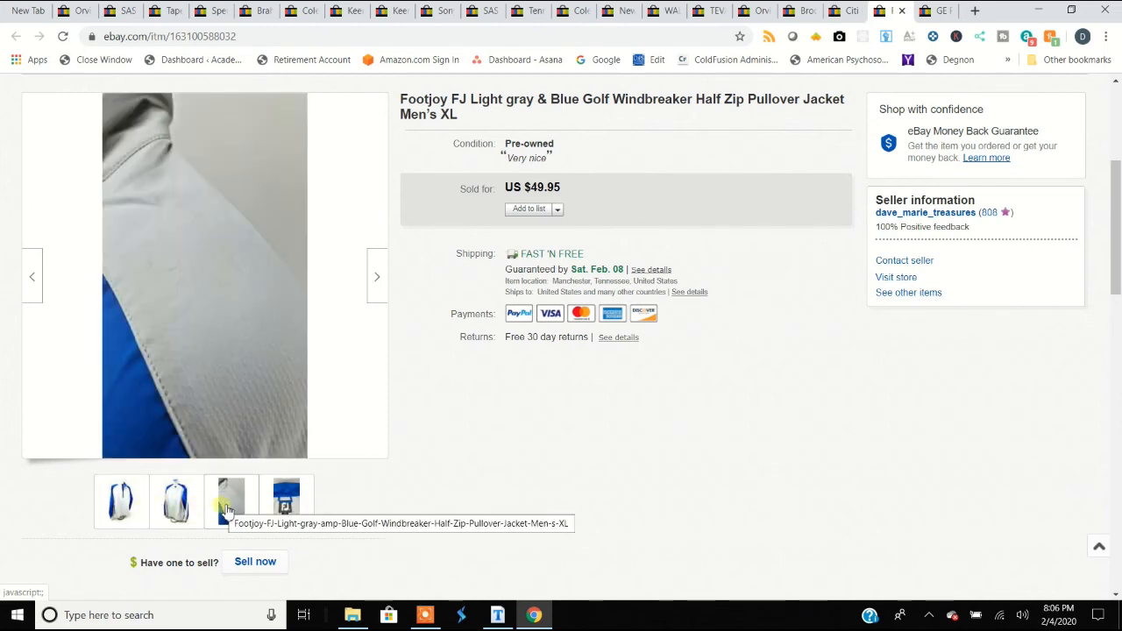
pyautogui.click(288, 501)
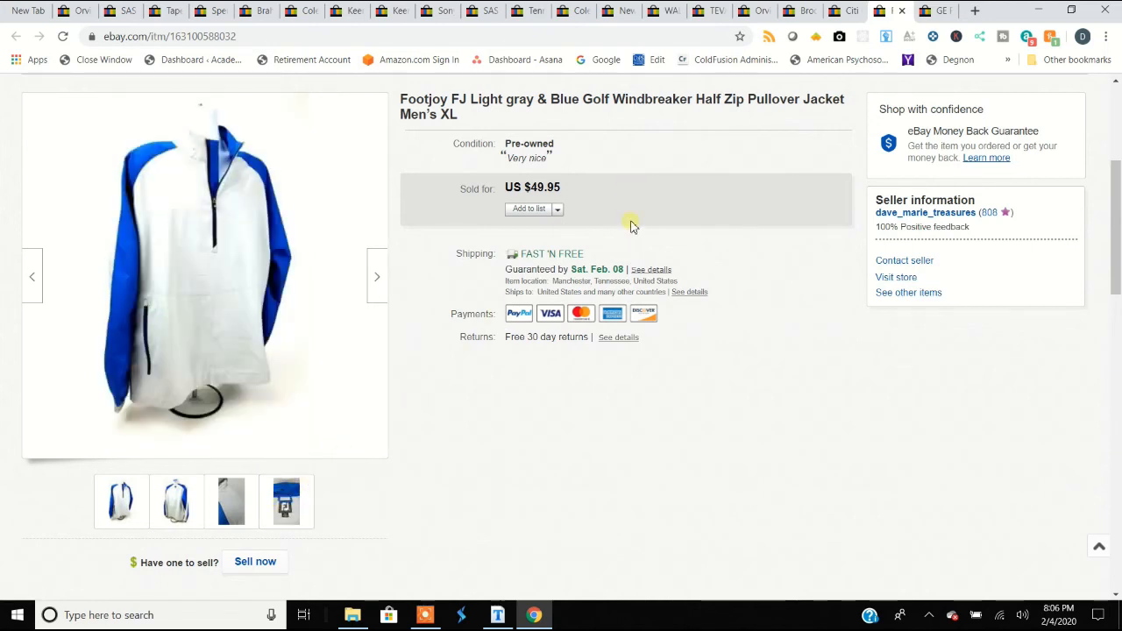
pyautogui.moveTo(856, 114)
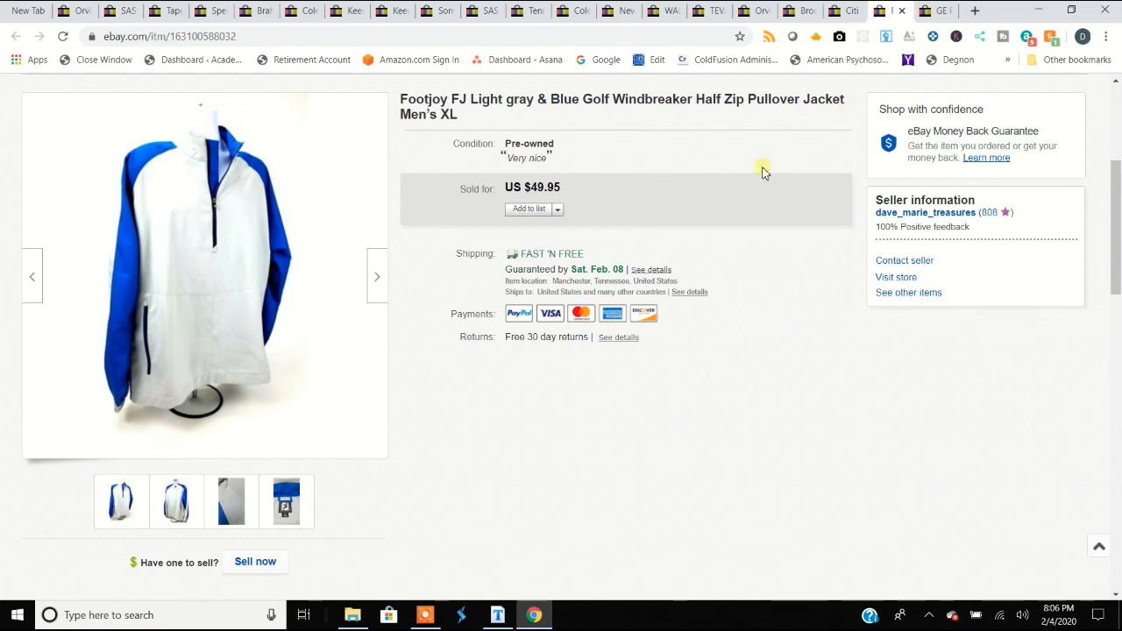
# Switch to the GE cassette recorder listing and view its back, front and open battery compartment photos
pyautogui.click(936, 10)
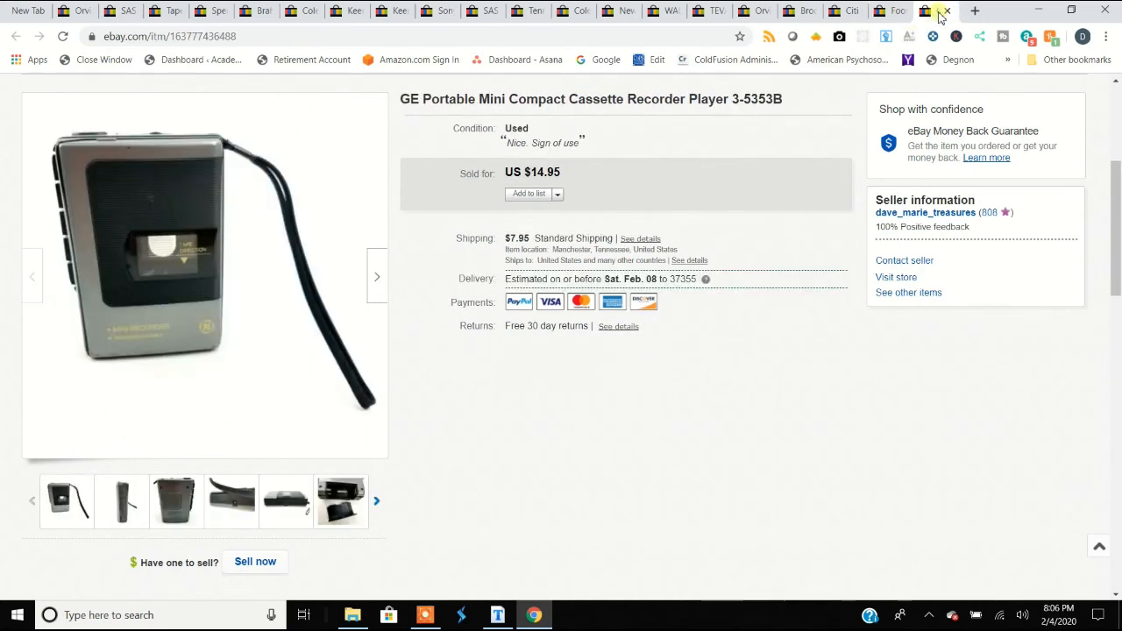
pyautogui.moveTo(932, 11)
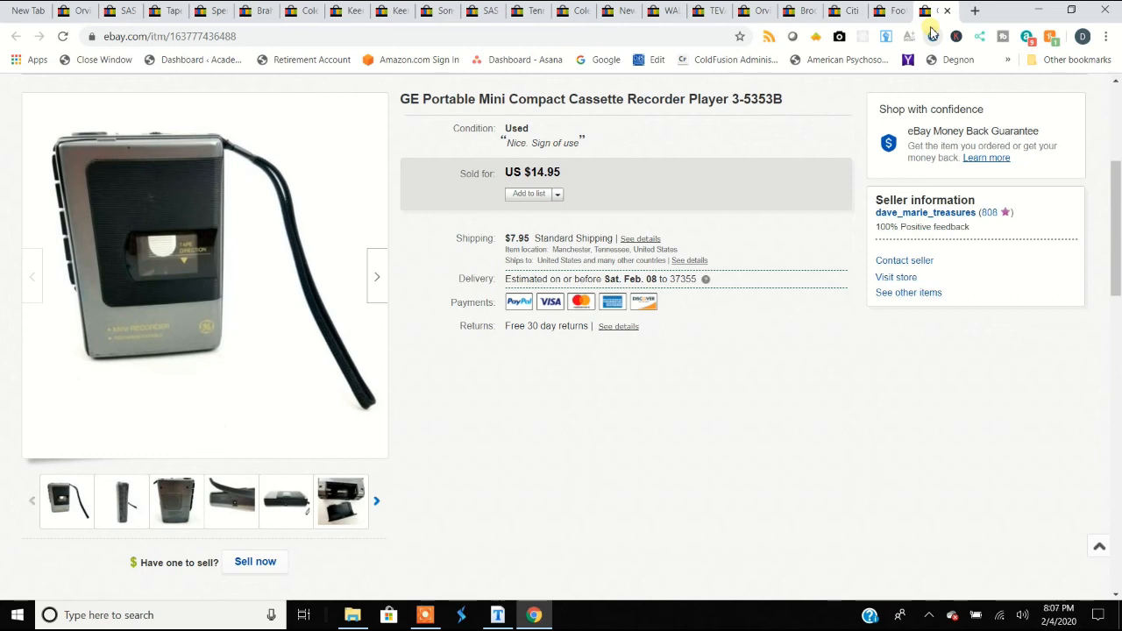
pyautogui.moveTo(211, 435)
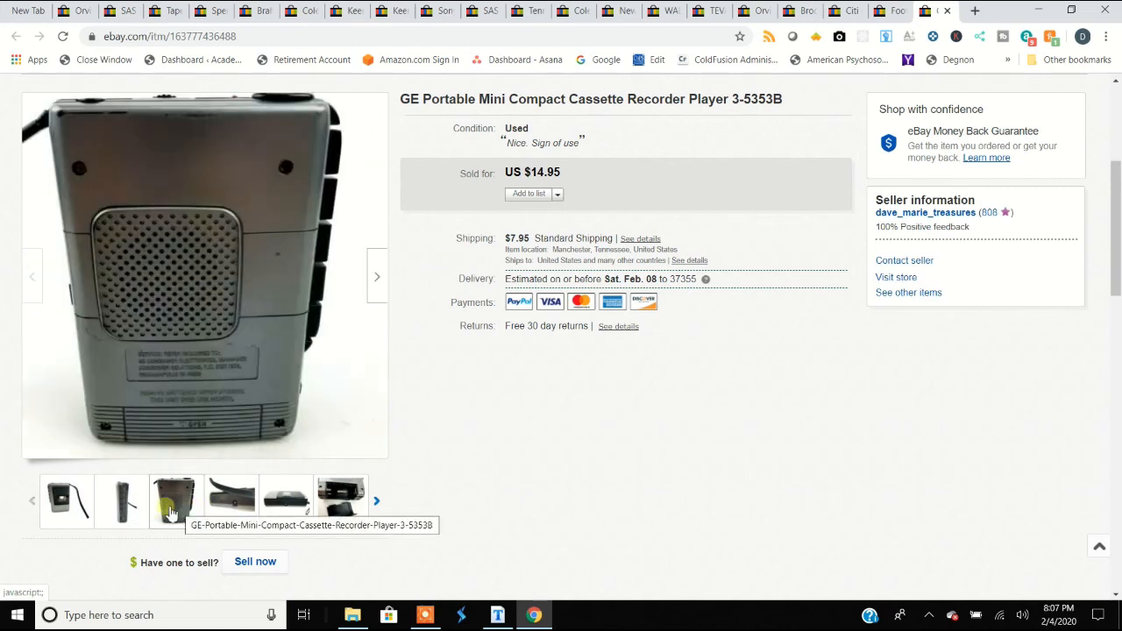
pyautogui.click(67, 502)
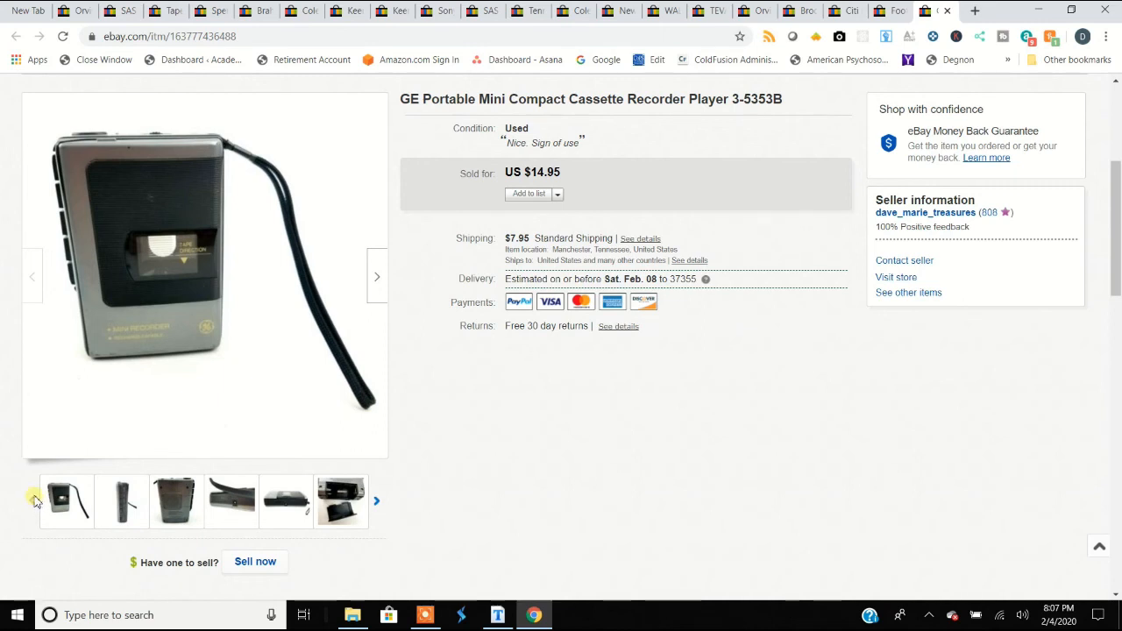
pyautogui.click(176, 501)
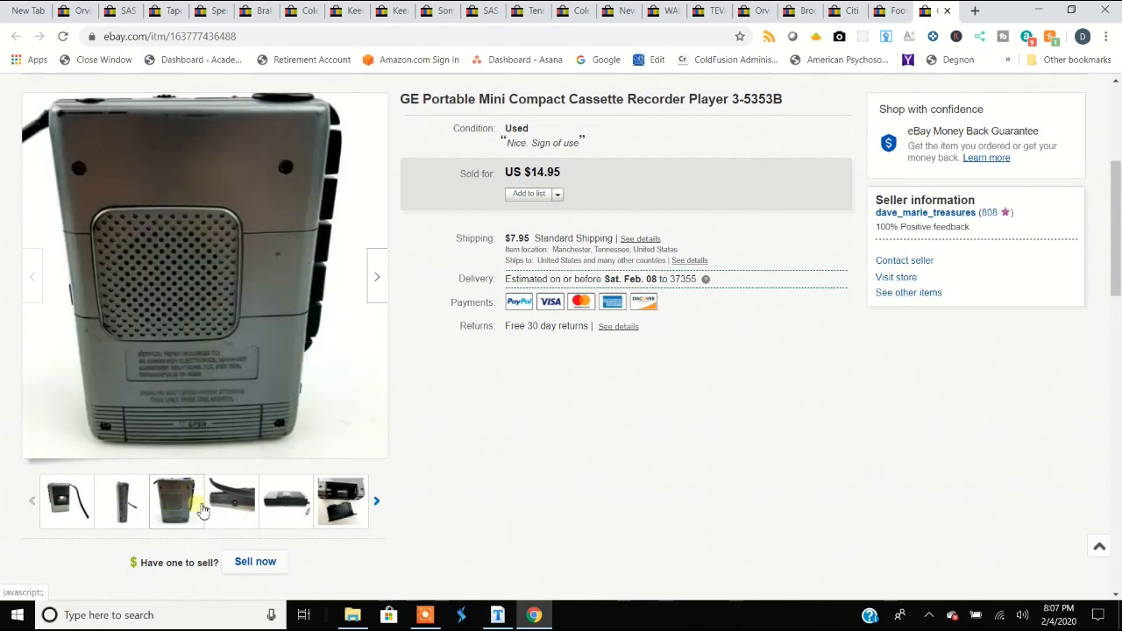
pyautogui.click(340, 501)
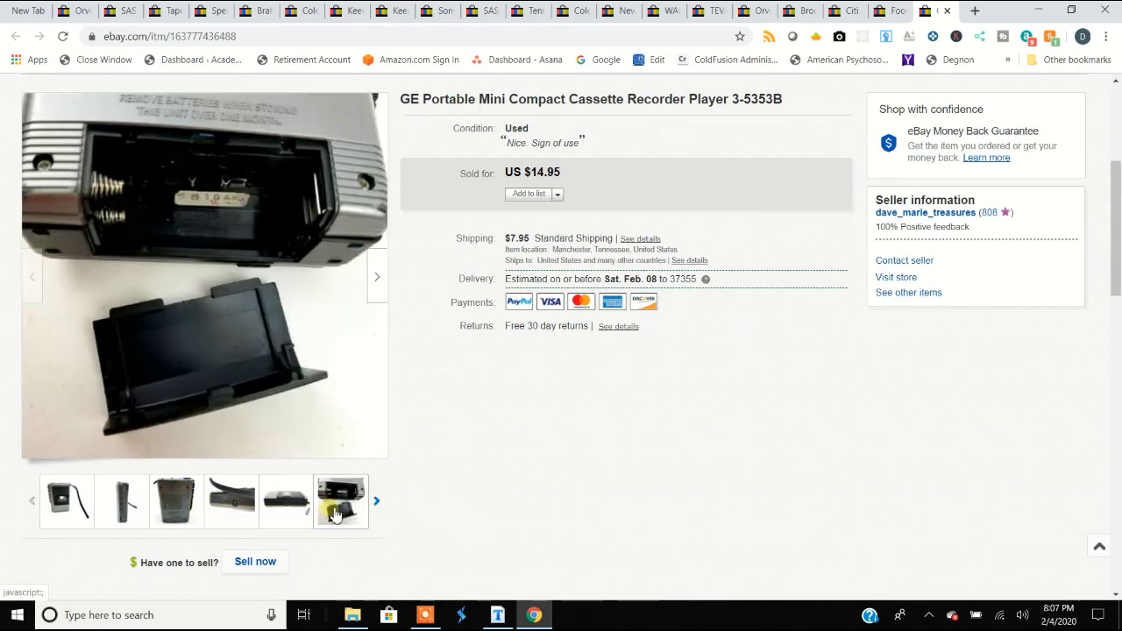
pyautogui.click(340, 501)
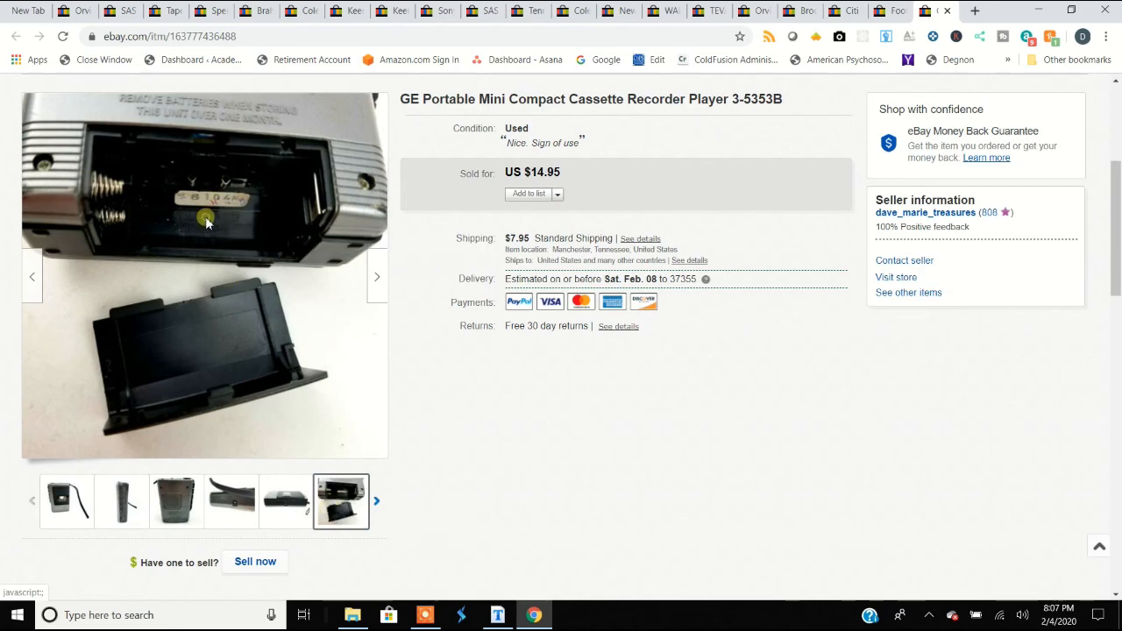
# Enlarge the battery compartment photo to full screen
pyautogui.click(207, 224)
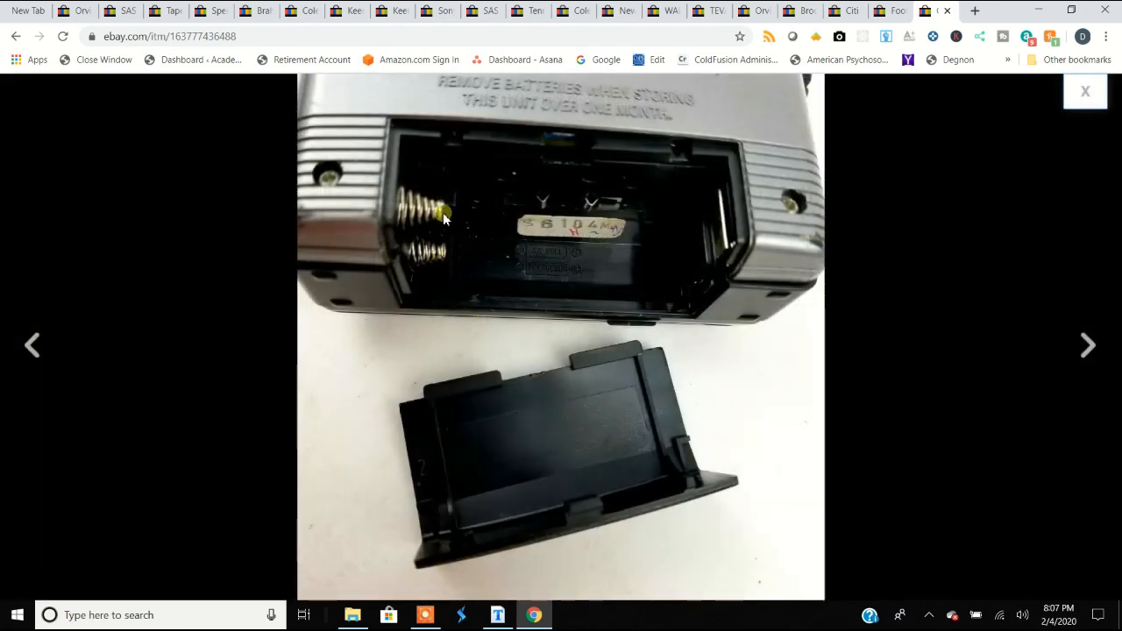
pyautogui.moveTo(474, 259)
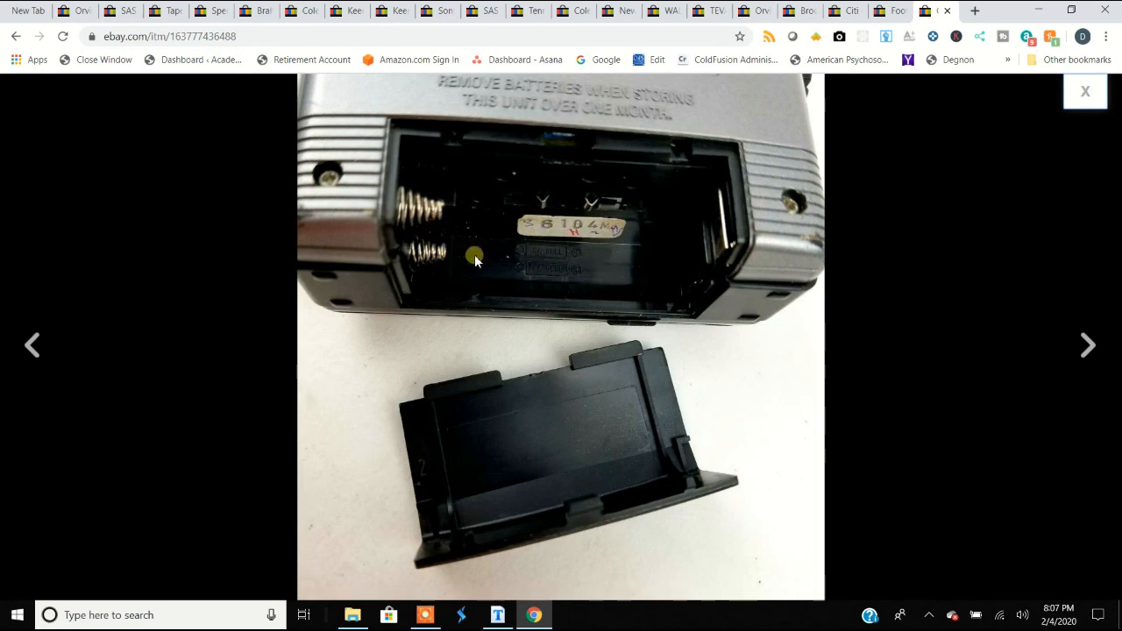
pyautogui.moveTo(425, 218)
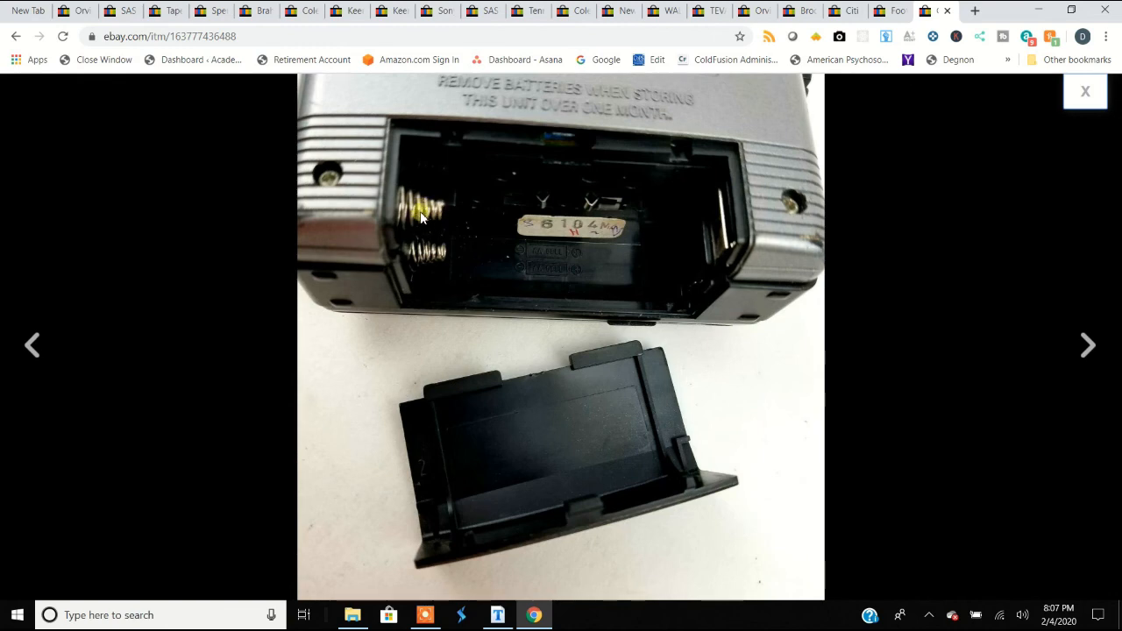
pyautogui.moveTo(410, 219)
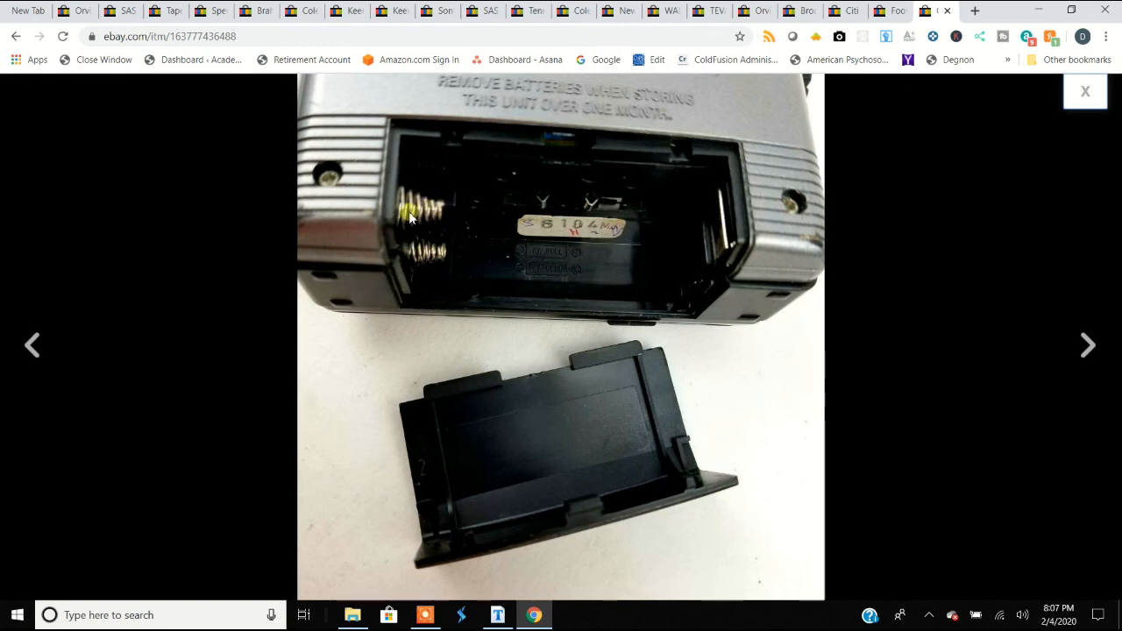
pyautogui.moveTo(463, 237)
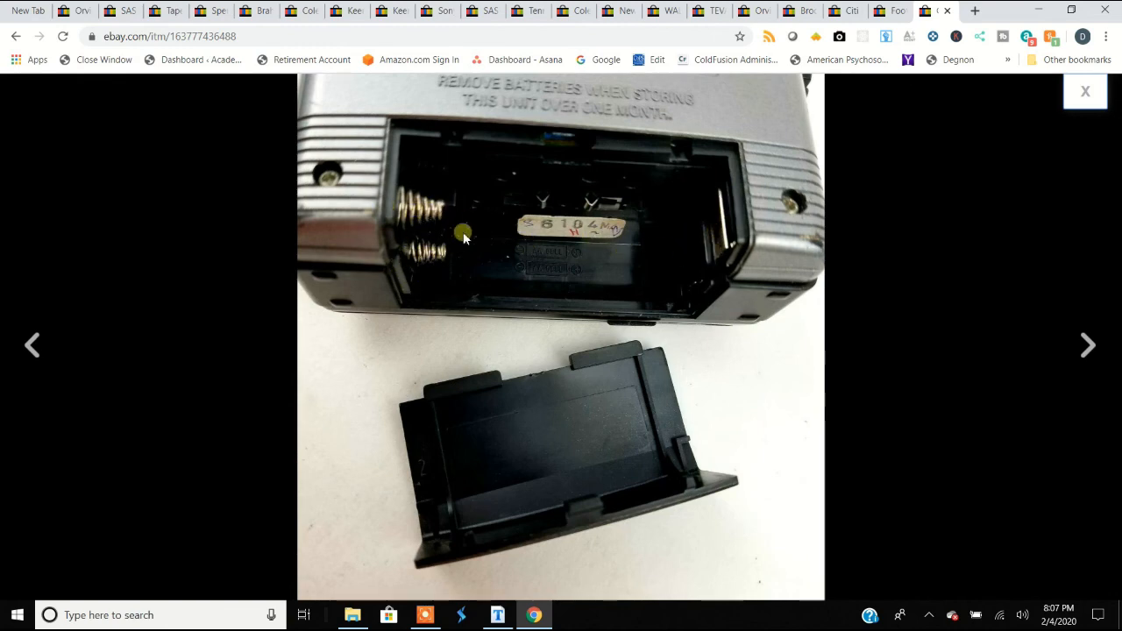
pyautogui.moveTo(453, 249)
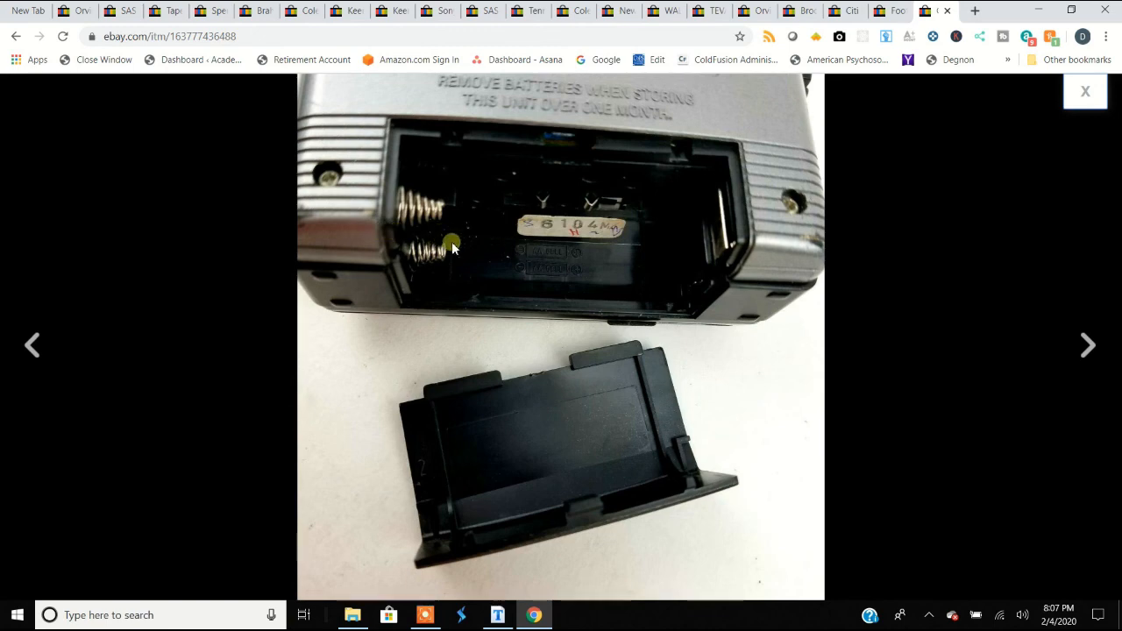
pyautogui.moveTo(473, 291)
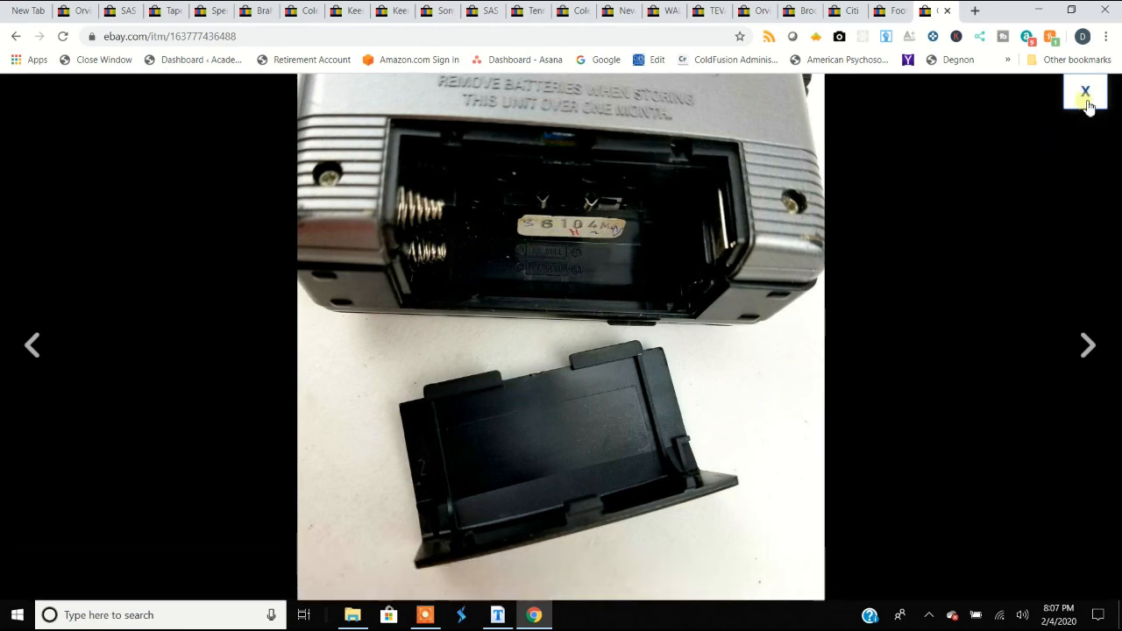
# Close the full-screen photo viewer and return to the cassette recorder listing
pyautogui.click(1086, 91)
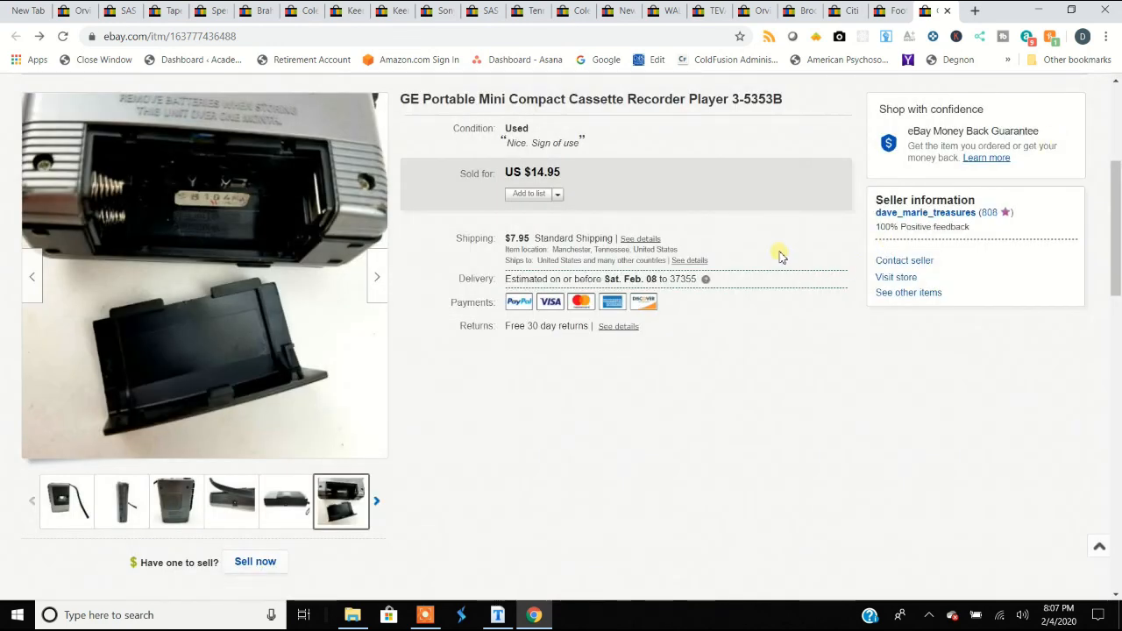
pyautogui.moveTo(779, 256)
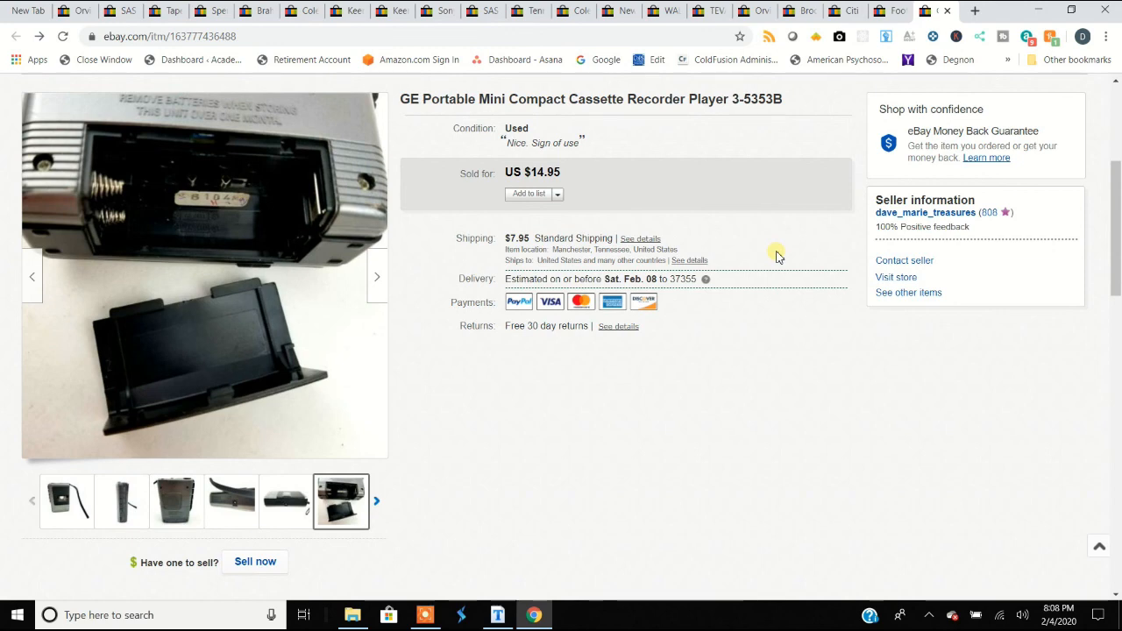
pyautogui.moveTo(137, 578)
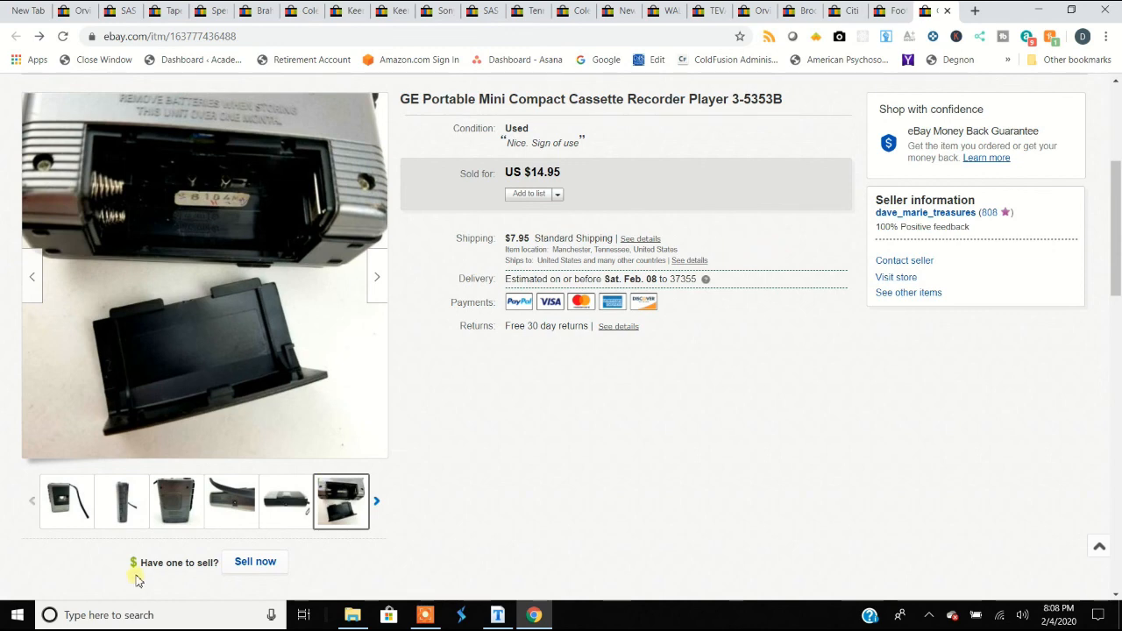